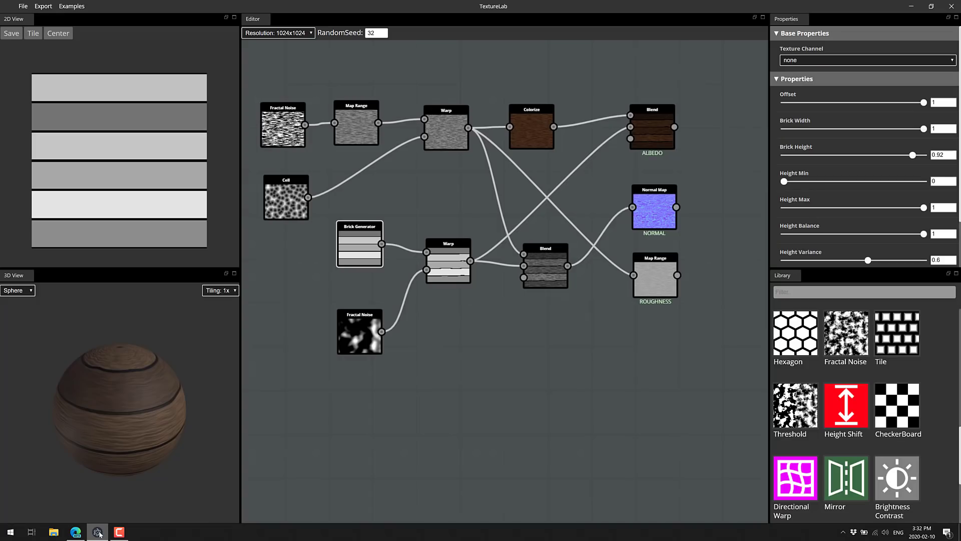
{"action": "mouse_move", "coordinate": [454, 386]}
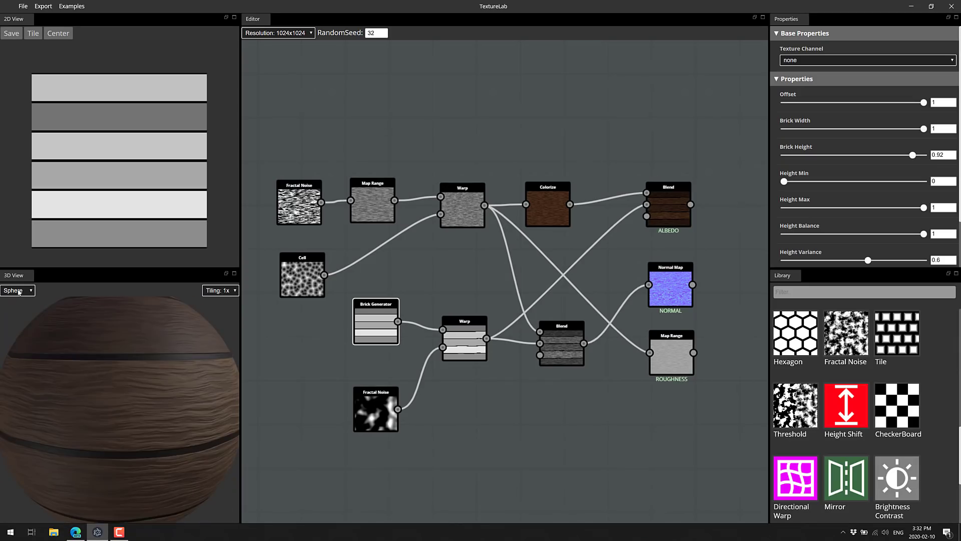
Preview the wood material on a cube, revert to sphere, then start a fresh project.
{"action": "left_click", "coordinate": [15, 290]}
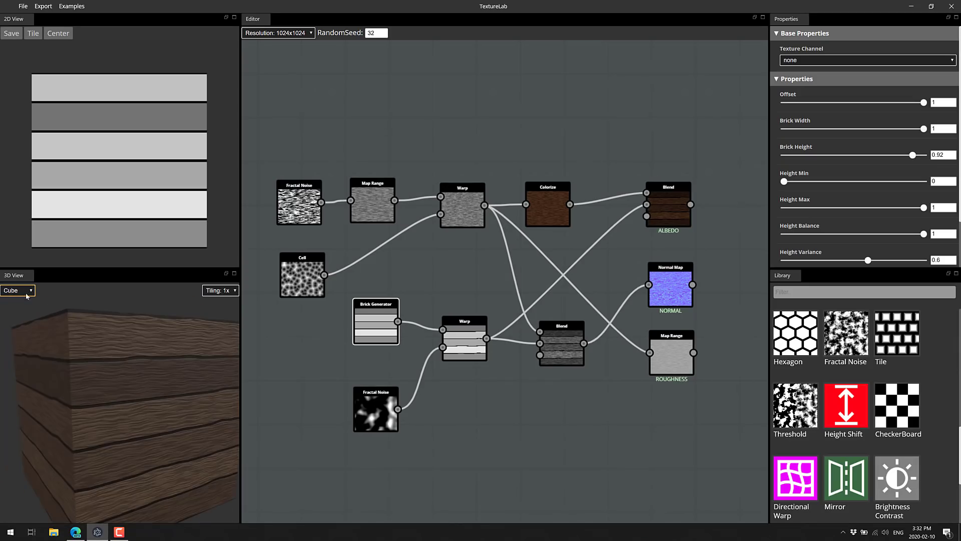
{"action": "left_click", "coordinate": [13, 290]}
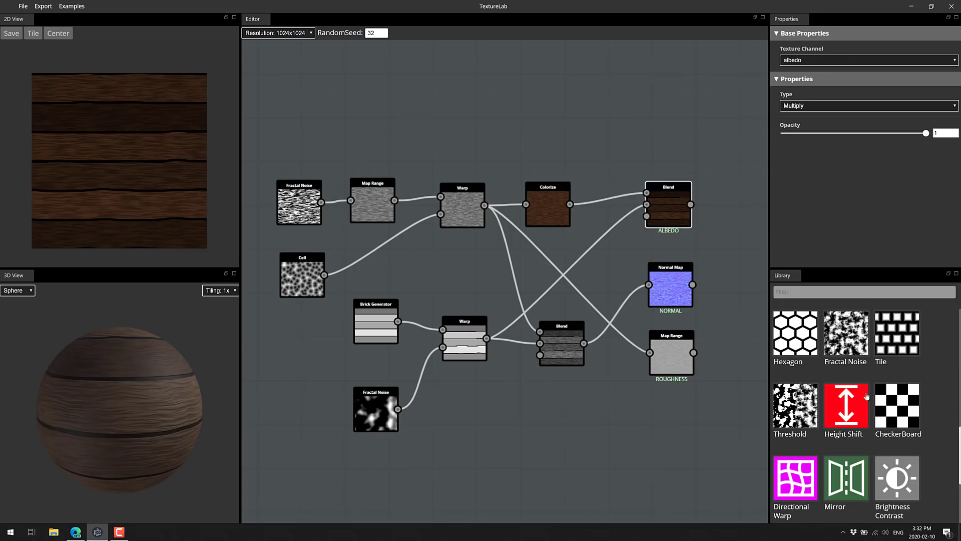
{"action": "scroll", "scroll_direction": "down", "scroll_amount": 3}
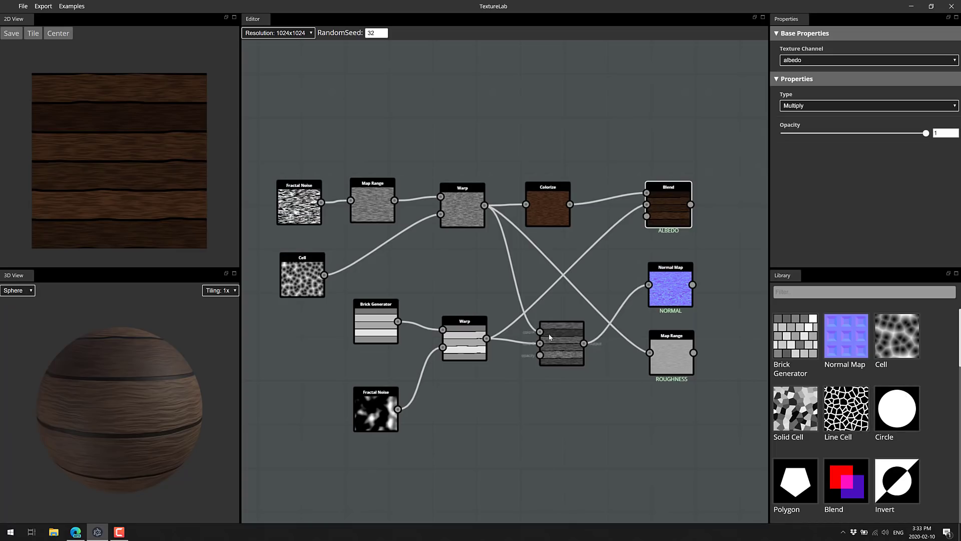
{"action": "left_click", "coordinate": [23, 6]}
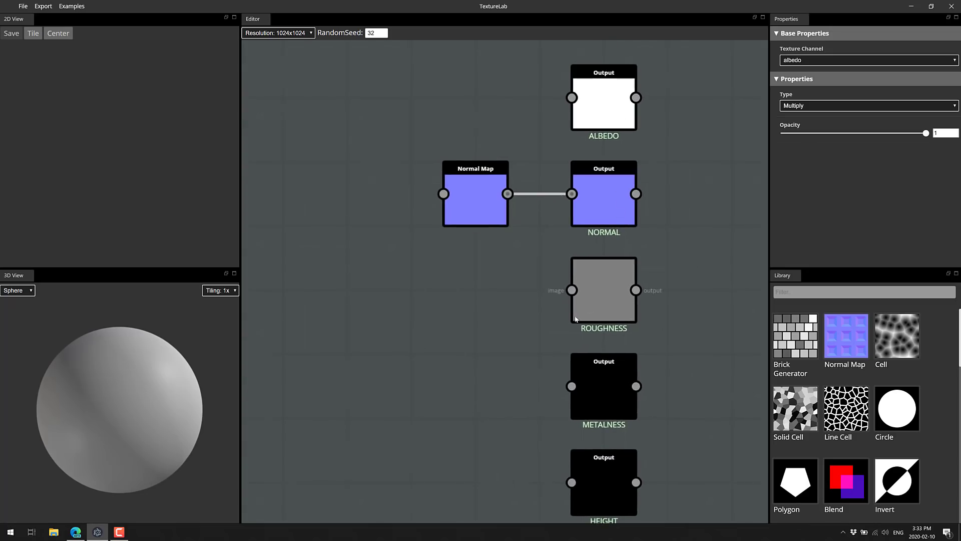
Inspect the HEIGHT output node and remove the metalness output from the graph.
{"action": "scroll", "scroll_direction": "down", "scroll_amount": 3}
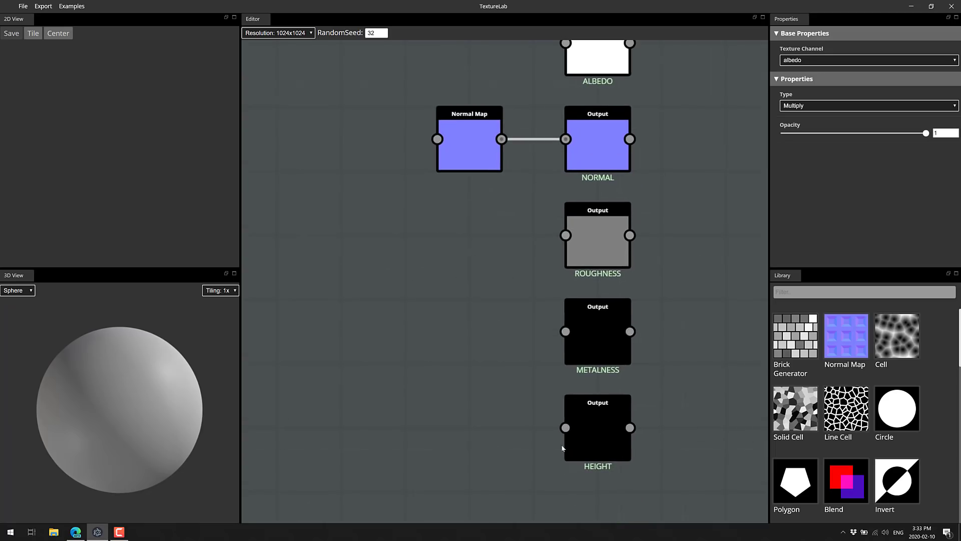
{"action": "left_click", "coordinate": [596, 332]}
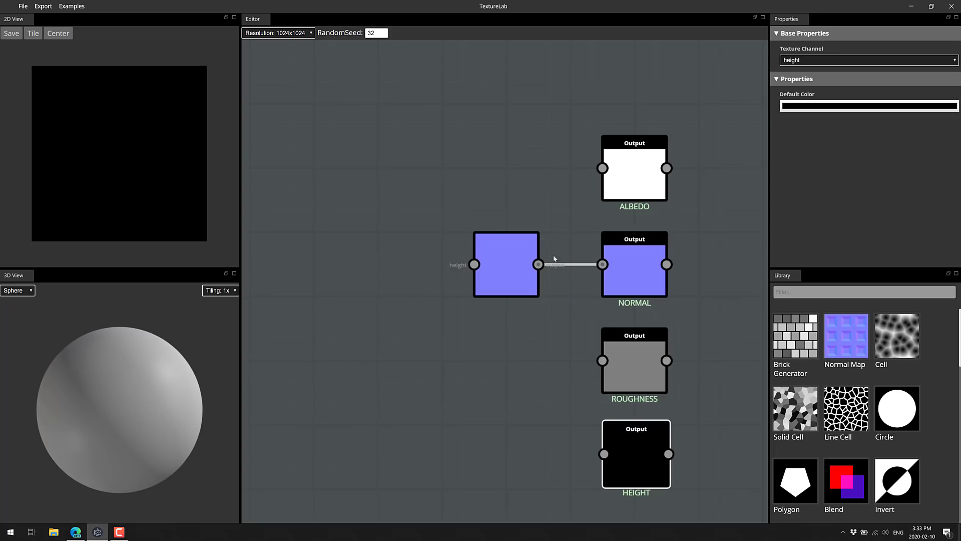
{"action": "left_click", "coordinate": [506, 264]}
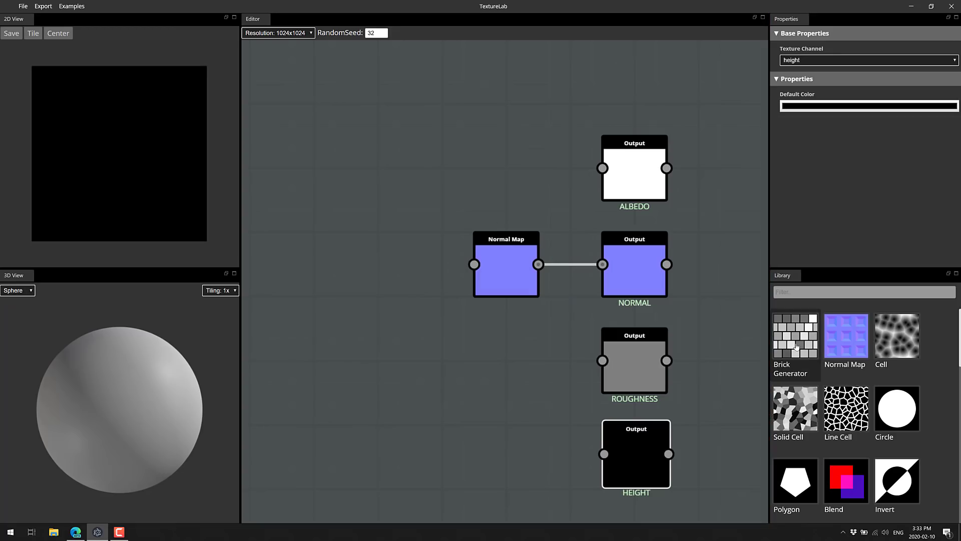
Add a Brick Generator node and set its brick width to 0.98.
{"action": "left_click_drag", "start_coordinate": [795, 336], "coordinate": [334, 112]}
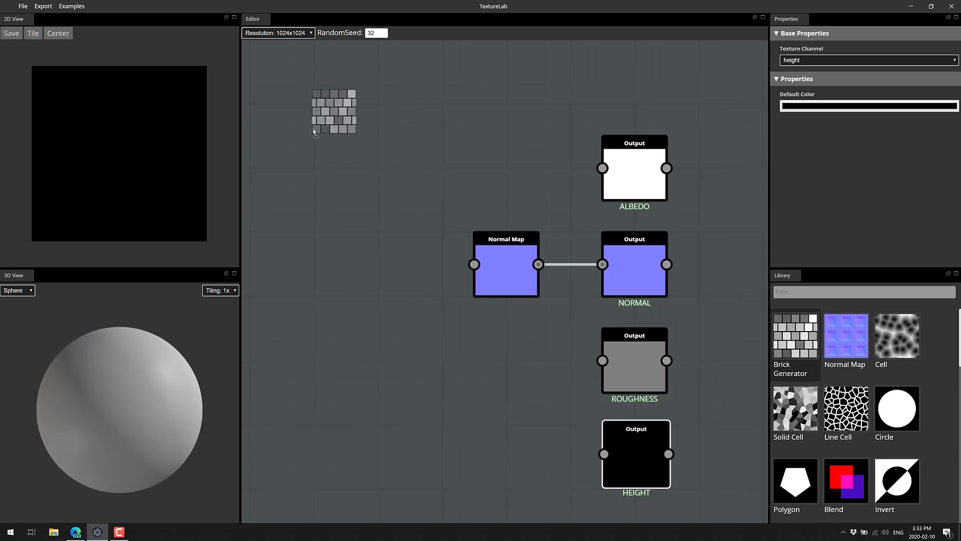
{"action": "left_click", "coordinate": [332, 112]}
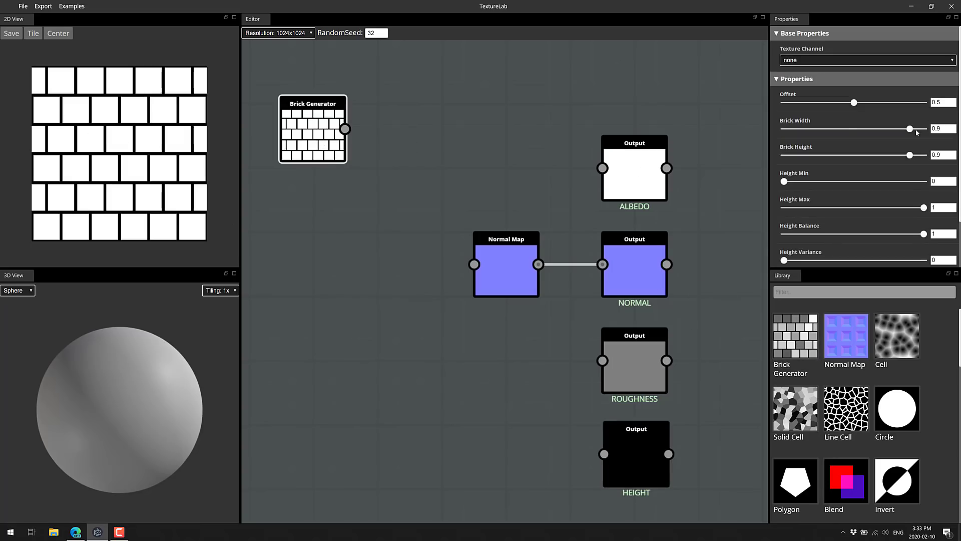
{"action": "left_click_drag", "start_coordinate": [910, 129], "coordinate": [858, 129]}
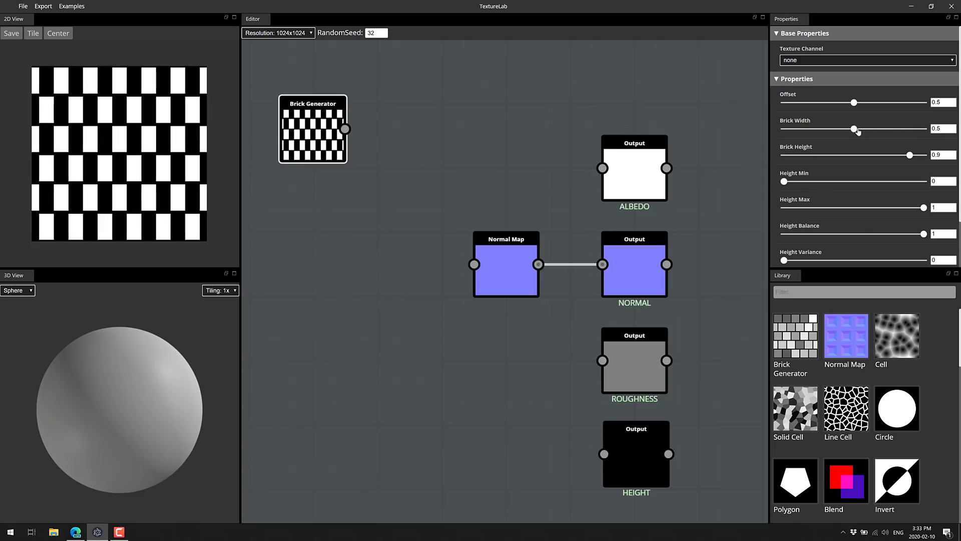
{"action": "left_click_drag", "start_coordinate": [873, 129], "coordinate": [913, 129]}
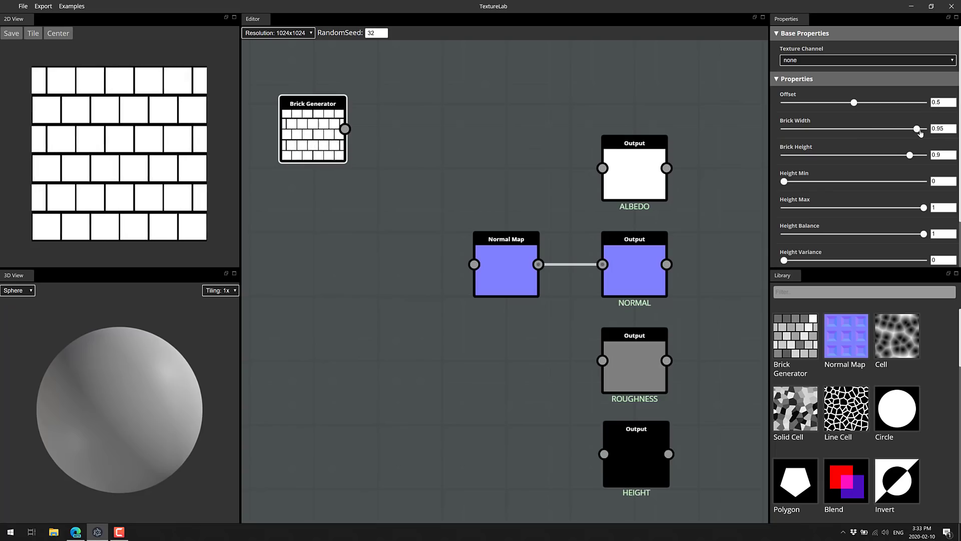
{"action": "left_click_drag", "start_coordinate": [915, 129], "coordinate": [919, 129]}
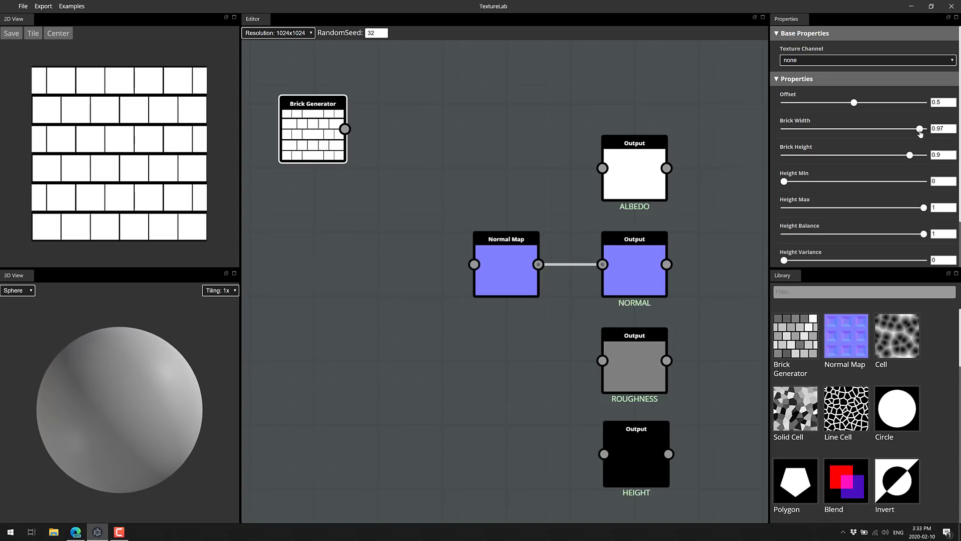
{"action": "left_click_drag", "start_coordinate": [919, 129], "coordinate": [920, 129]}
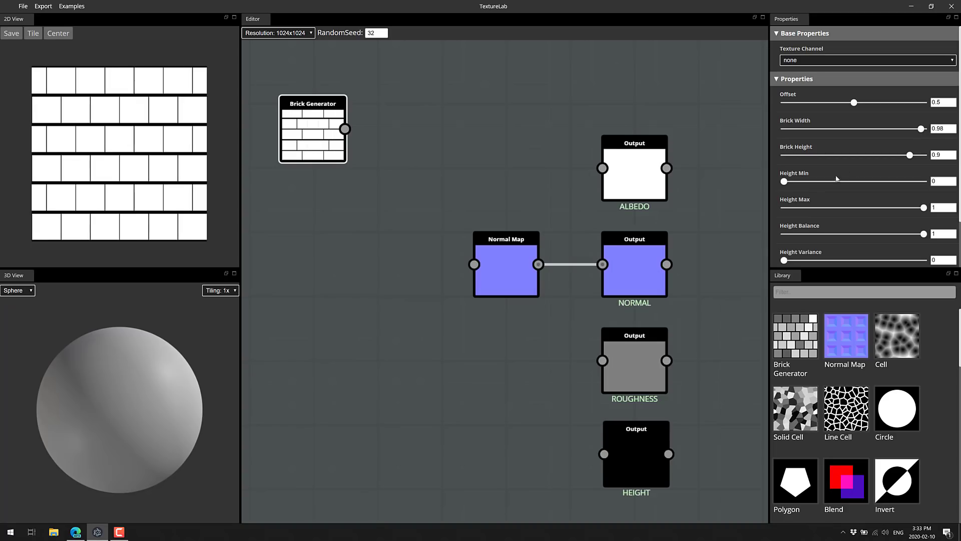
Set the Brick Generator's minimum brick height to 0.05.
{"action": "left_click_drag", "start_coordinate": [783, 181], "coordinate": [819, 181]}
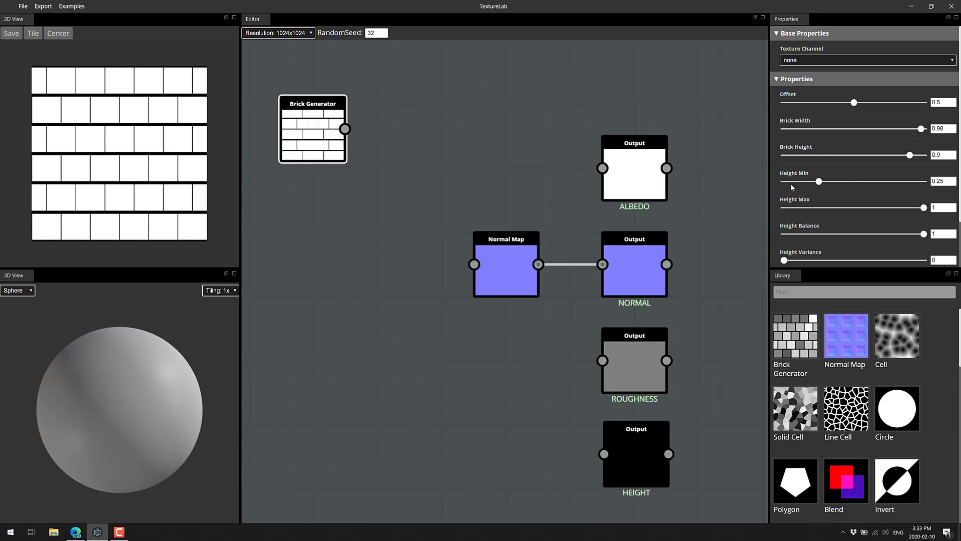
{"action": "left_click_drag", "start_coordinate": [818, 182], "coordinate": [792, 181]}
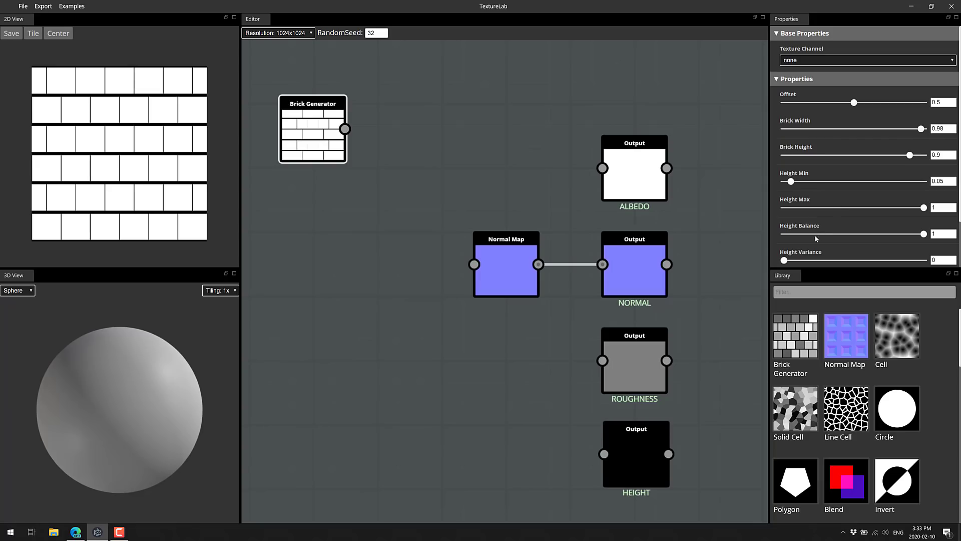
{"action": "scroll", "scroll_direction": "down", "scroll_amount": 3}
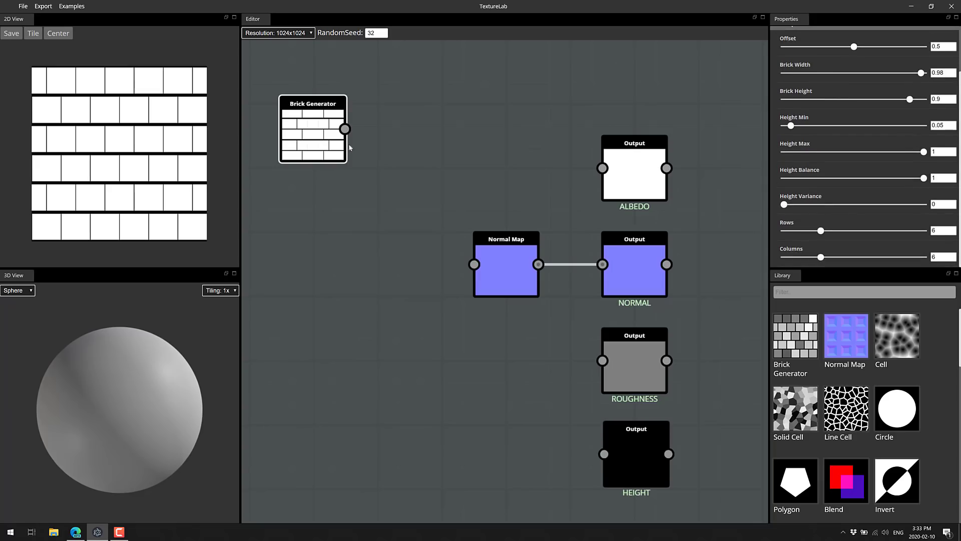
{"action": "mouse_move", "coordinate": [211, 175]}
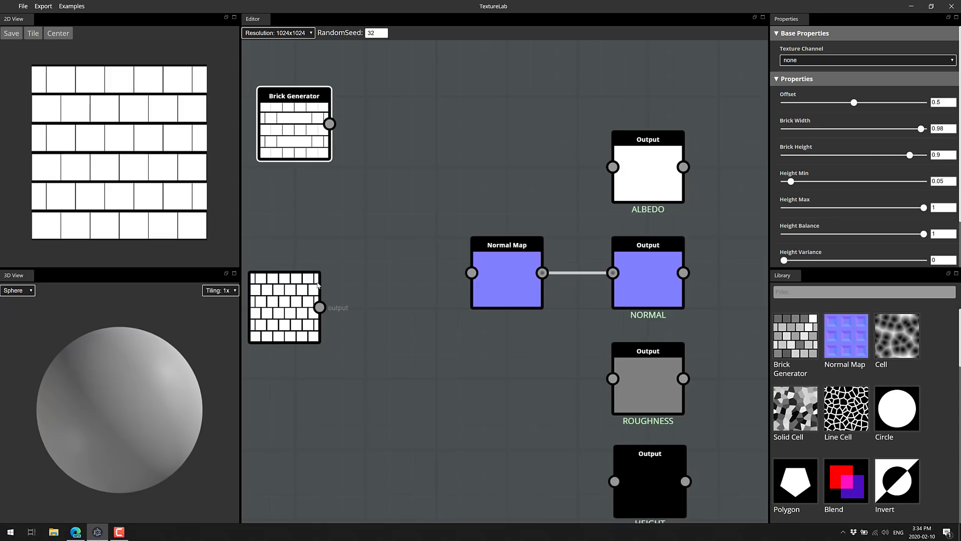
Preview on a cube and wire the lower Brick Generator into the Normal Map node.
{"action": "left_click", "coordinate": [15, 291]}
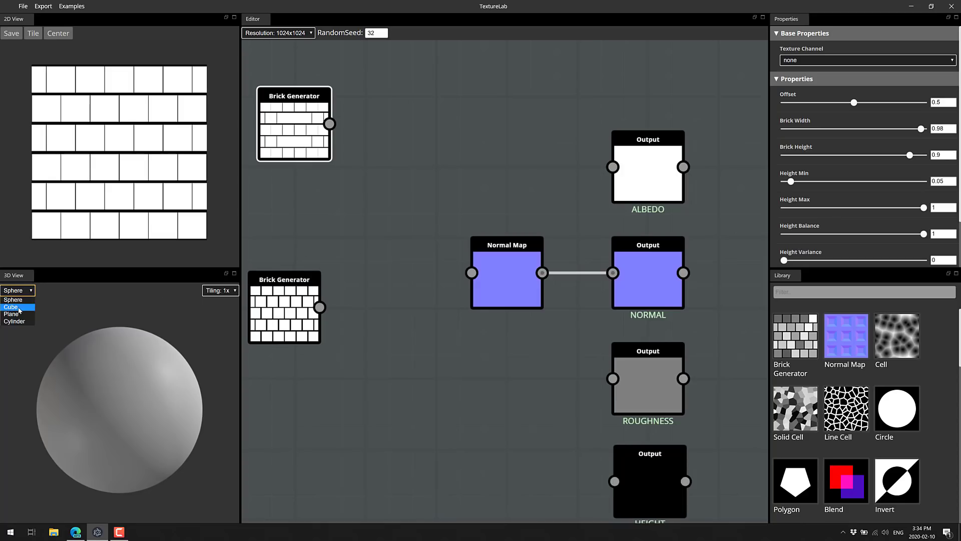
{"action": "left_click", "coordinate": [11, 306]}
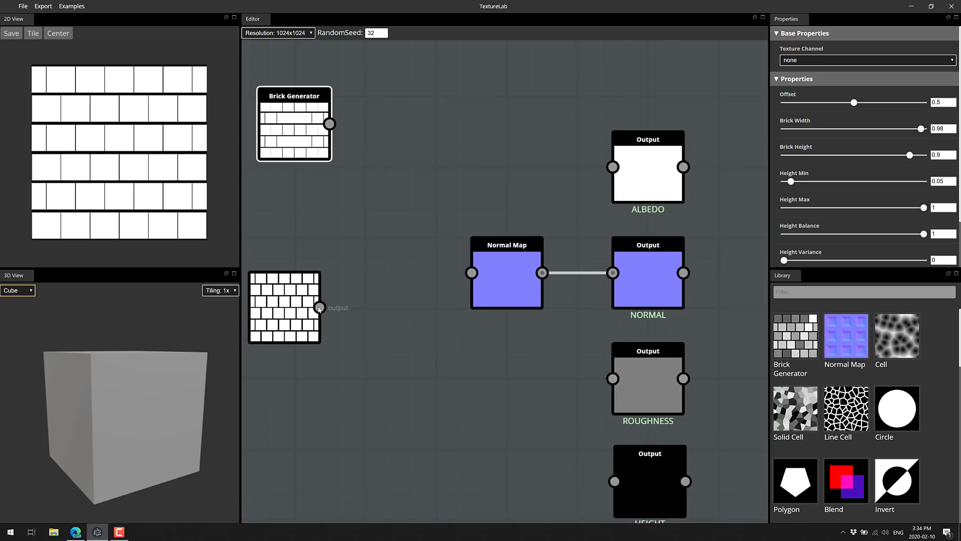
{"action": "left_click_drag", "start_coordinate": [319, 307], "coordinate": [471, 272]}
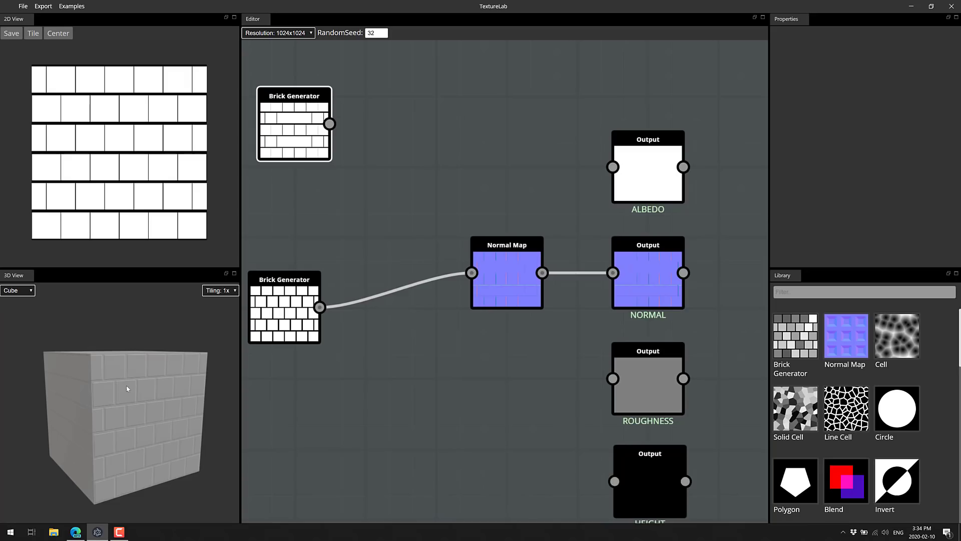
{"action": "mouse_move", "coordinate": [157, 454]}
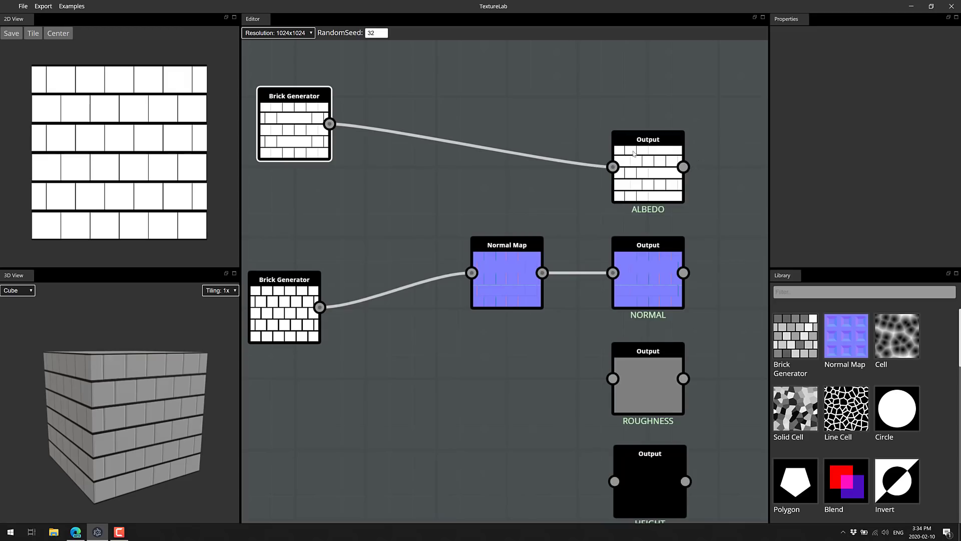
{"action": "mouse_move", "coordinate": [635, 154]}
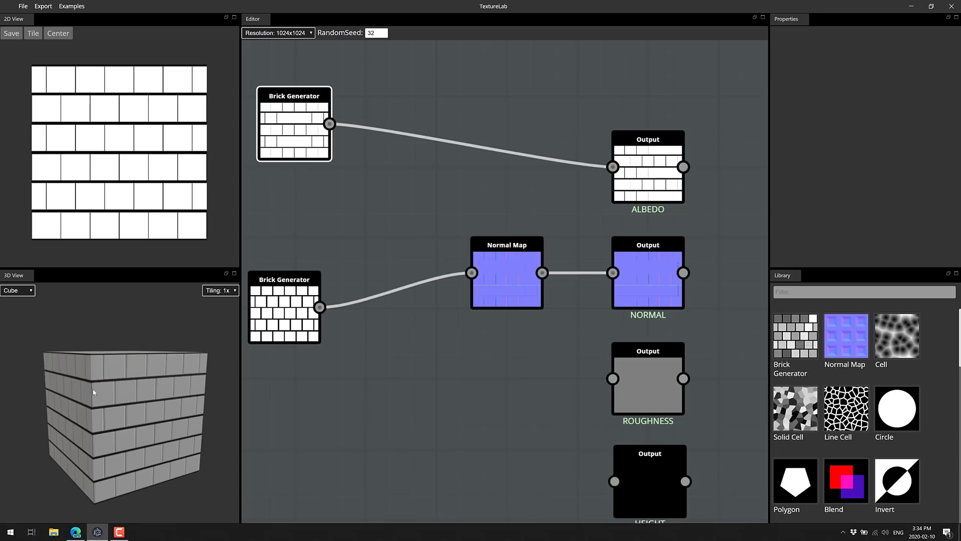
{"action": "mouse_move", "coordinate": [189, 417]}
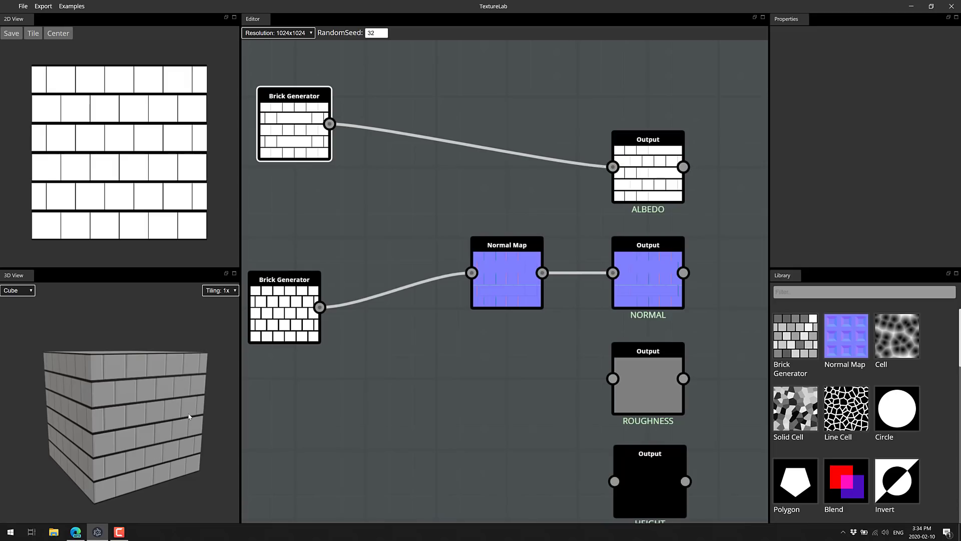
{"action": "mouse_move", "coordinate": [663, 294]}
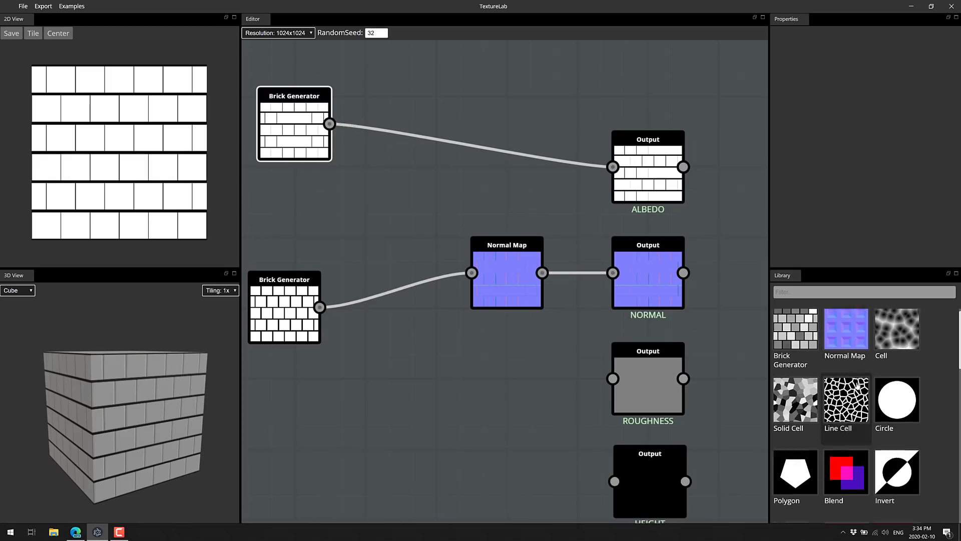
Set the Colorize node's tint colour to red so the albedo bricks turn red.
{"action": "scroll", "scroll_direction": "down", "scroll_amount": 3}
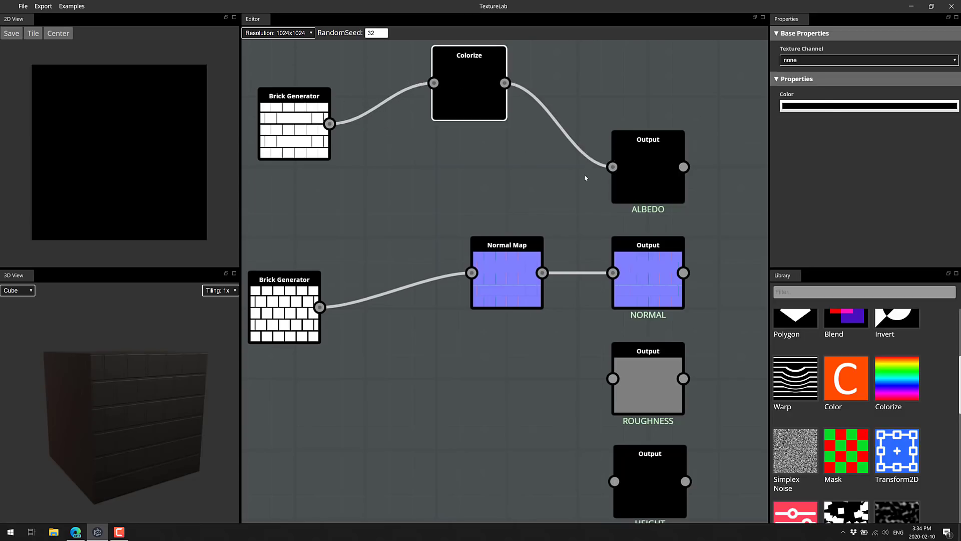
{"action": "left_click", "coordinate": [868, 105]}
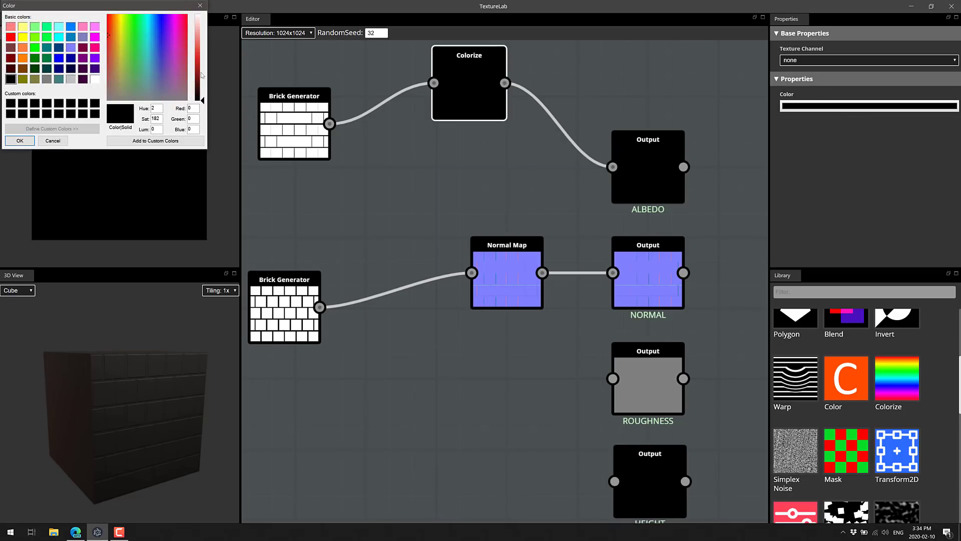
{"action": "left_click", "coordinate": [19, 141]}
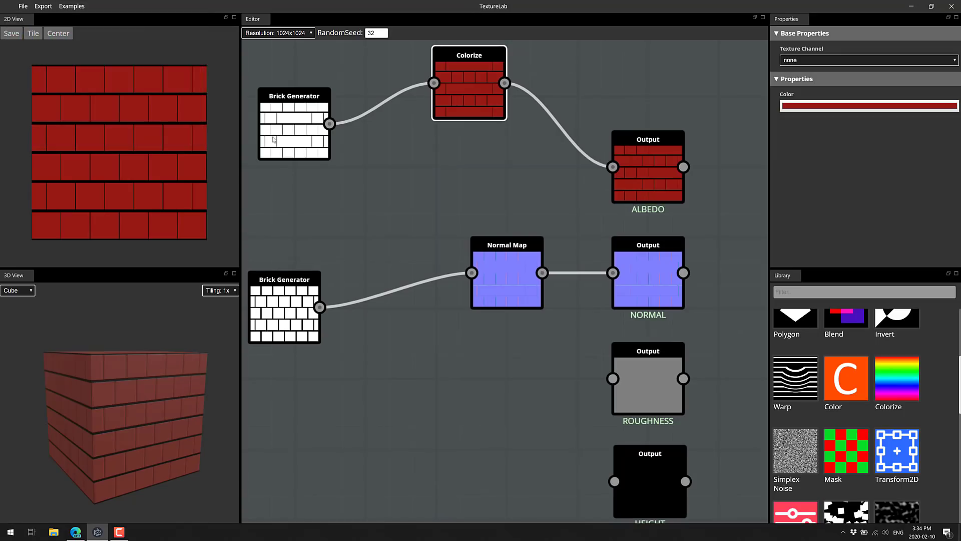
{"action": "mouse_move", "coordinate": [561, 147]}
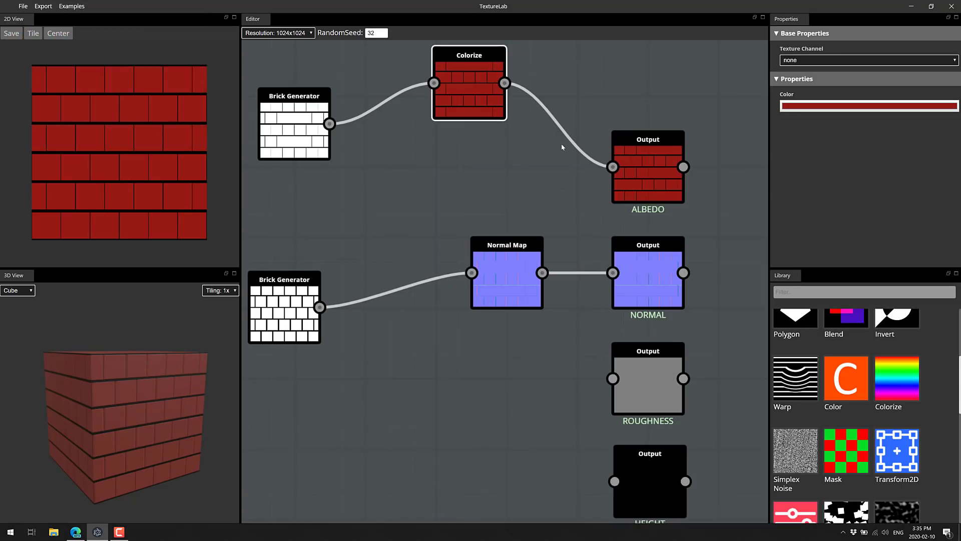
{"action": "mouse_move", "coordinate": [511, 251]}
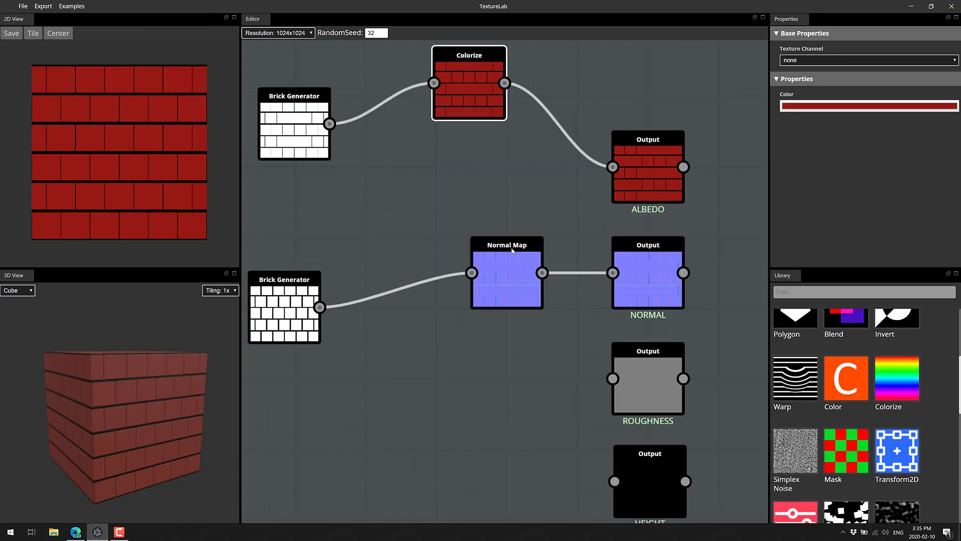
{"action": "mouse_move", "coordinate": [450, 419]}
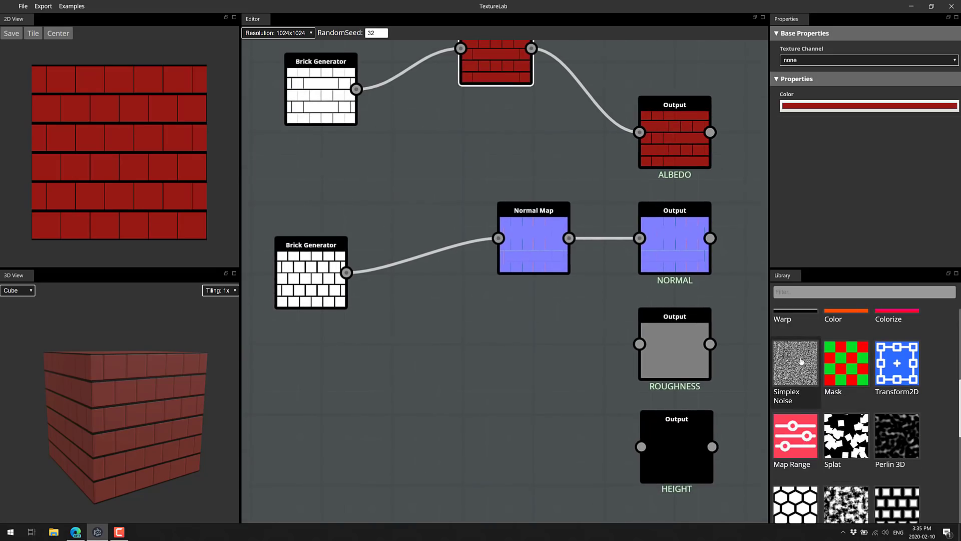
{"action": "left_click_drag", "start_coordinate": [794, 362], "coordinate": [387, 370]}
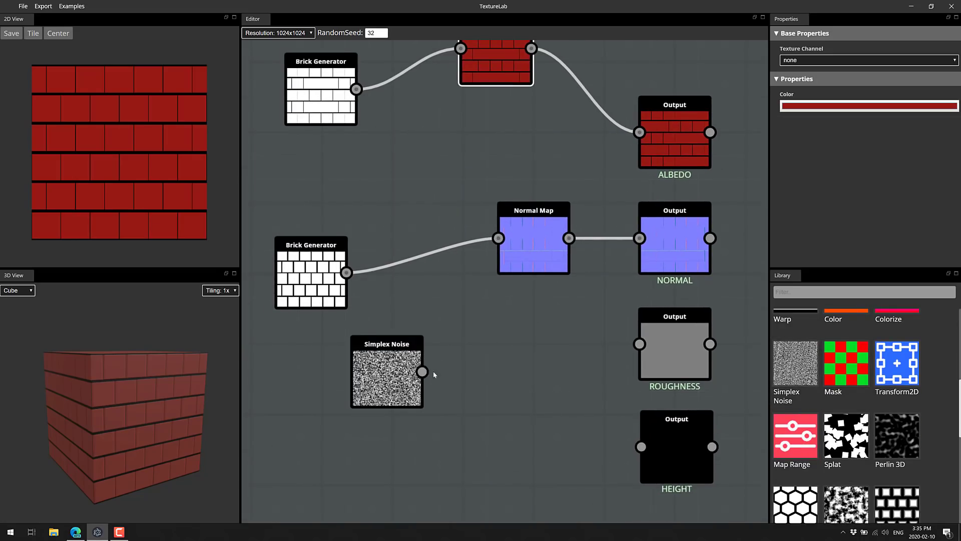
{"action": "left_click_drag", "start_coordinate": [422, 372], "coordinate": [640, 343]}
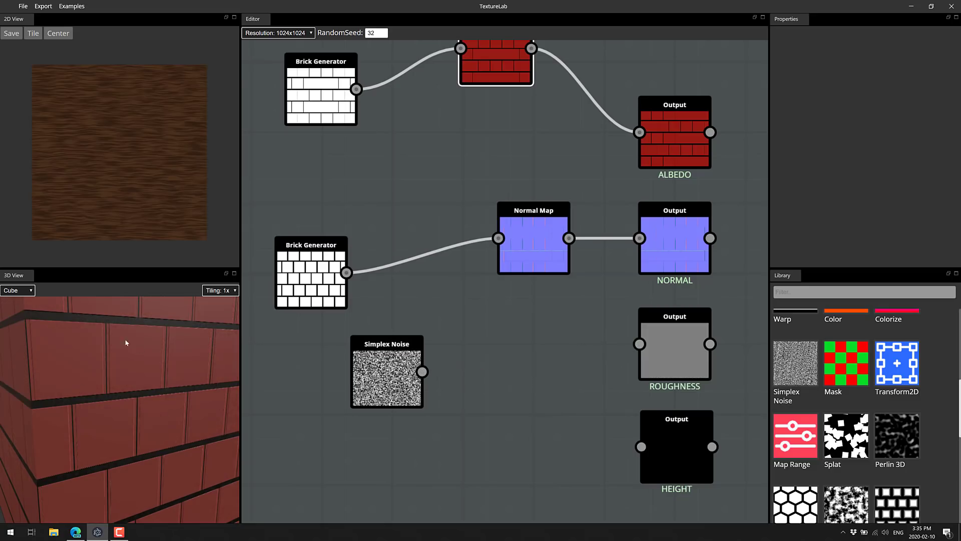
{"action": "left_click_drag", "start_coordinate": [422, 371], "coordinate": [639, 344]}
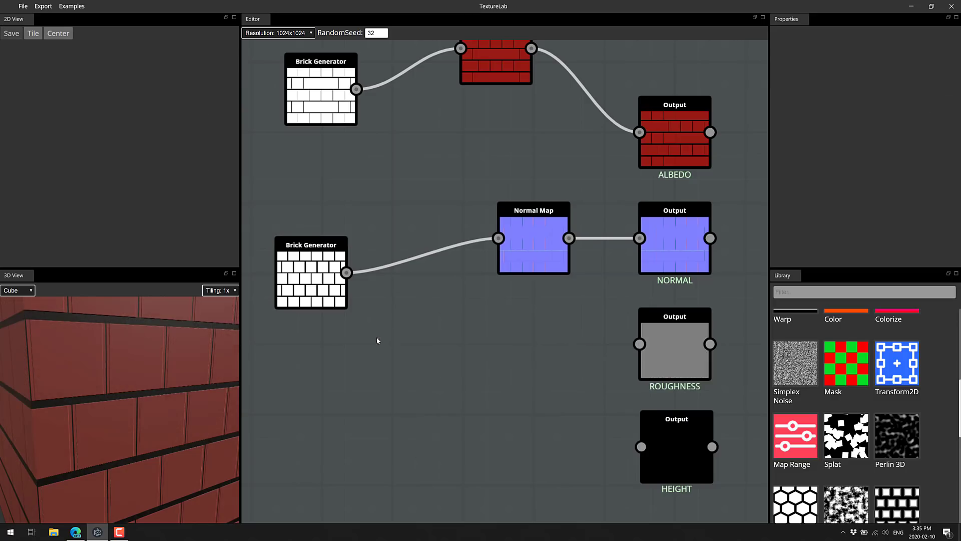
{"action": "scroll", "scroll_direction": "down", "scroll_amount": 3}
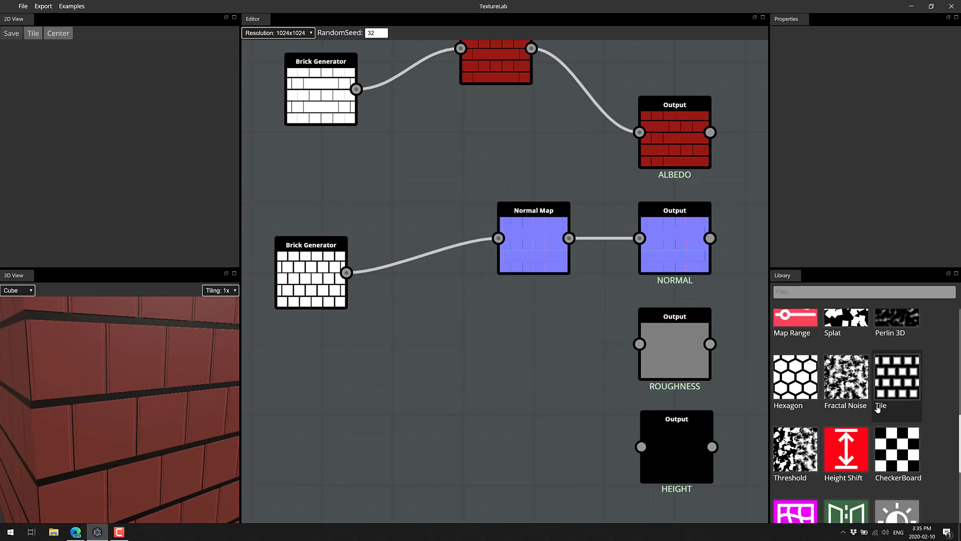
{"action": "scroll", "scroll_direction": "down", "scroll_amount": 3}
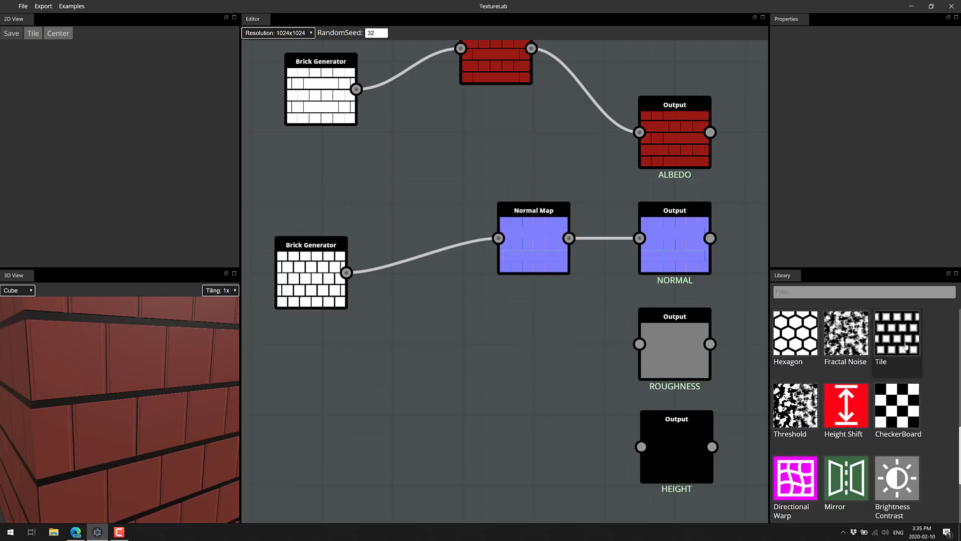
{"action": "scroll", "scroll_direction": "down", "scroll_amount": 3}
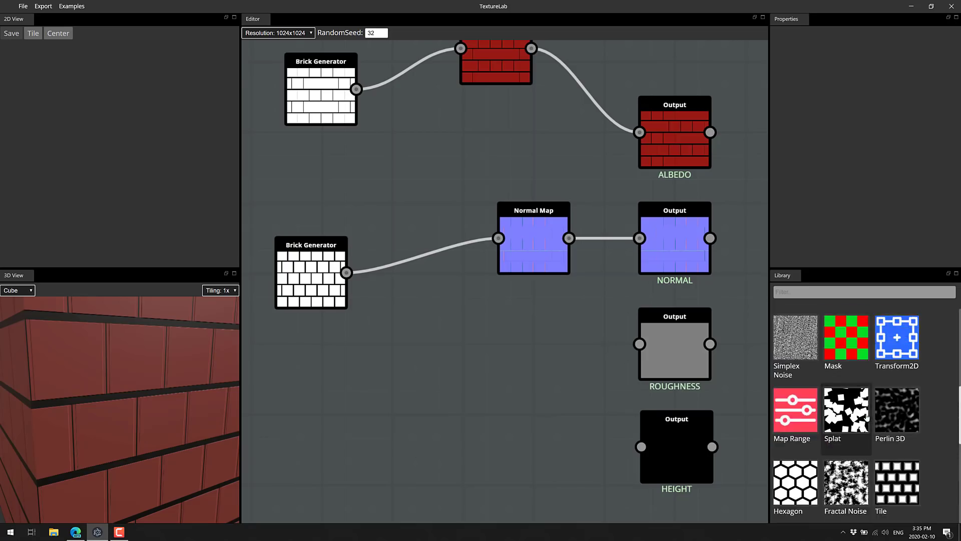
Adjust the first Polygon's sides towards a triangle and shrink its radius to 0.56.
{"action": "scroll", "scroll_direction": "down", "scroll_amount": 3}
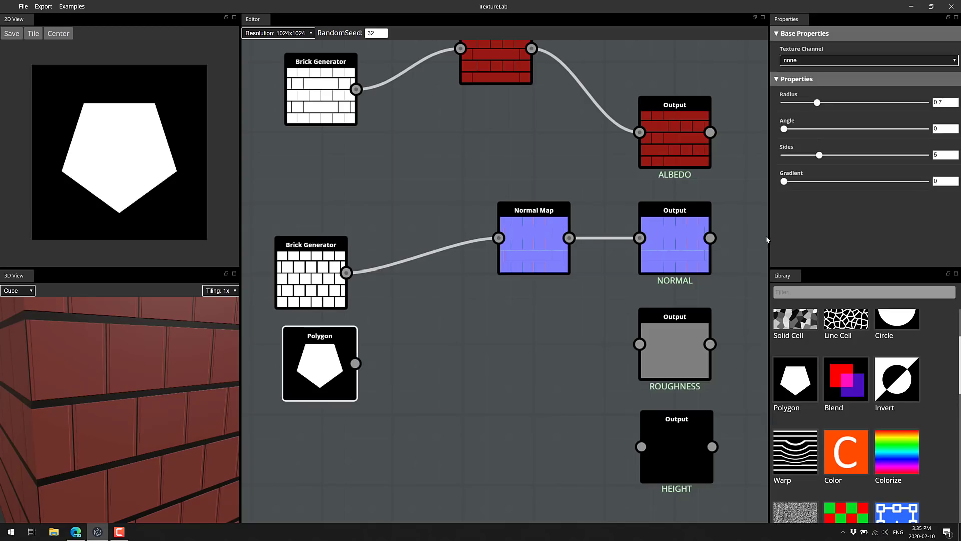
{"action": "mouse_move", "coordinate": [798, 135]}
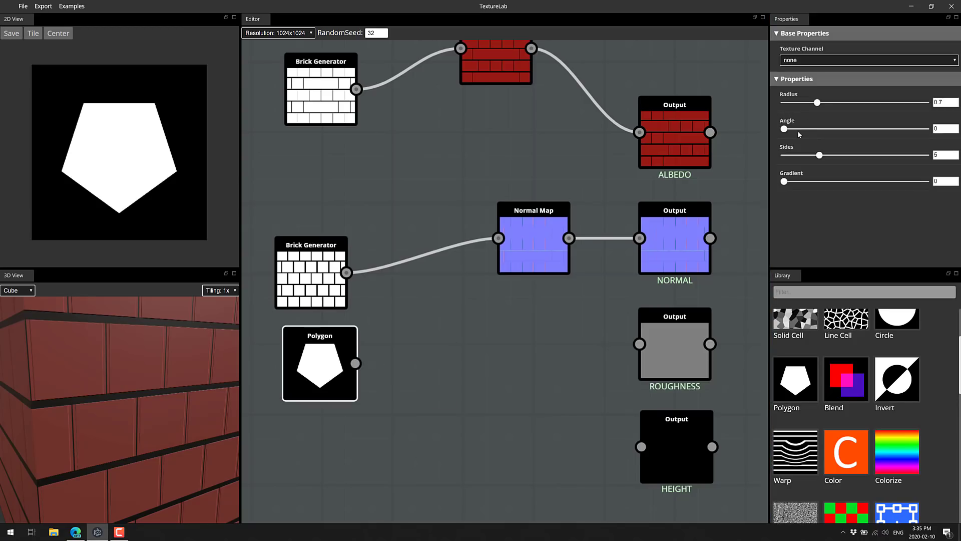
{"action": "left_click_drag", "start_coordinate": [817, 154], "coordinate": [834, 154]}
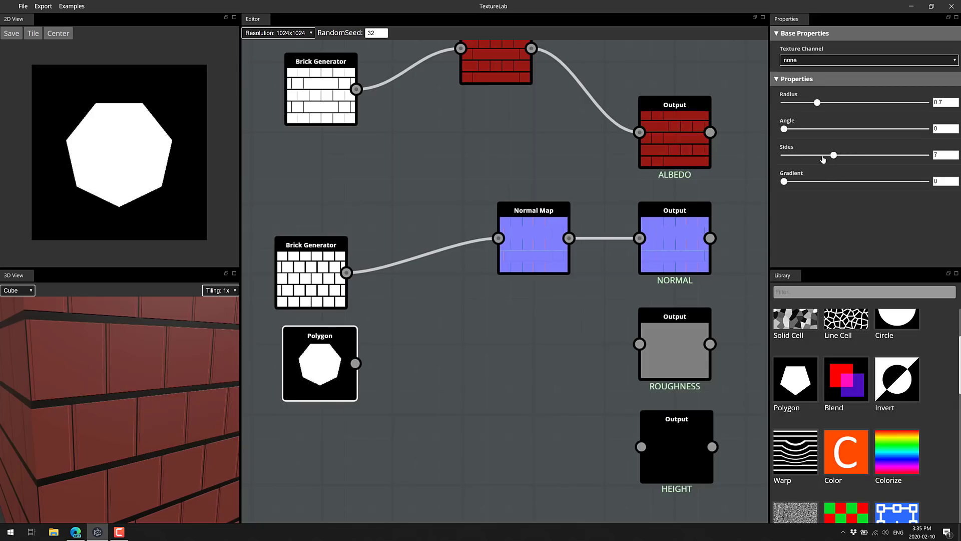
{"action": "left_click_drag", "start_coordinate": [832, 155], "coordinate": [806, 155]}
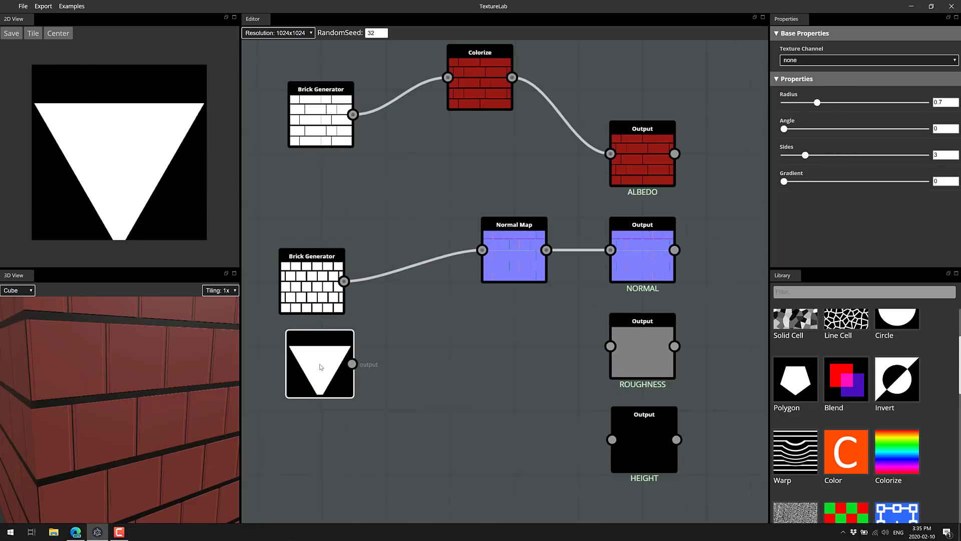
{"action": "left_click_drag", "start_coordinate": [816, 102], "coordinate": [810, 102]}
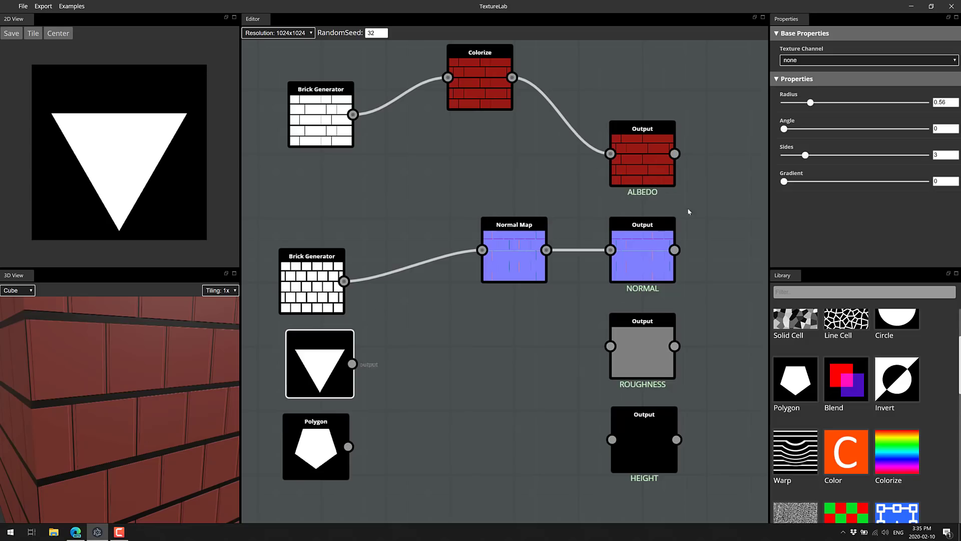
{"action": "left_click_drag", "start_coordinate": [805, 154], "coordinate": [798, 154]}
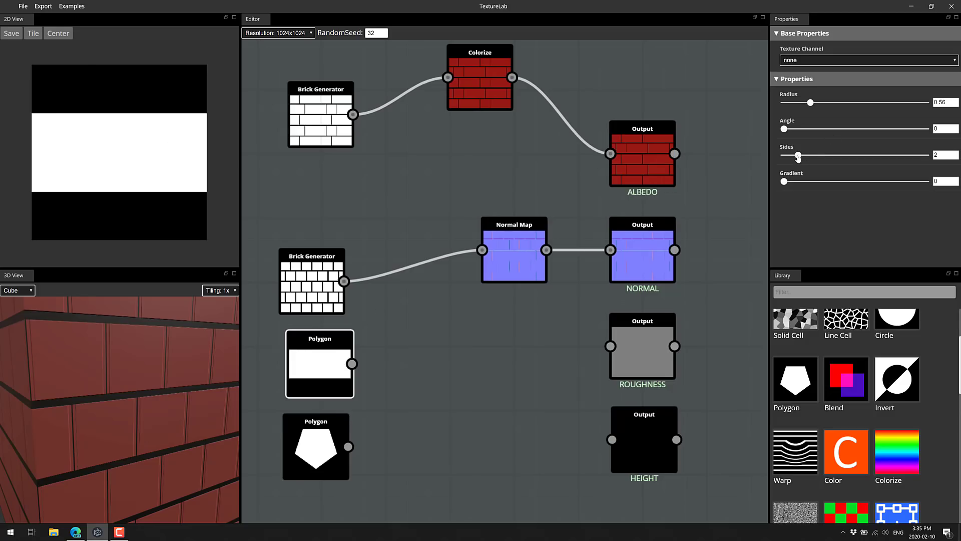
{"action": "left_click_drag", "start_coordinate": [798, 154], "coordinate": [790, 154]}
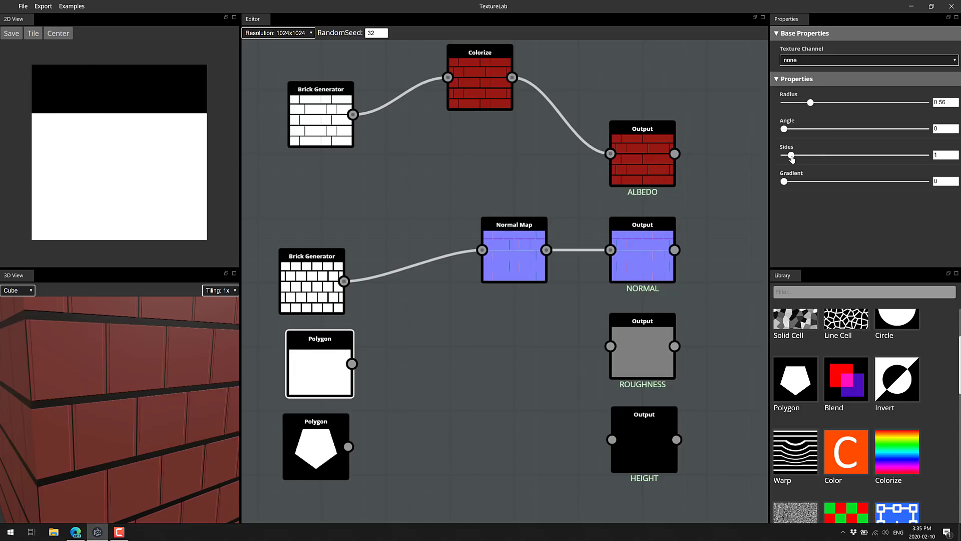
{"action": "left_click_drag", "start_coordinate": [791, 155], "coordinate": [798, 155]}
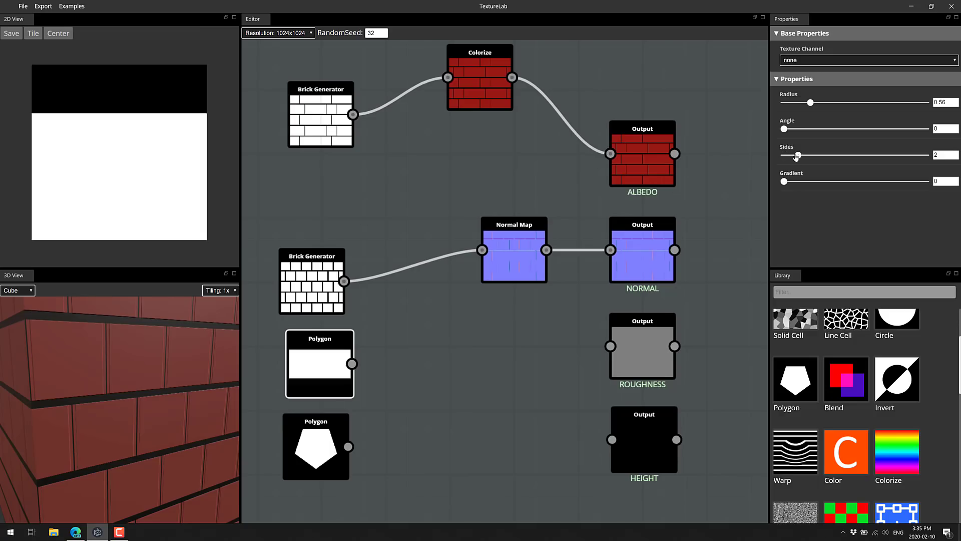
Make the second Polygon a triangle with radius 0.48 and angle 60 so it points upward.
{"action": "left_click", "coordinate": [315, 446]}
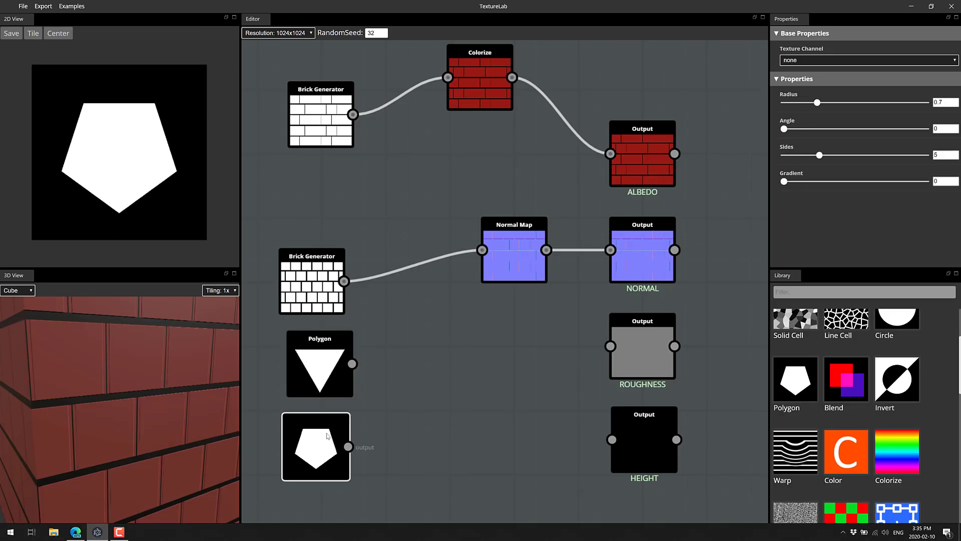
{"action": "left_click_drag", "start_coordinate": [818, 154], "coordinate": [806, 154]}
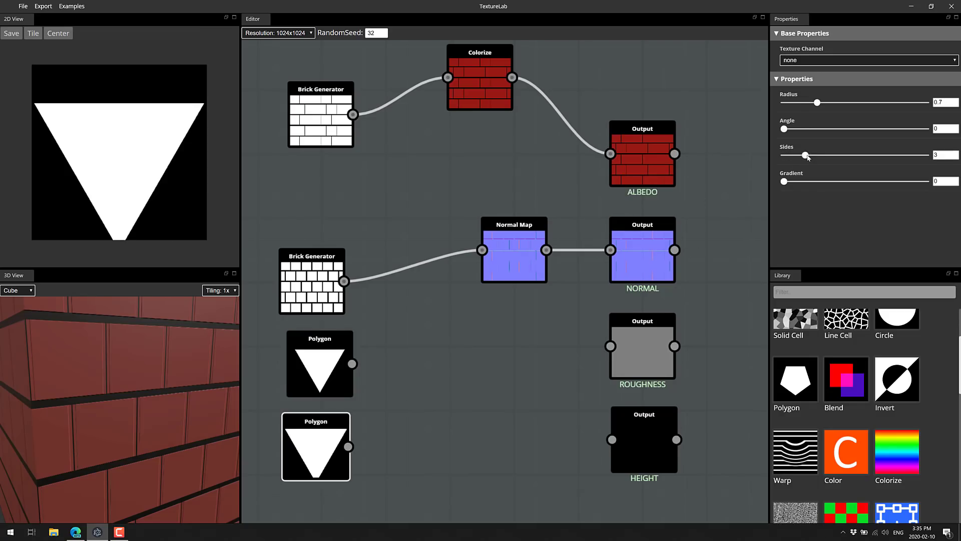
{"action": "mouse_move", "coordinate": [805, 112]}
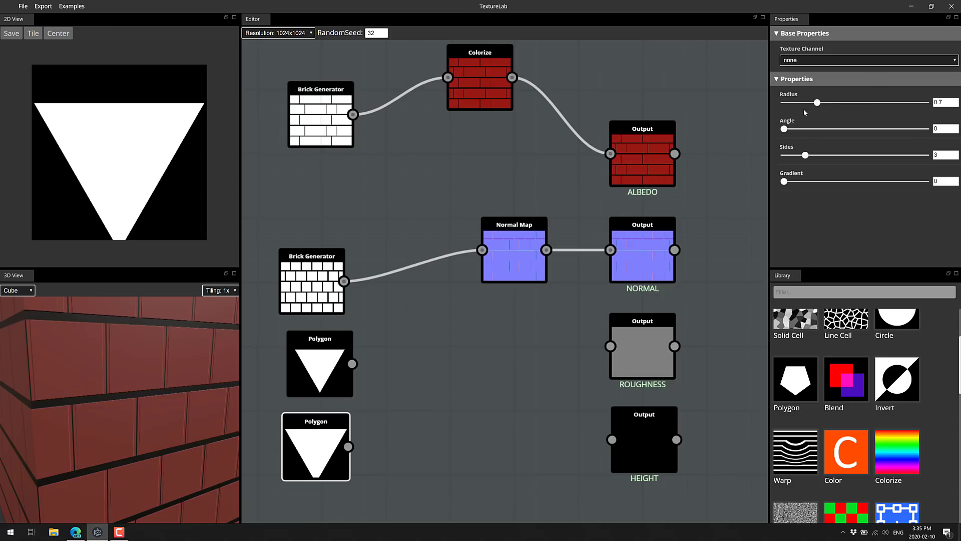
{"action": "left_click_drag", "start_coordinate": [817, 102], "coordinate": [807, 102]}
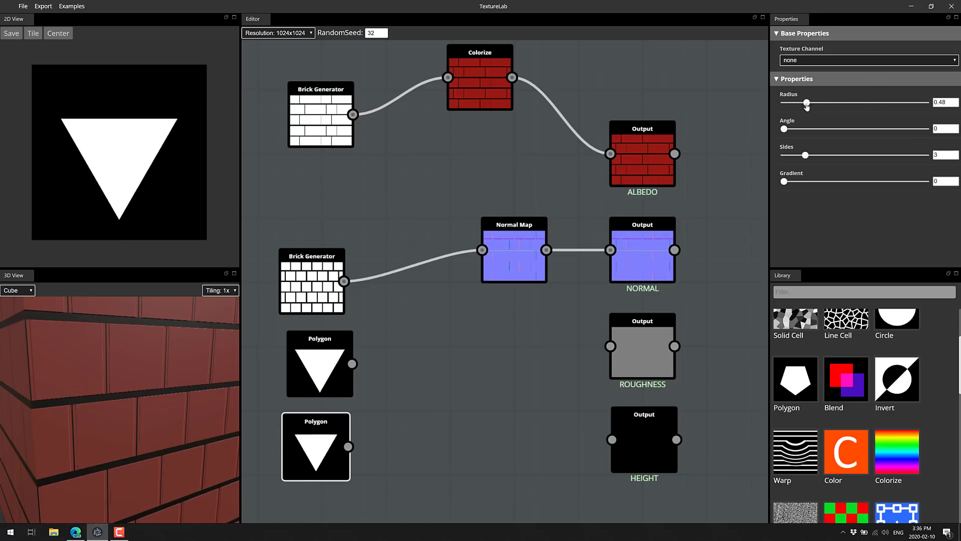
{"action": "left_click_drag", "start_coordinate": [799, 129], "coordinate": [807, 130]}
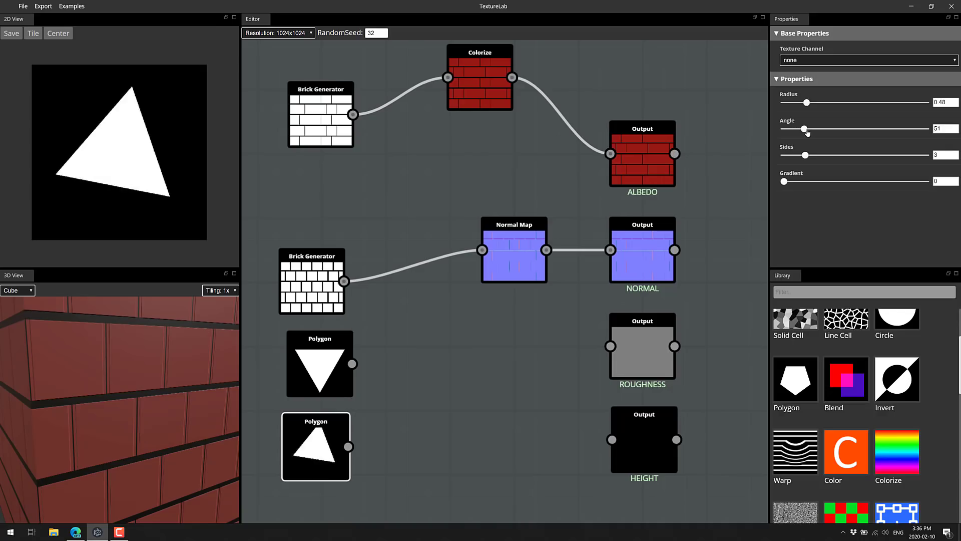
{"action": "left_click_drag", "start_coordinate": [806, 129], "coordinate": [812, 129]}
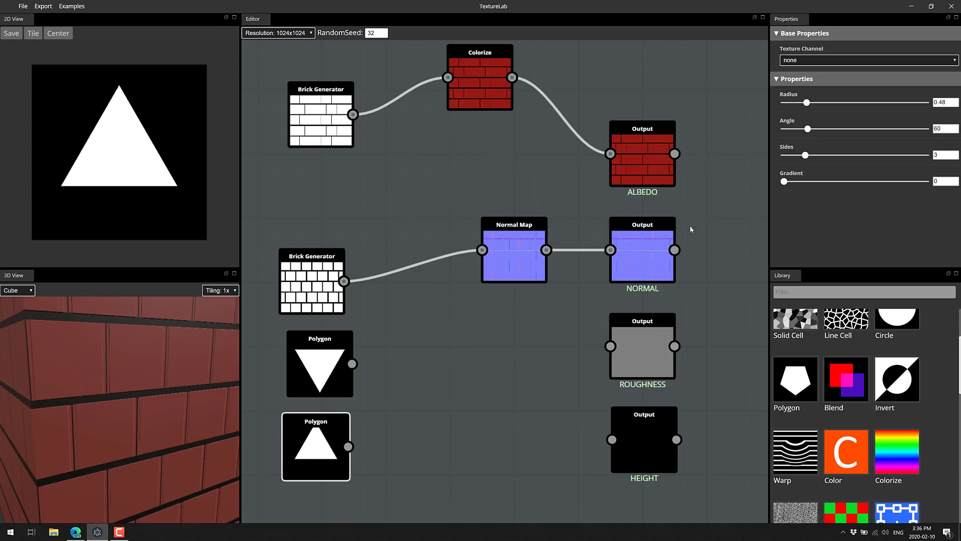
Add a Blend node and set its type to Add, combining the triangles into a six-pointed star.
{"action": "left_click_drag", "start_coordinate": [845, 381], "coordinate": [429, 414]}
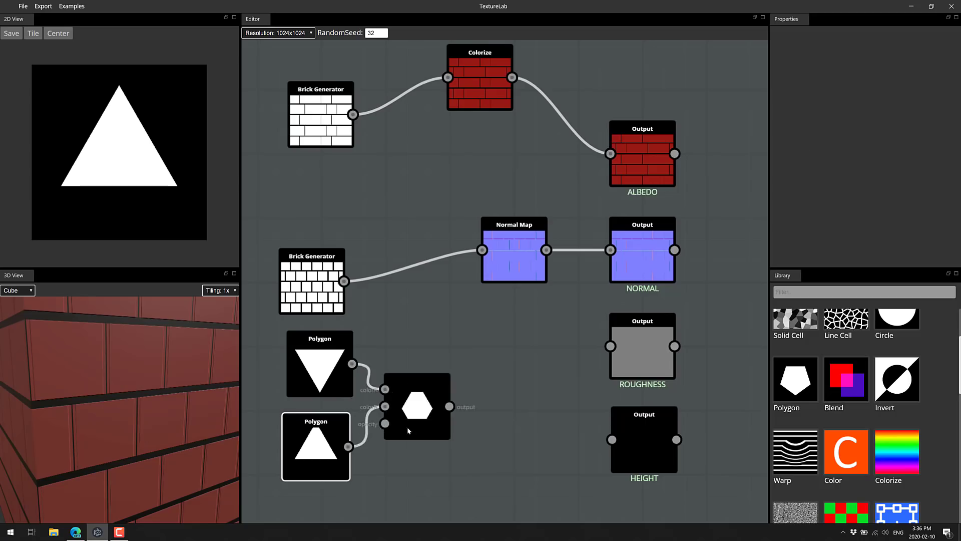
{"action": "left_click", "coordinate": [416, 406]}
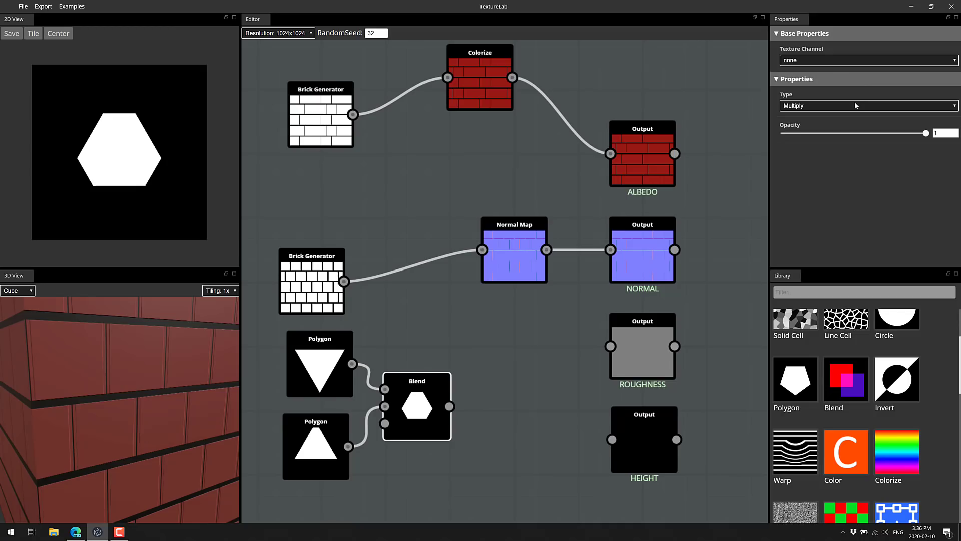
{"action": "left_click", "coordinate": [867, 105]}
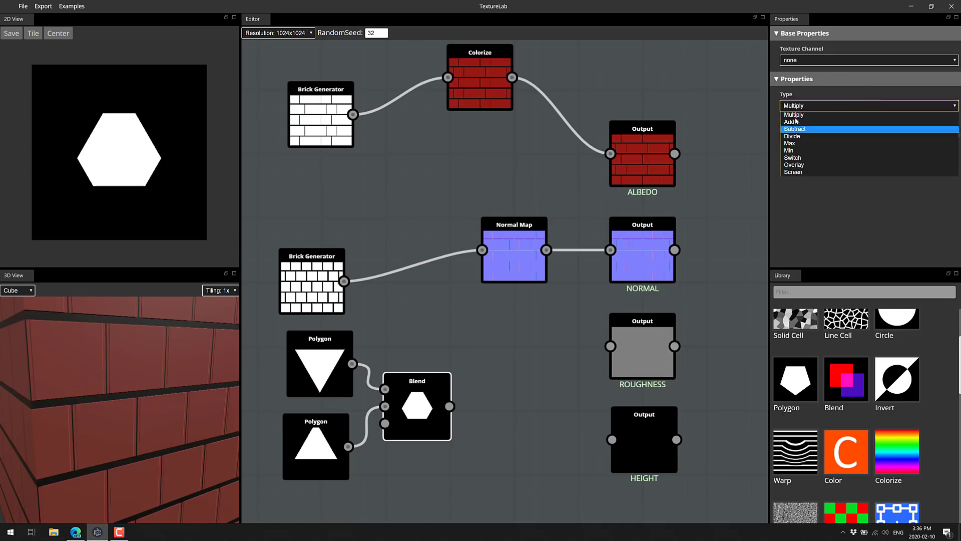
{"action": "left_click", "coordinate": [791, 121]}
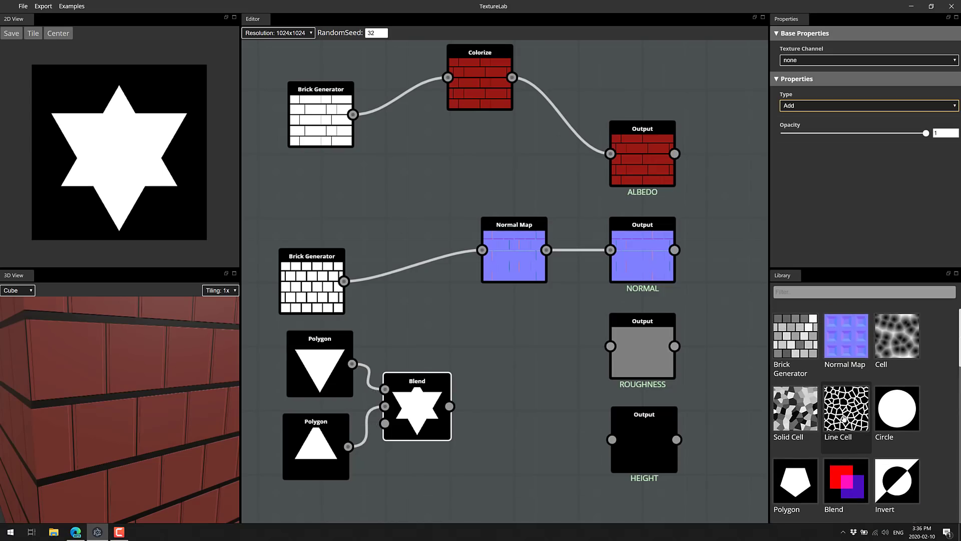
Tile the star and feed the tiled pattern into the HEIGHT output.
{"action": "scroll", "scroll_direction": "down", "scroll_amount": 3}
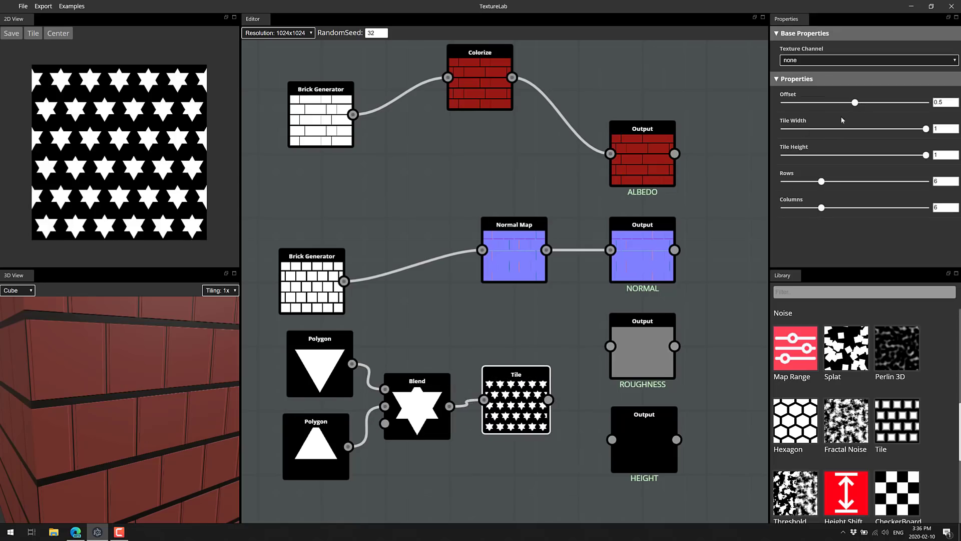
{"action": "left_click_drag", "start_coordinate": [821, 181], "coordinate": [843, 181]}
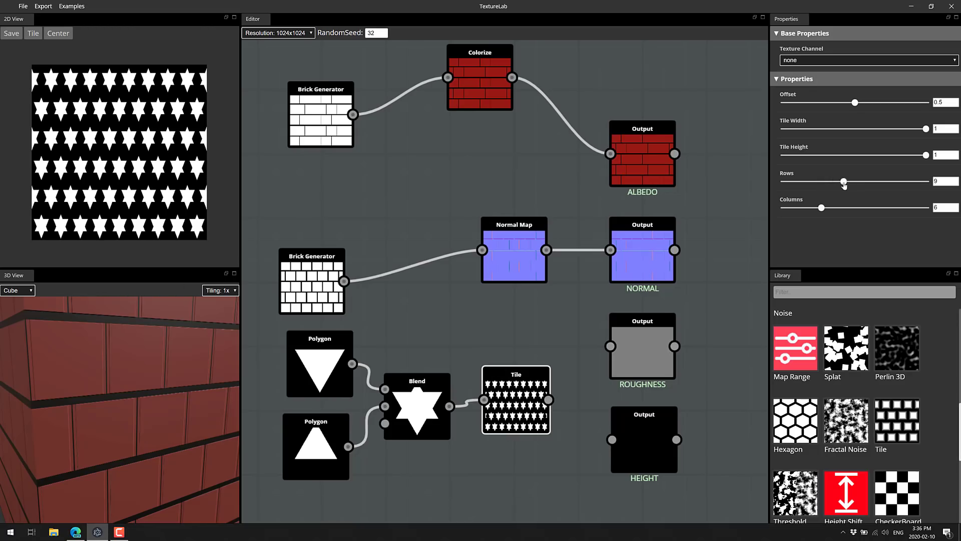
{"action": "left_click_drag", "start_coordinate": [821, 207], "coordinate": [843, 207]}
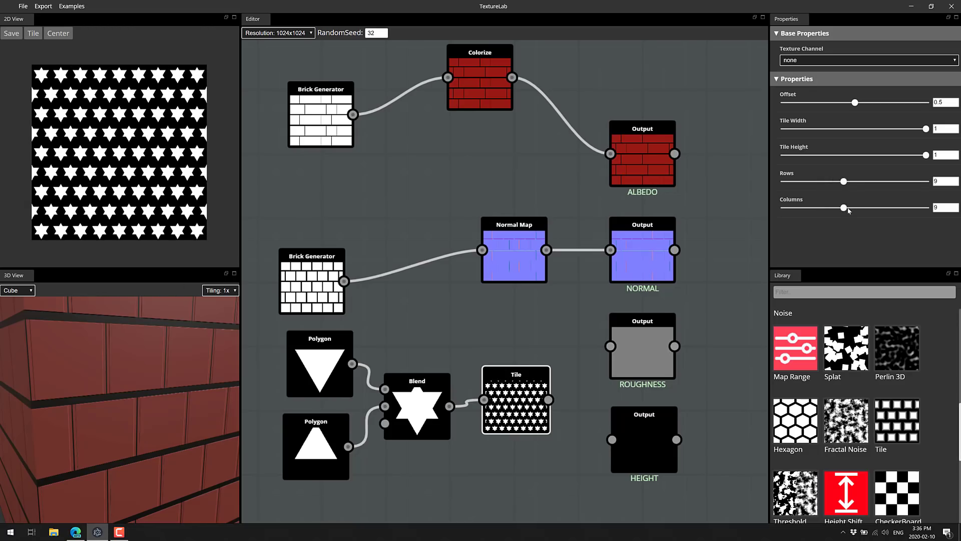
{"action": "left_click_drag", "start_coordinate": [843, 207], "coordinate": [851, 207]}
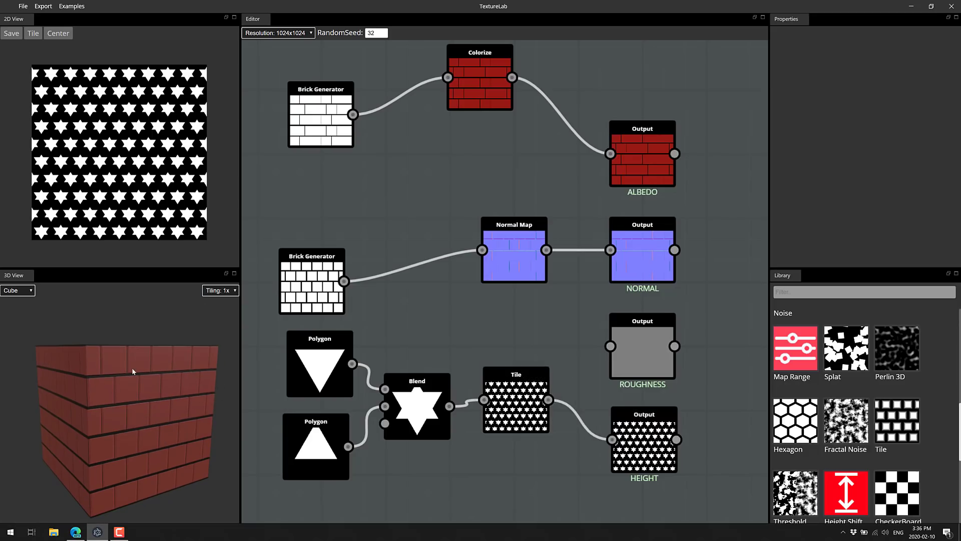
Switch the preview to a sphere and reduce the tile grid to 3 rows.
{"action": "left_click", "coordinate": [17, 291]}
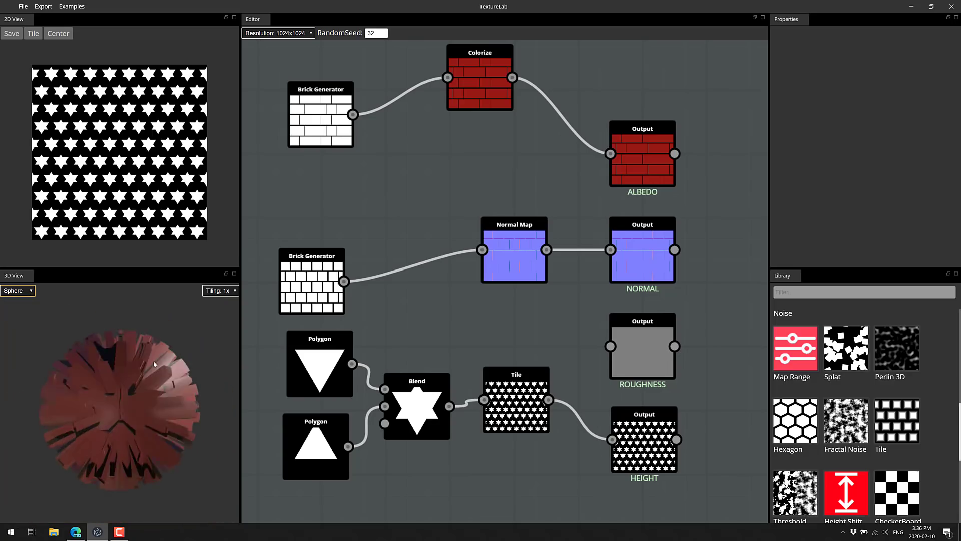
{"action": "left_click_drag", "start_coordinate": [153, 363], "coordinate": [153, 413]}
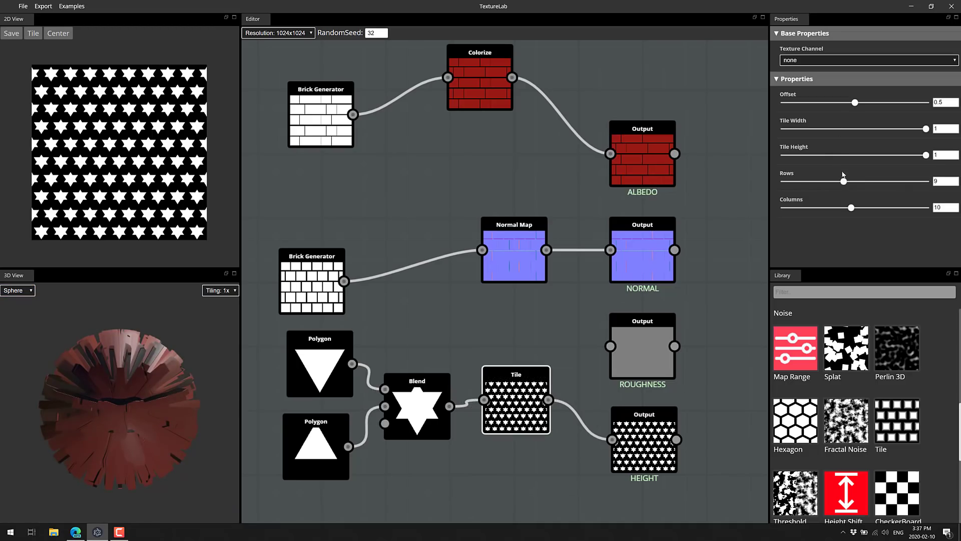
{"action": "left_click_drag", "start_coordinate": [842, 181], "coordinate": [799, 181]}
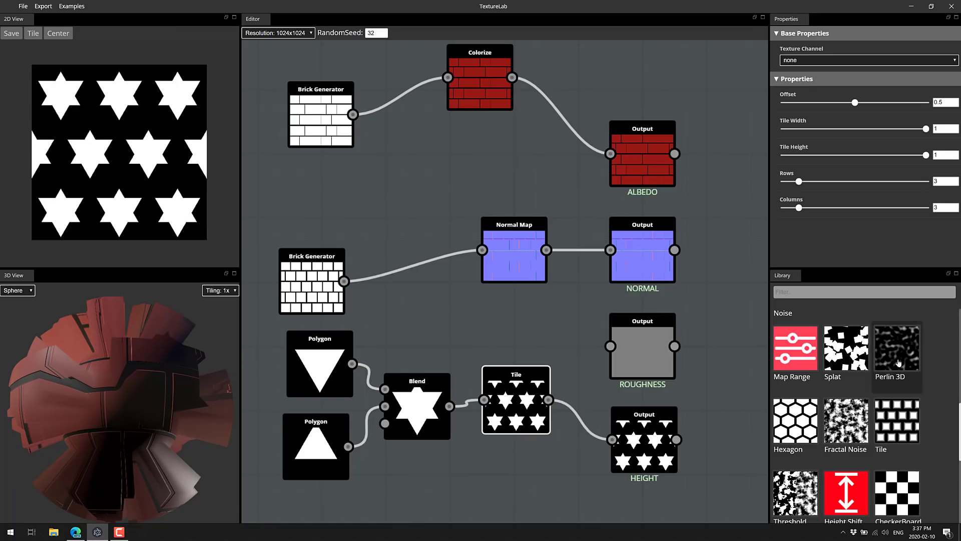
Scroll the Library to find the Simplex Noise and Warp nodes.
{"action": "scroll", "scroll_direction": "down", "scroll_amount": 3}
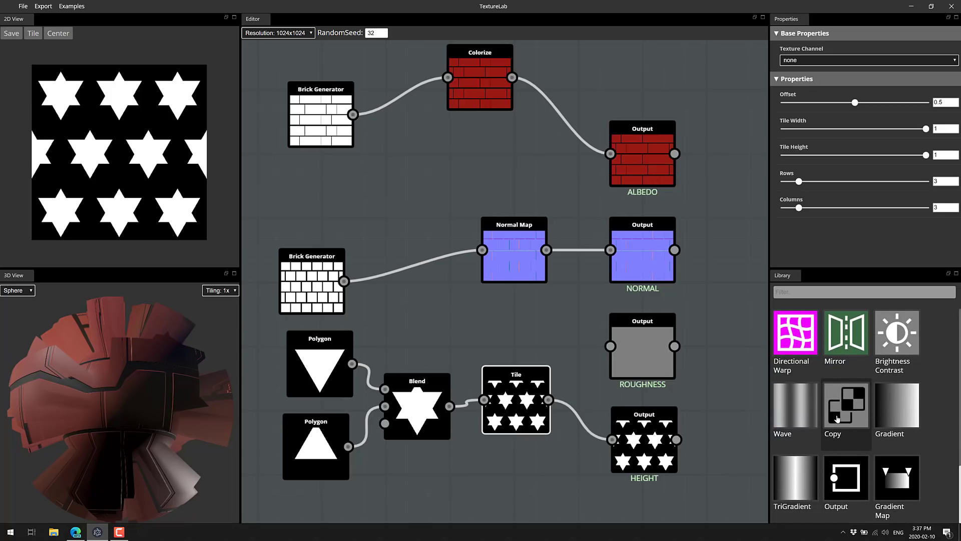
{"action": "scroll", "scroll_direction": "down", "scroll_amount": 3}
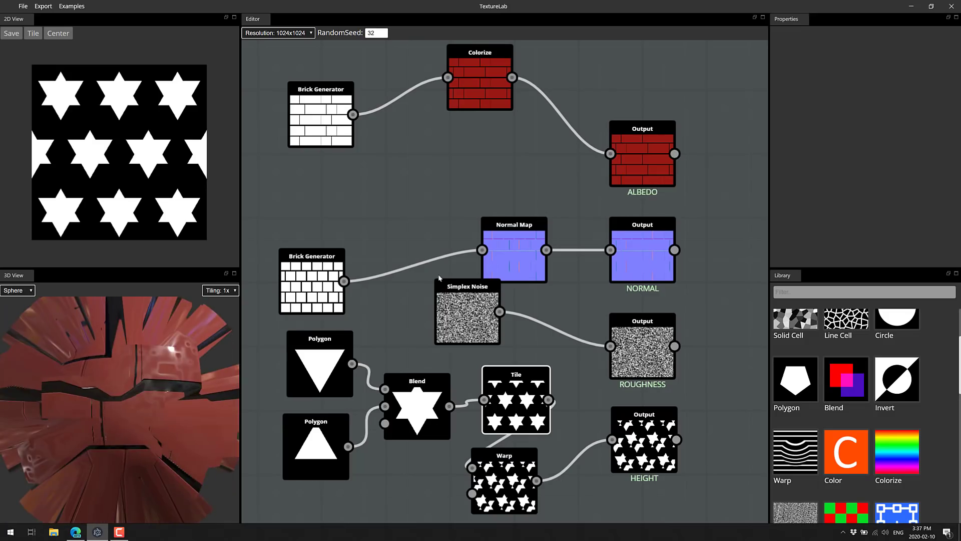
Export the output maps as a zip archive named MyTexture.
{"action": "left_click", "coordinate": [467, 313]}
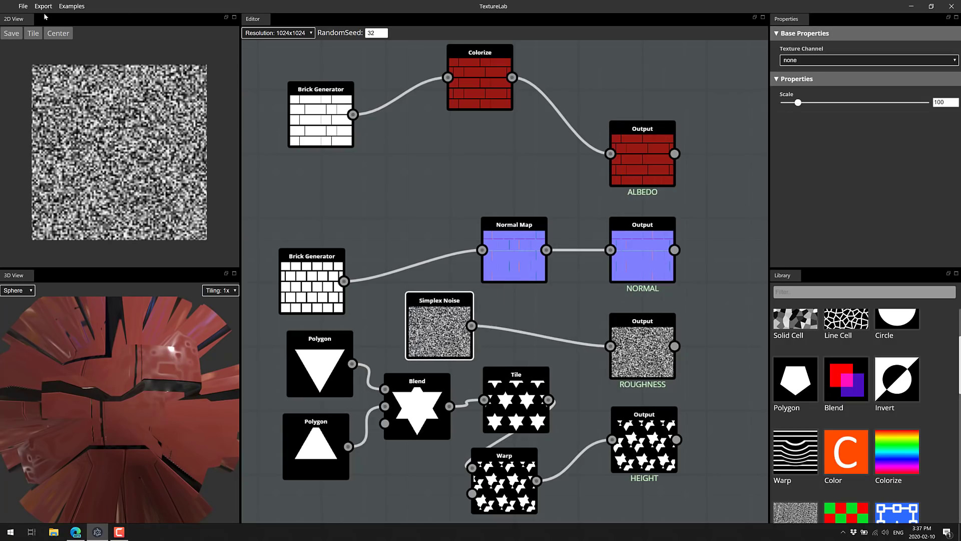
{"action": "left_click", "coordinate": [43, 6]}
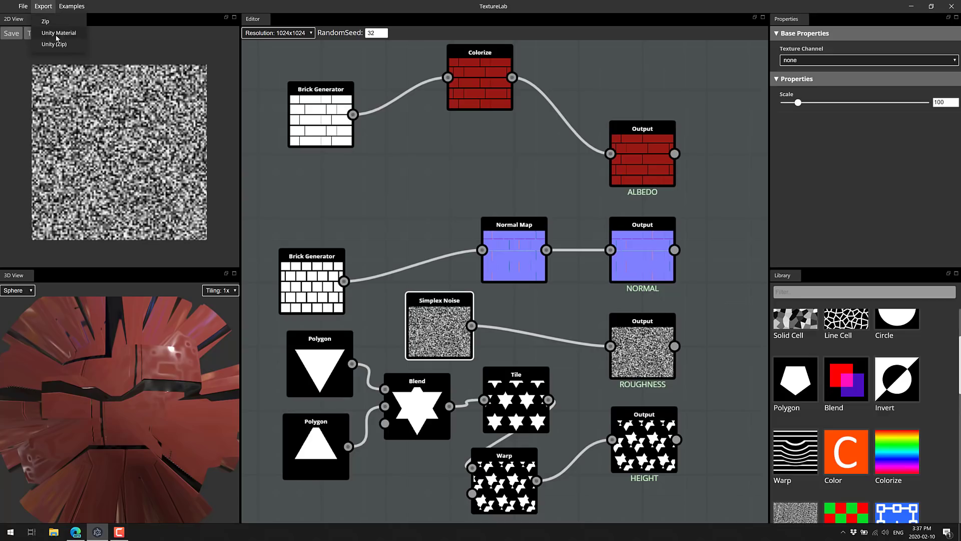
{"action": "left_click", "coordinate": [43, 6]}
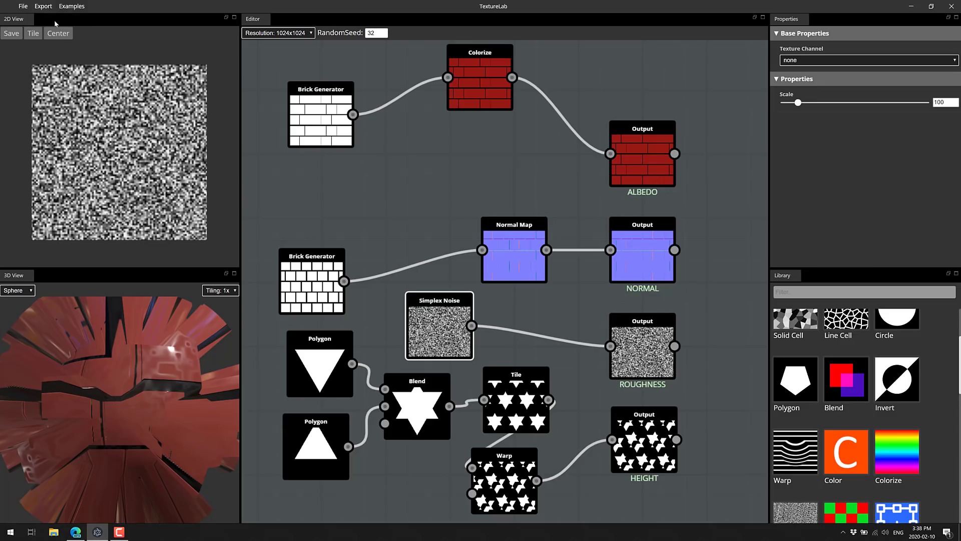
{"action": "left_click", "coordinate": [42, 6]}
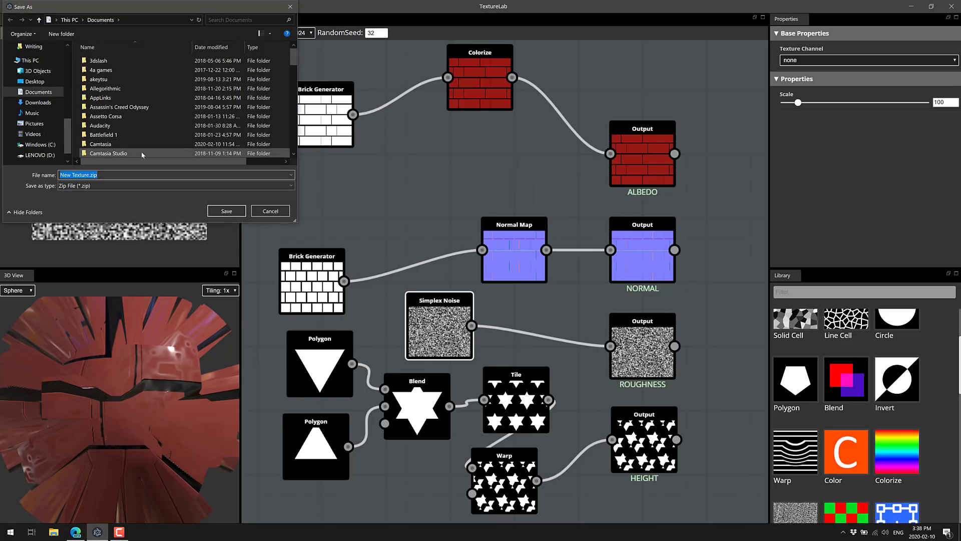
{"action": "type", "text": "MyTexture"}
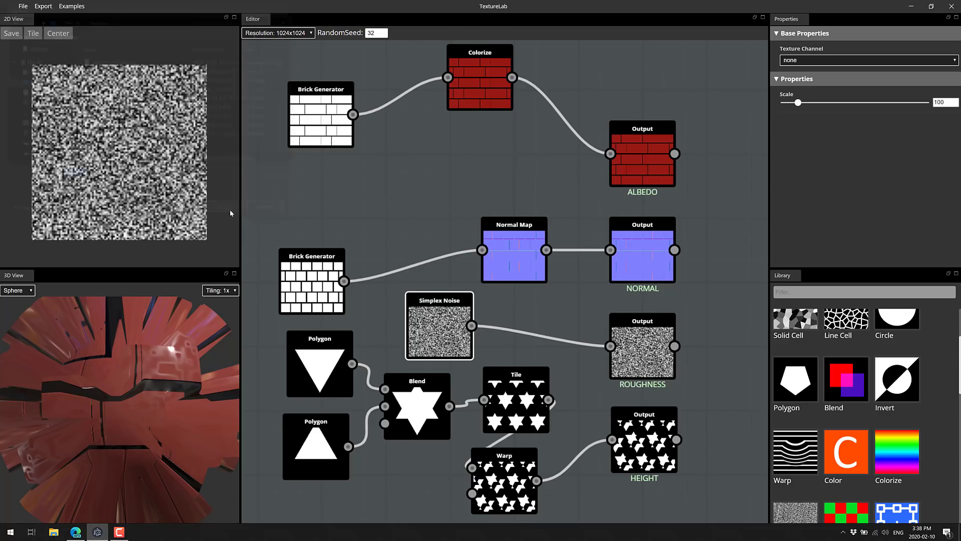
View MyTexture.zip's albedo, height, normal and roughness PNGs in File Explorer, then close it.
{"action": "left_click", "coordinate": [53, 531]}
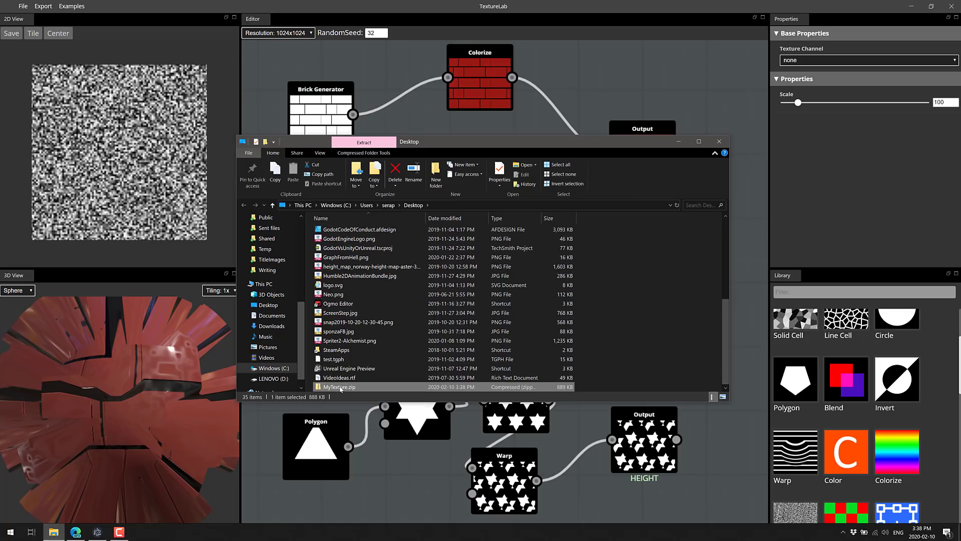
{"action": "double_click", "coordinate": [339, 386]}
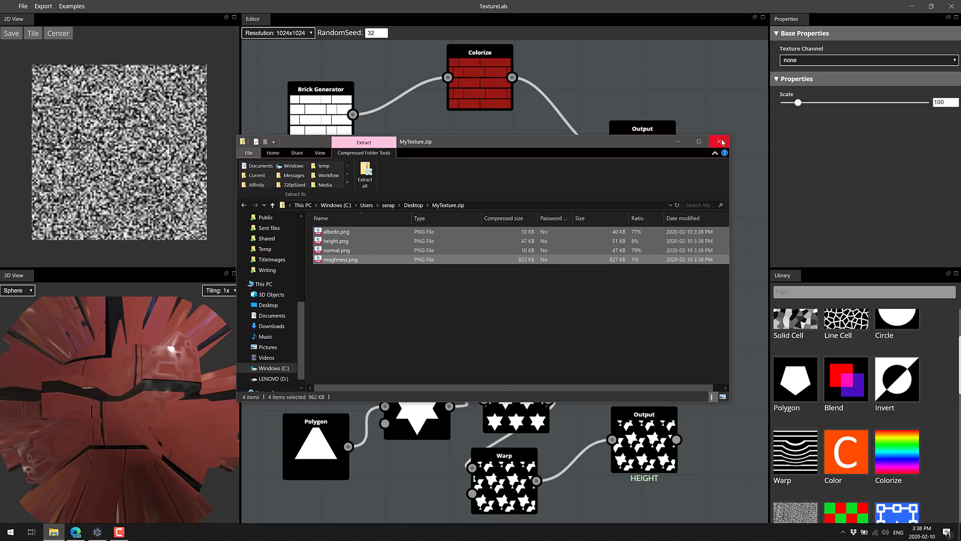
{"action": "left_click", "coordinate": [719, 142]}
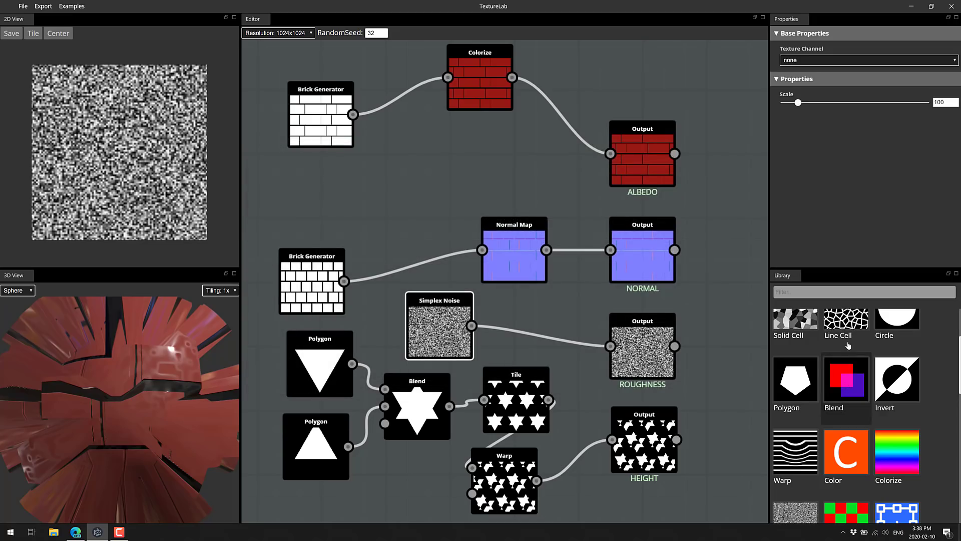
{"action": "scroll", "scroll_direction": "down", "scroll_amount": 3}
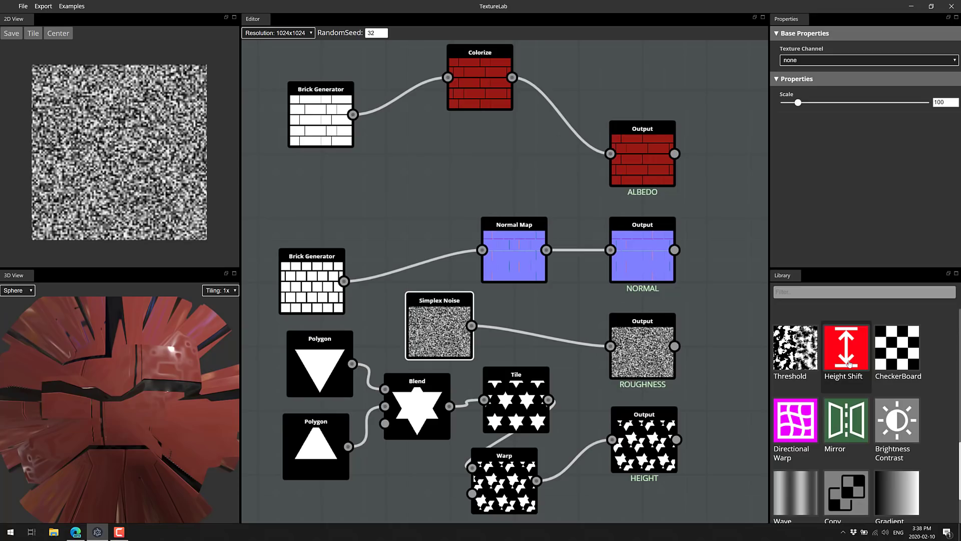
{"action": "mouse_move", "coordinate": [679, 266]}
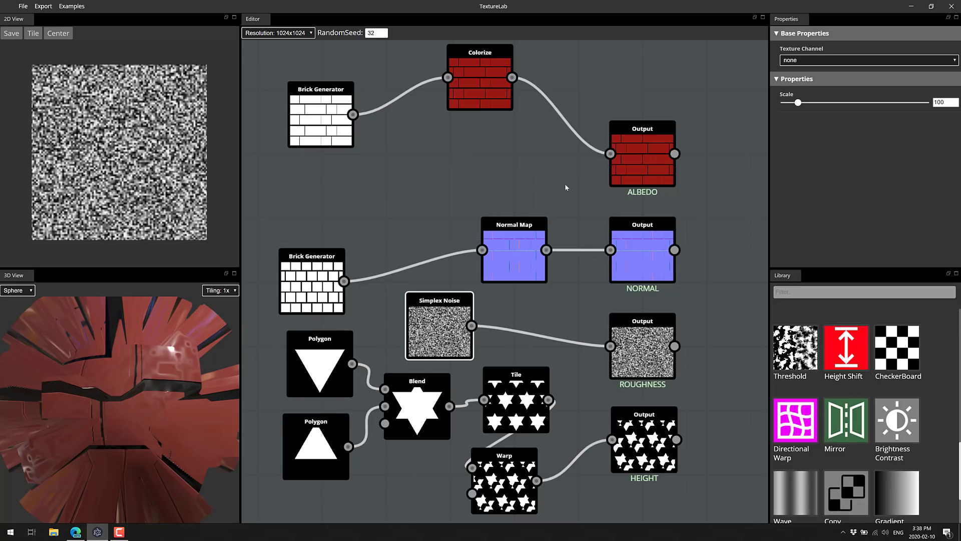
{"action": "scroll", "scroll_direction": "down", "scroll_amount": 3}
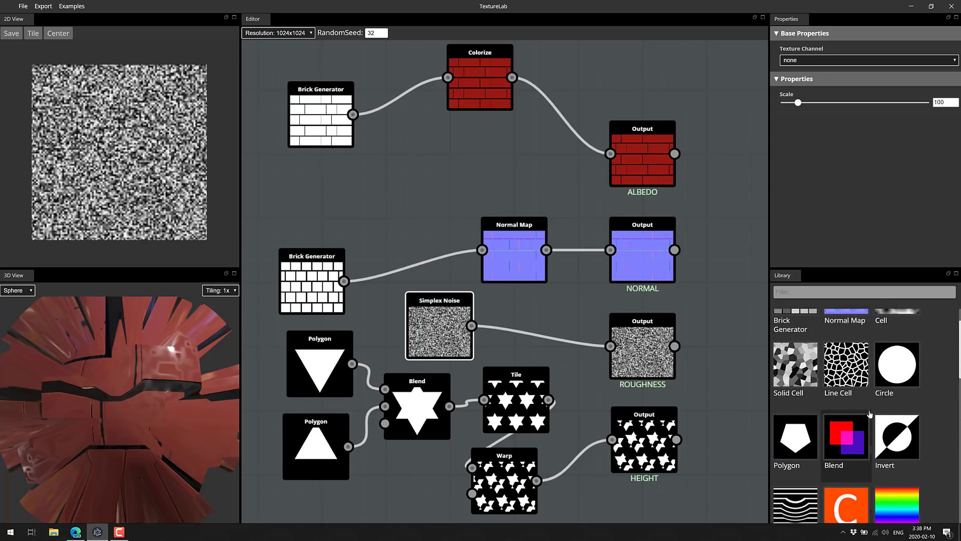
{"action": "scroll", "scroll_direction": "down", "scroll_amount": 3}
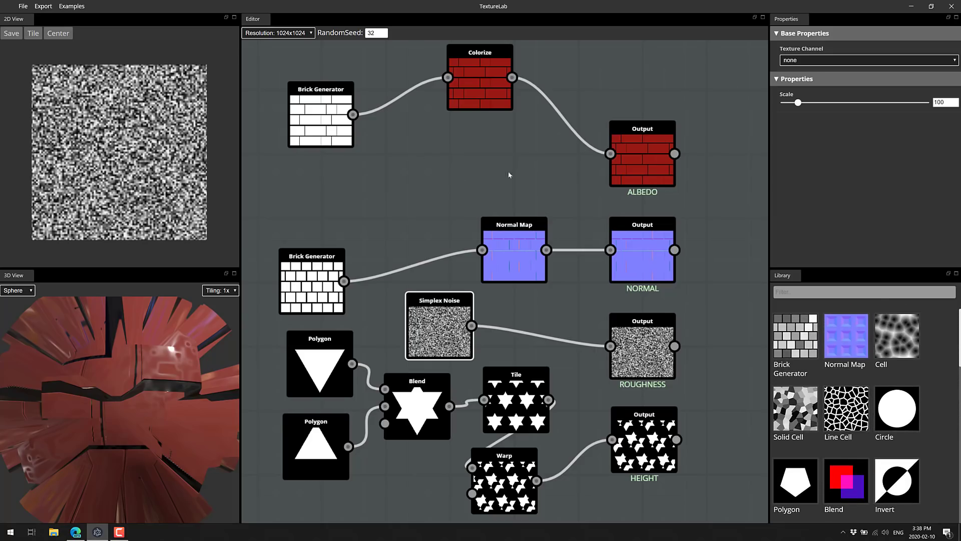
{"action": "scroll", "scroll_direction": "down", "scroll_amount": 3}
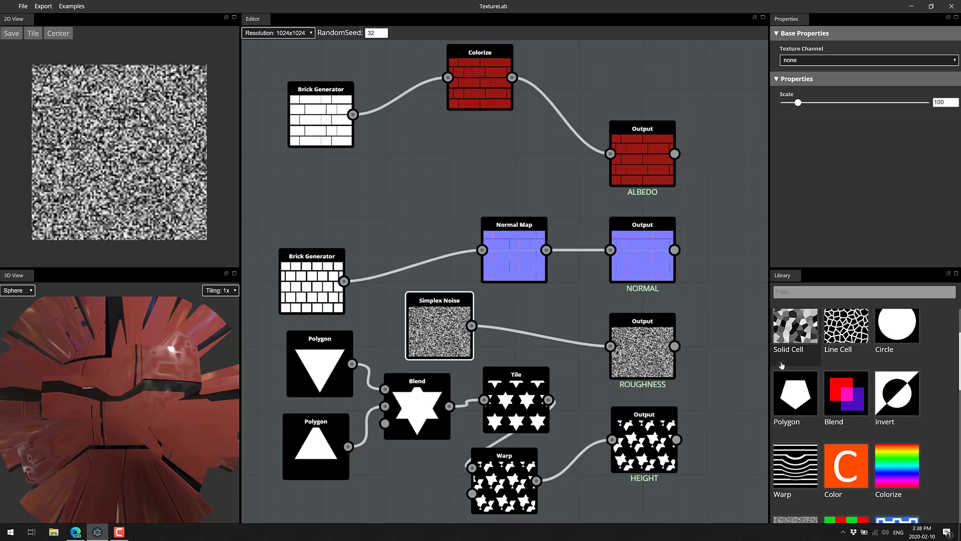
{"action": "scroll", "scroll_direction": "down", "scroll_amount": 3}
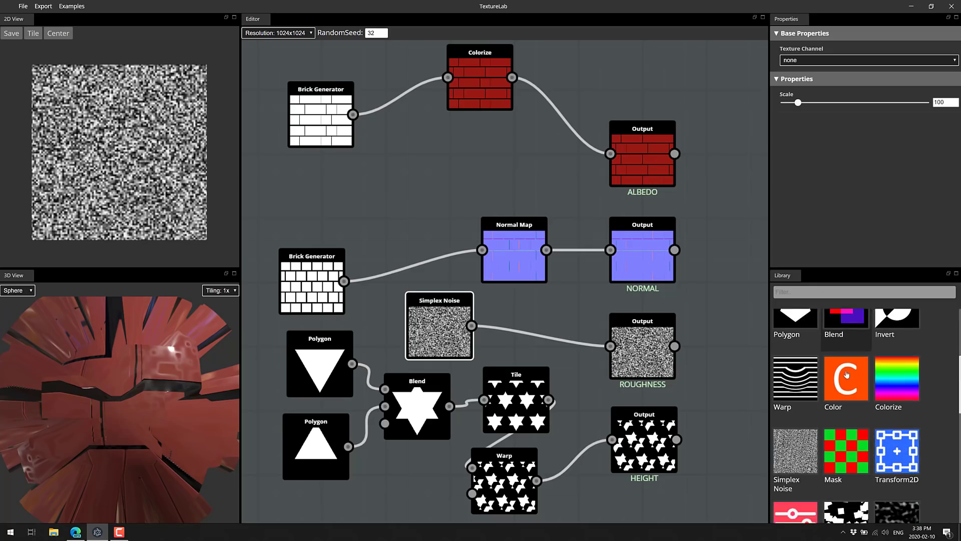
{"action": "scroll", "scroll_direction": "down", "scroll_amount": 3}
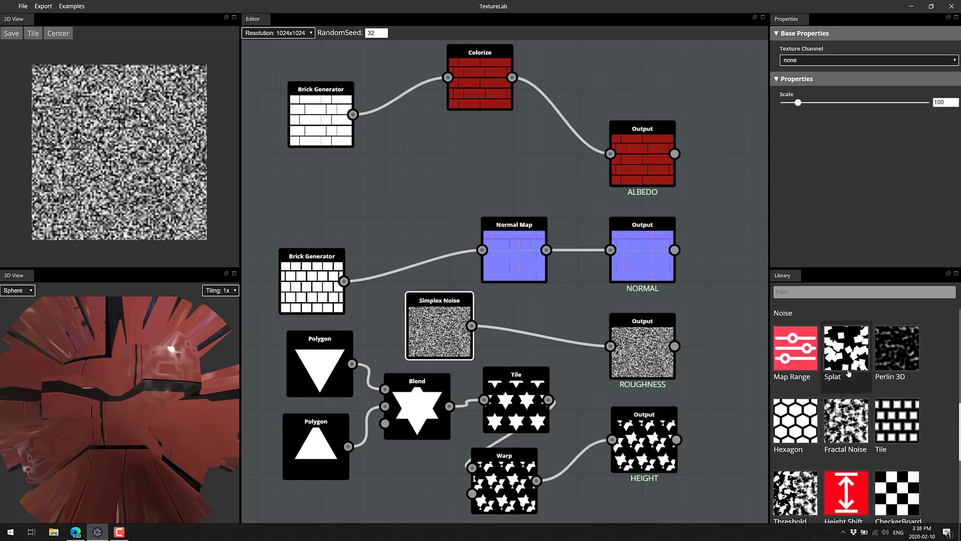
{"action": "scroll", "scroll_direction": "down", "scroll_amount": 3}
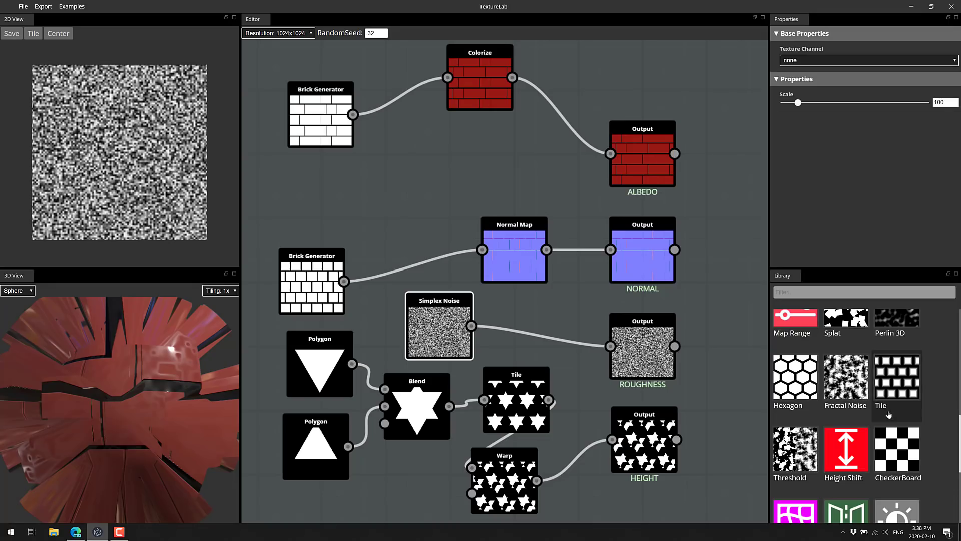
{"action": "mouse_move", "coordinate": [564, 274]}
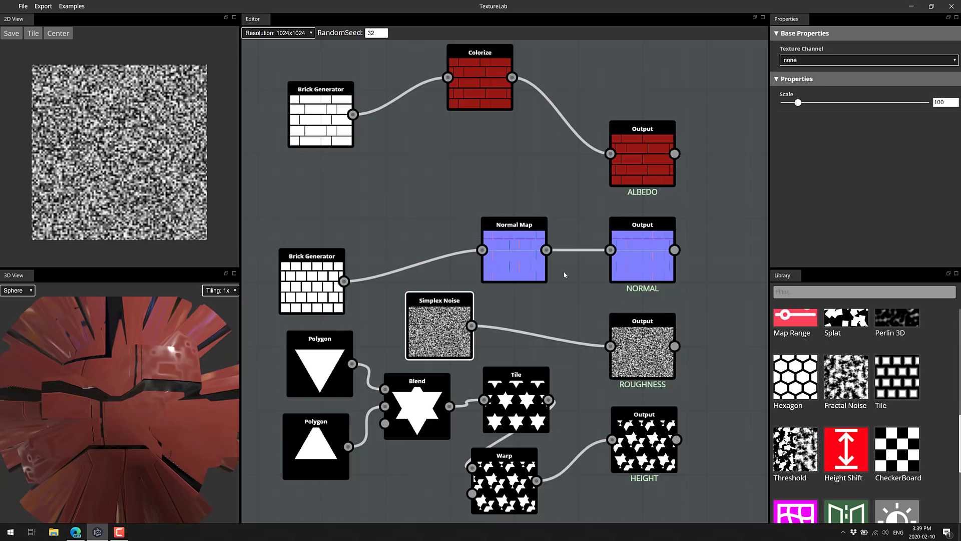
{"action": "mouse_move", "coordinate": [687, 172]}
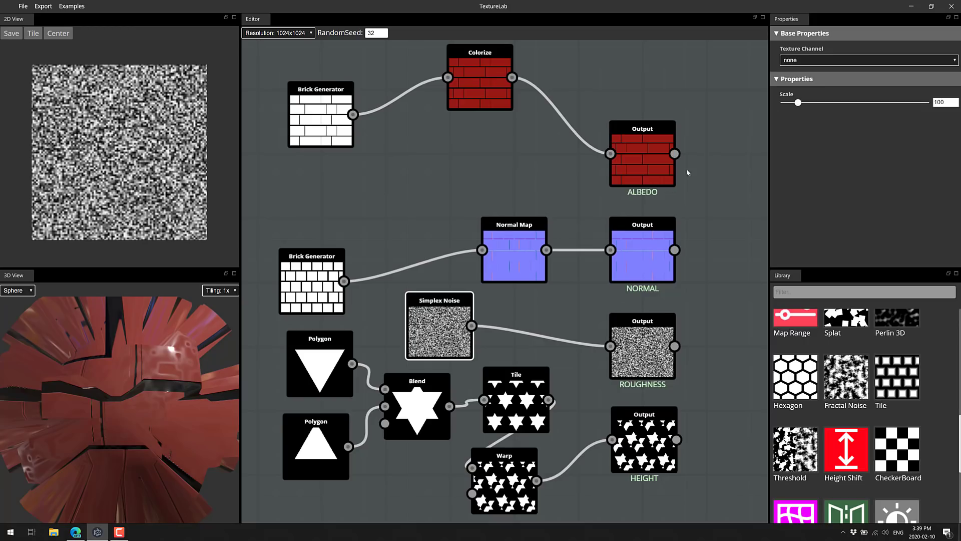
{"action": "mouse_move", "coordinate": [350, 207]}
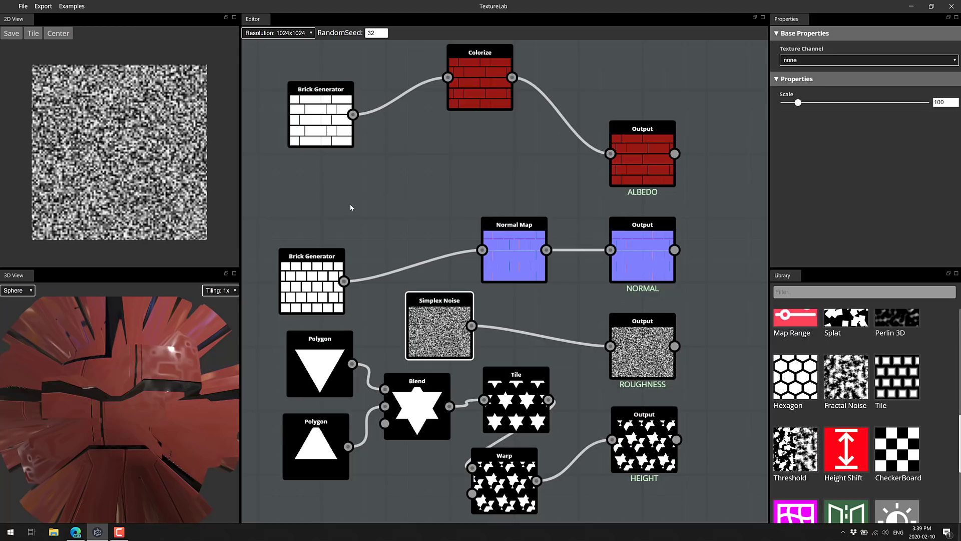
{"action": "left_click", "coordinate": [42, 6]}
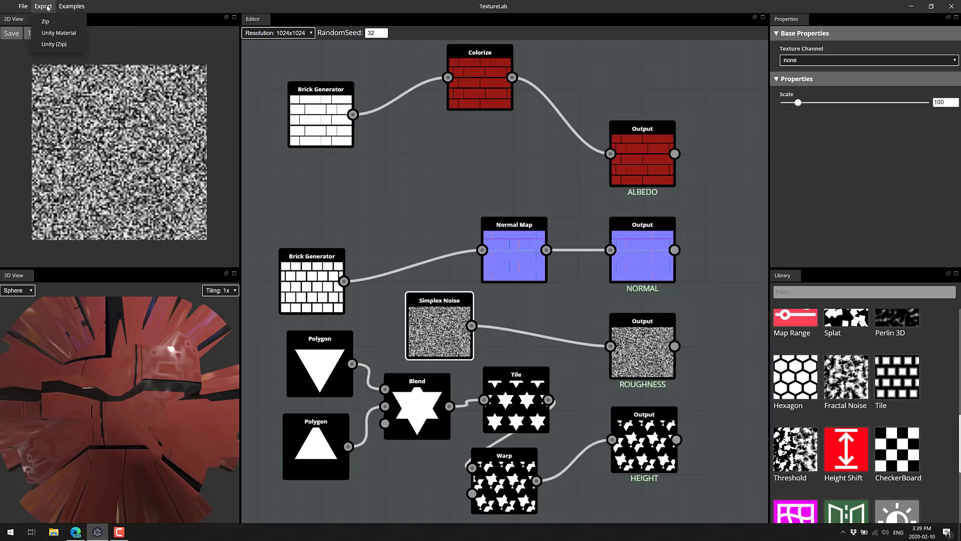
{"action": "left_click", "coordinate": [23, 6]}
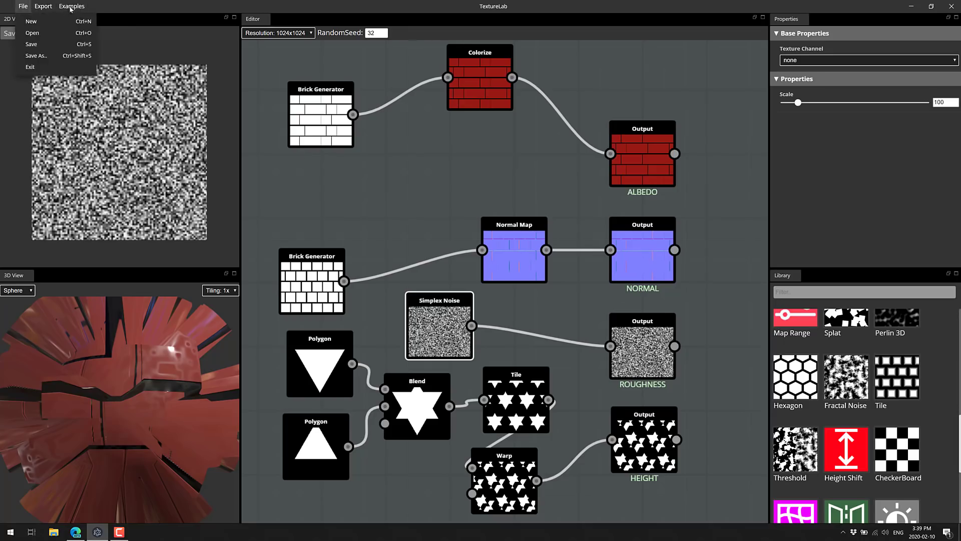
{"action": "left_click", "coordinate": [72, 6]}
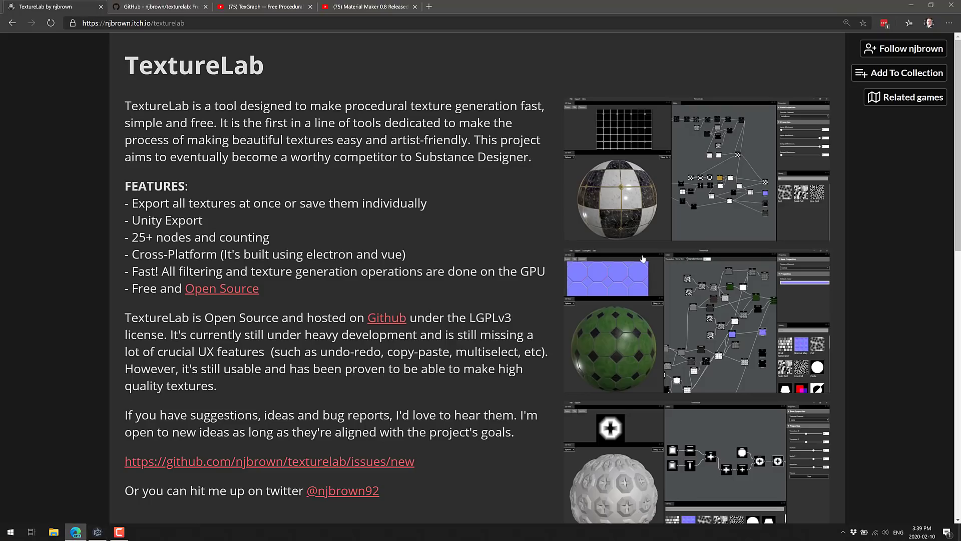
Scroll the TextureLab itch.io page through its features text and download list.
{"action": "scroll", "scroll_direction": "down", "scroll_amount": 3}
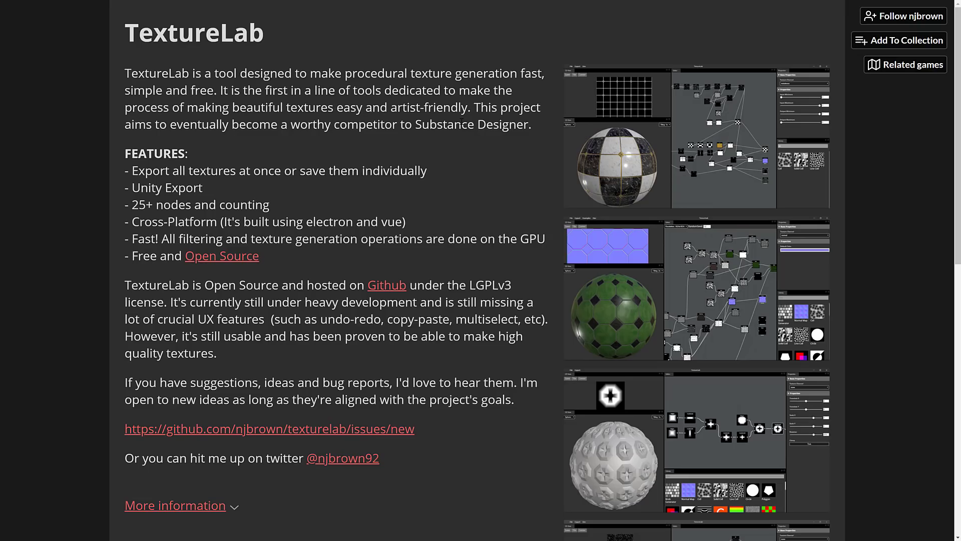
{"action": "scroll", "scroll_direction": "down", "scroll_amount": 3}
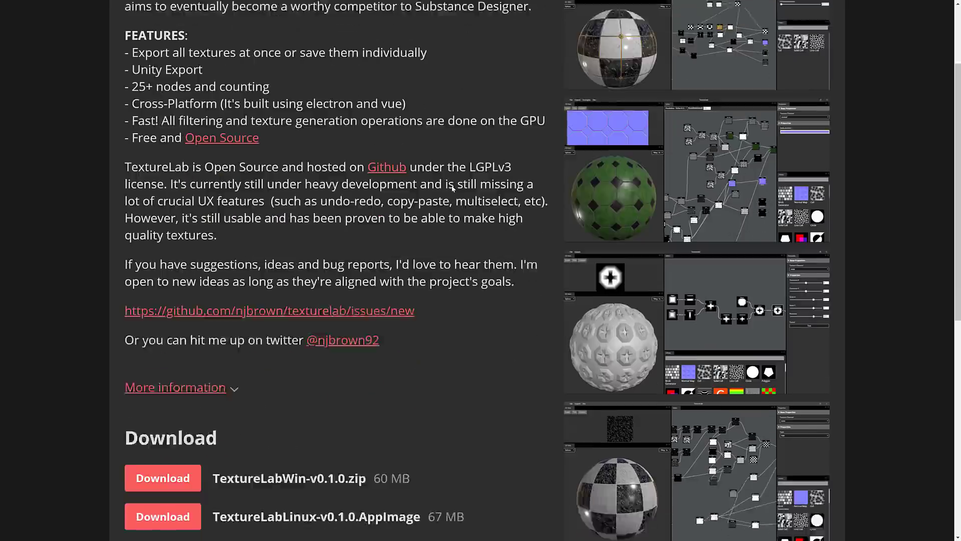
{"action": "scroll", "scroll_direction": "down", "scroll_amount": 3}
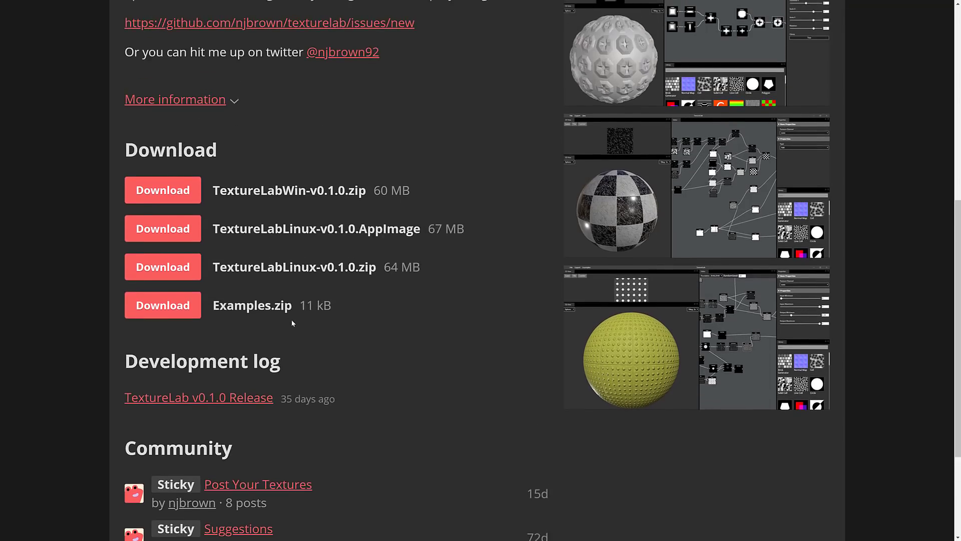
{"action": "scroll", "scroll_direction": "down", "scroll_amount": 3}
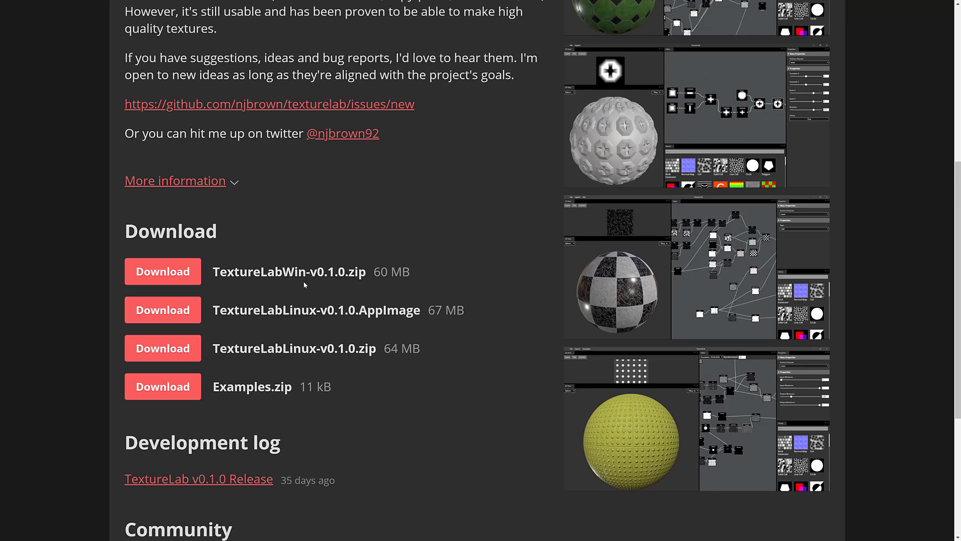
{"action": "mouse_move", "coordinate": [300, 261]}
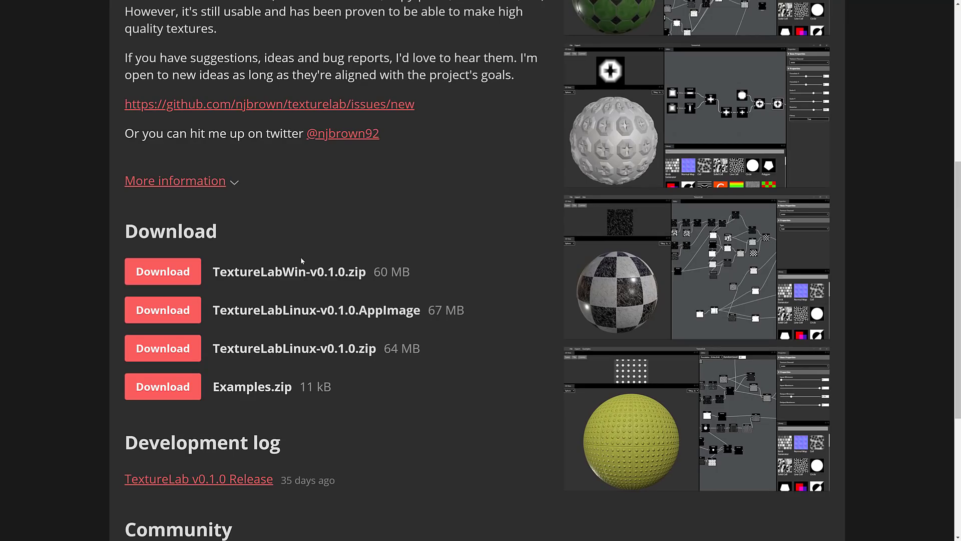
{"action": "scroll", "scroll_direction": "down", "scroll_amount": 3}
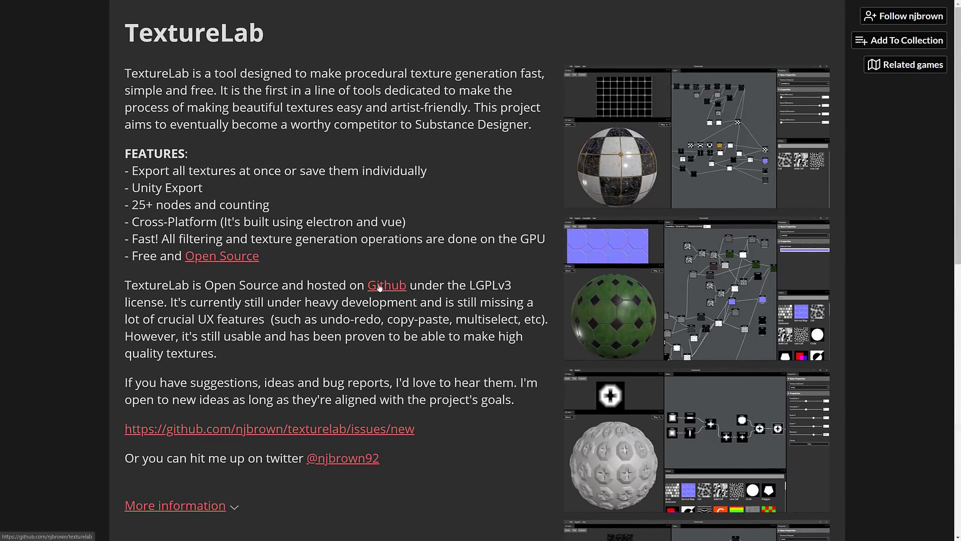
Go to the njbrown/texturelab GitHub repository and read down the README build instructions.
{"action": "left_click", "coordinate": [387, 286]}
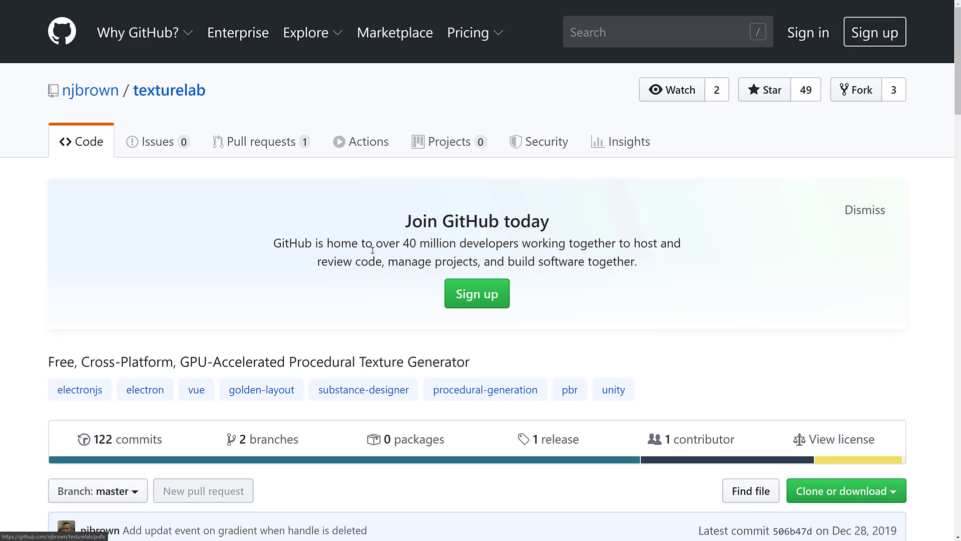
{"action": "scroll", "scroll_direction": "down", "scroll_amount": 3}
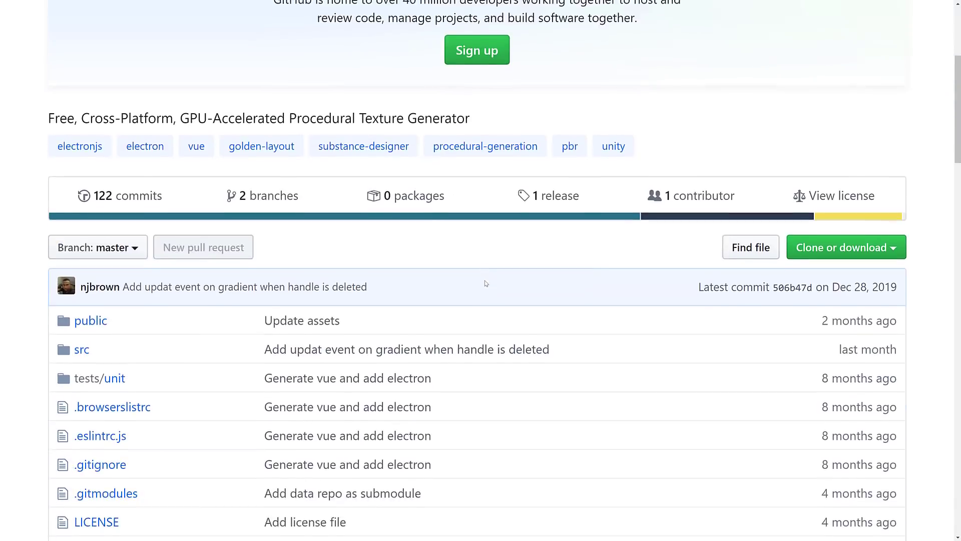
{"action": "scroll", "scroll_direction": "down", "scroll_amount": 3}
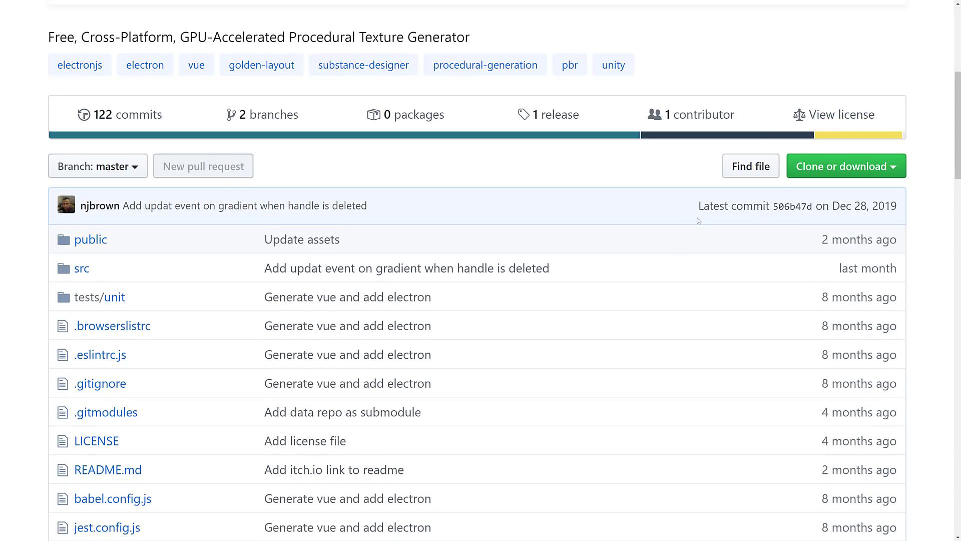
{"action": "scroll", "scroll_direction": "down", "scroll_amount": 3}
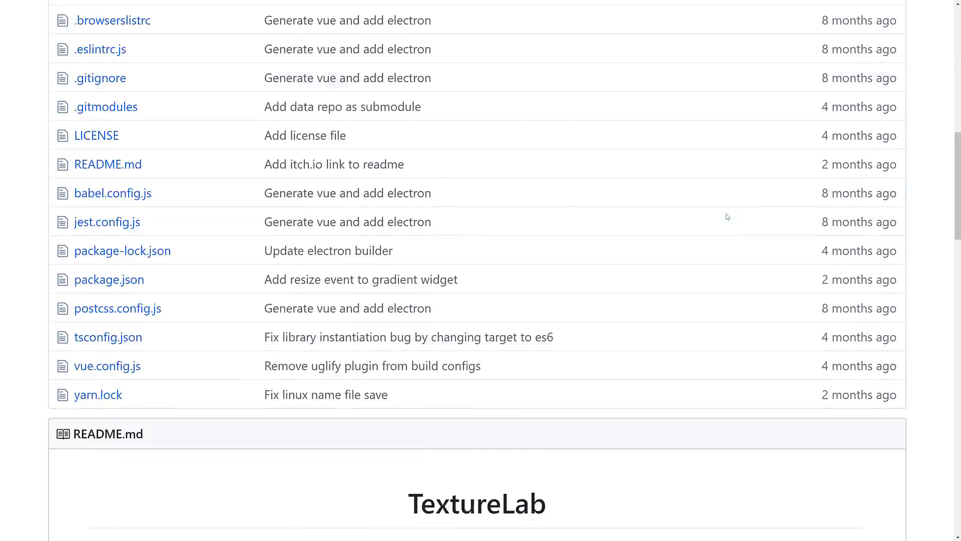
{"action": "scroll", "scroll_direction": "down", "scroll_amount": 3}
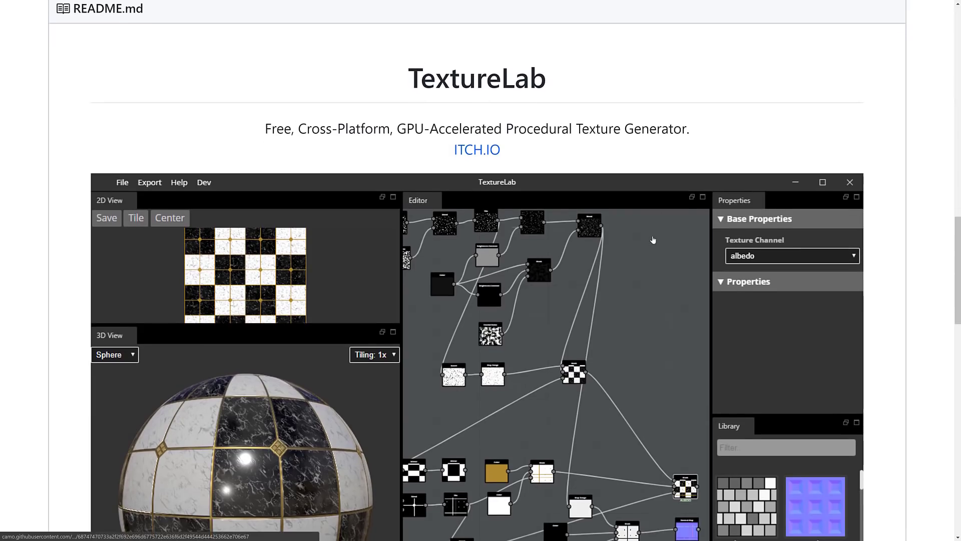
{"action": "scroll", "scroll_direction": "down", "scroll_amount": 3}
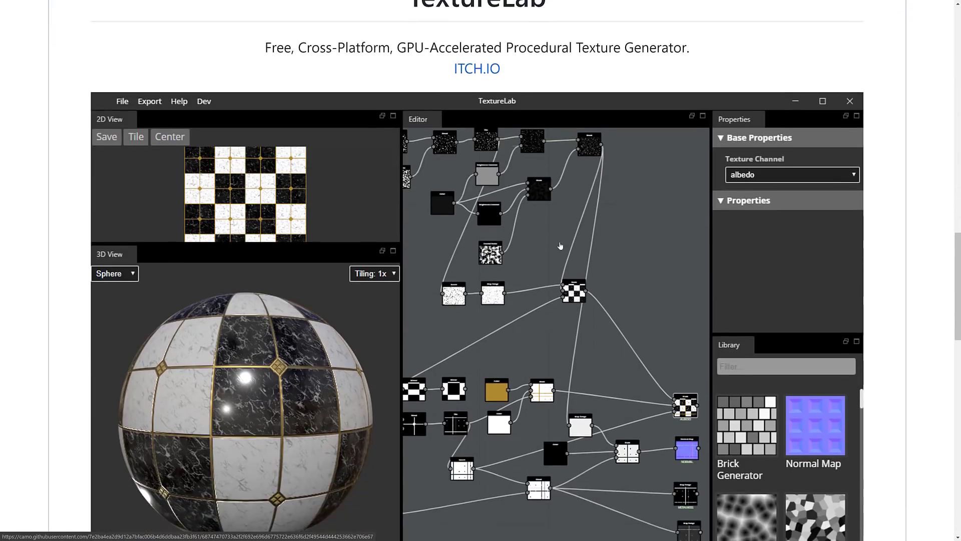
{"action": "scroll", "scroll_direction": "down", "scroll_amount": 3}
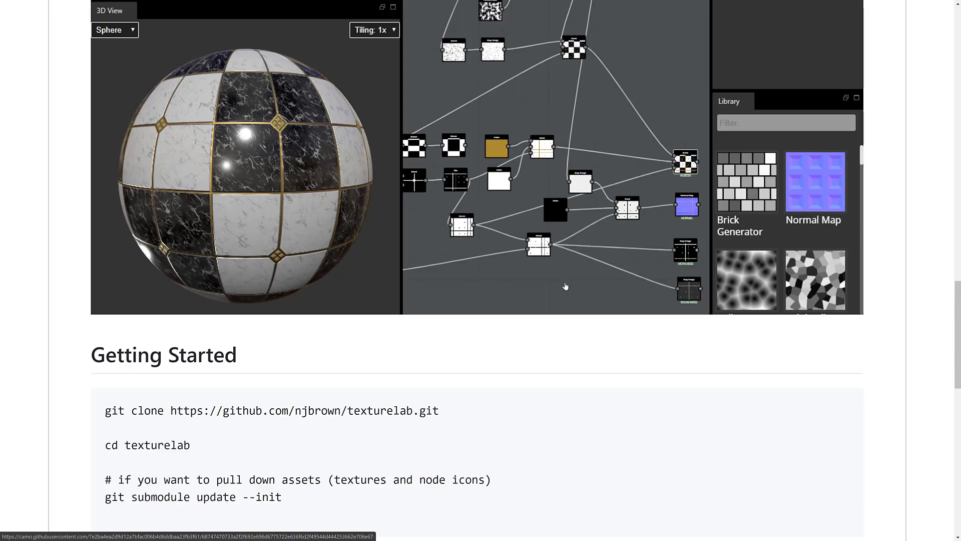
{"action": "mouse_move", "coordinate": [554, 262]}
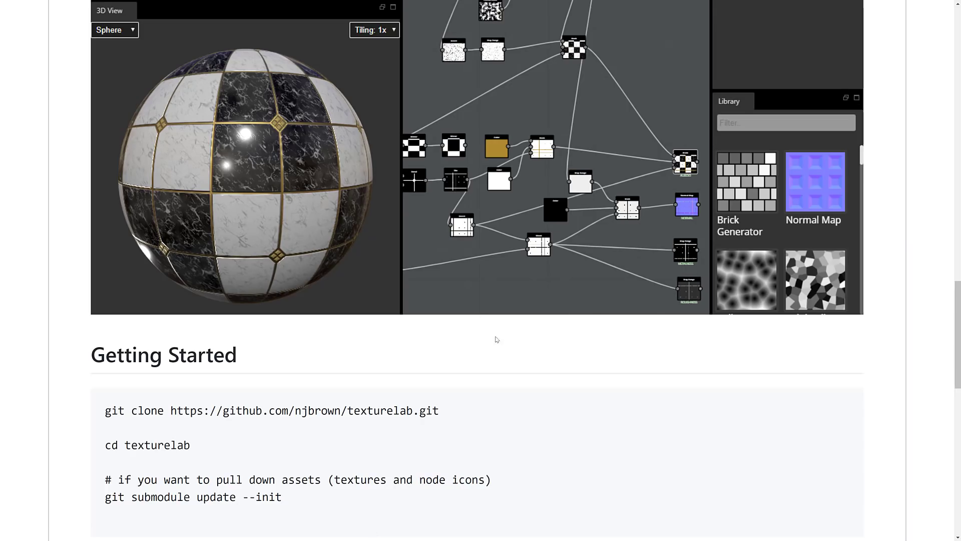
Read the README's Built Using and Licence sections, then return to the repository file list.
{"action": "scroll", "scroll_direction": "down", "scroll_amount": 3}
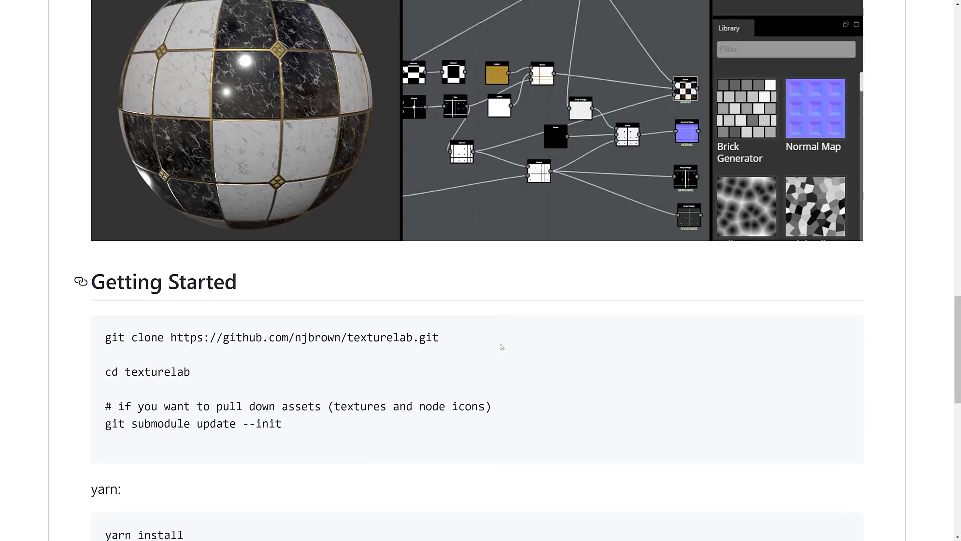
{"action": "scroll", "scroll_direction": "down", "scroll_amount": 3}
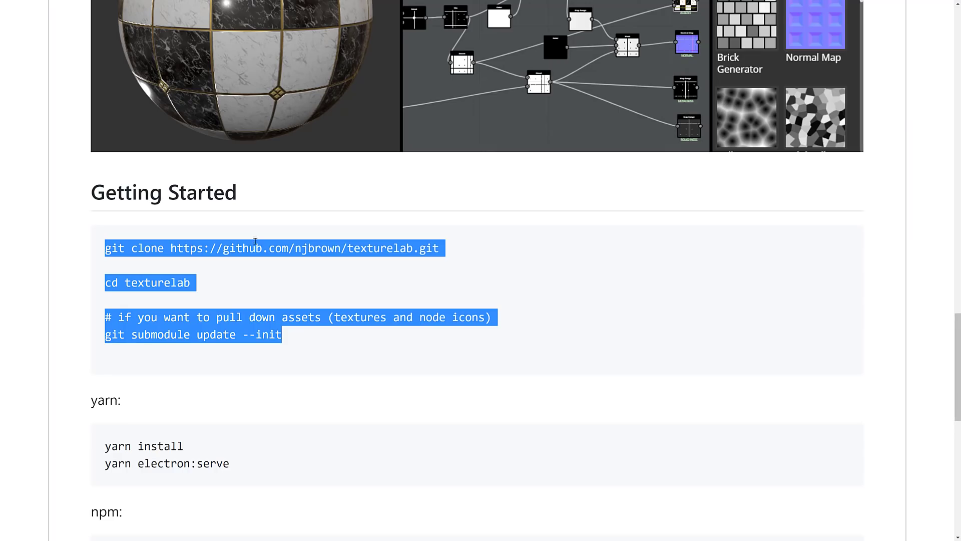
{"action": "scroll", "scroll_direction": "down", "scroll_amount": 3}
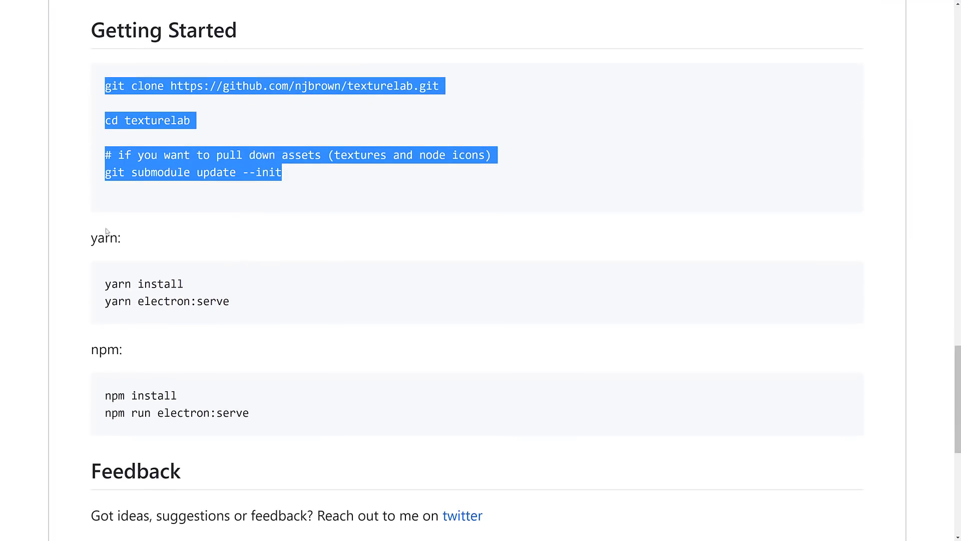
{"action": "scroll", "scroll_direction": "down", "scroll_amount": 3}
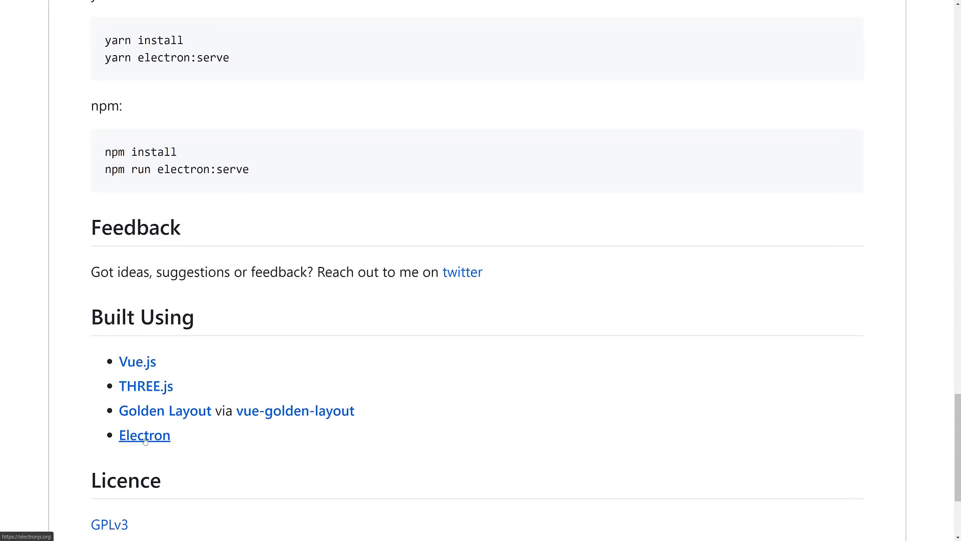
{"action": "scroll", "scroll_direction": "down", "scroll_amount": 3}
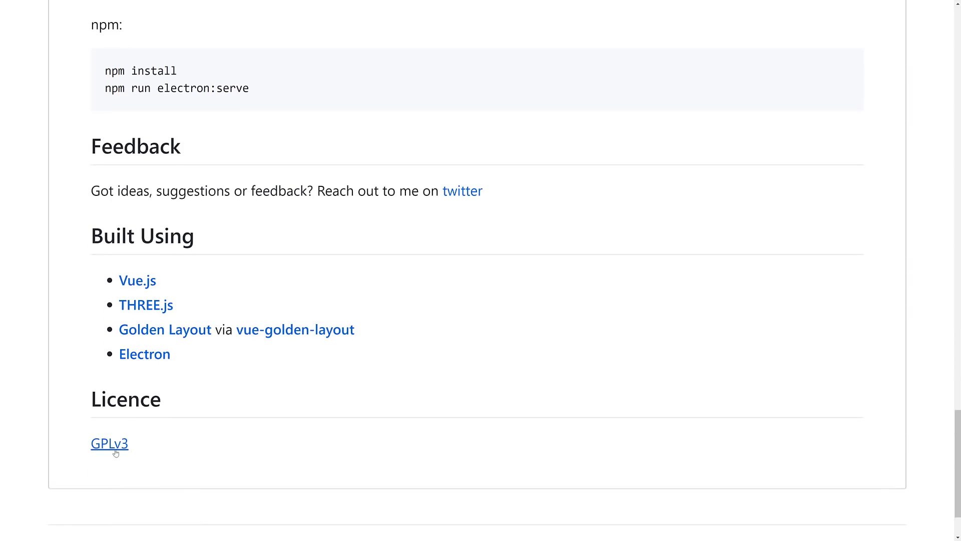
{"action": "mouse_move", "coordinate": [110, 443]}
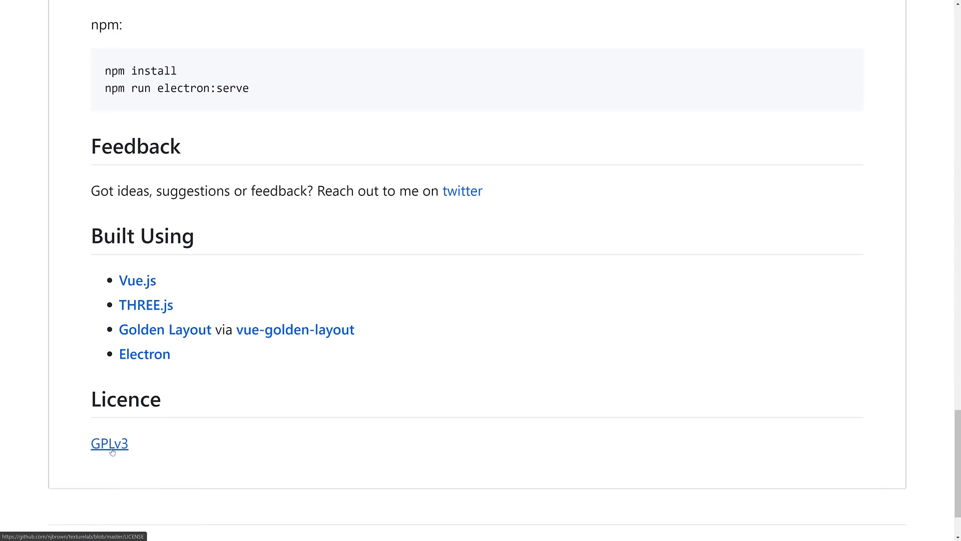
{"action": "left_click", "coordinate": [110, 444]}
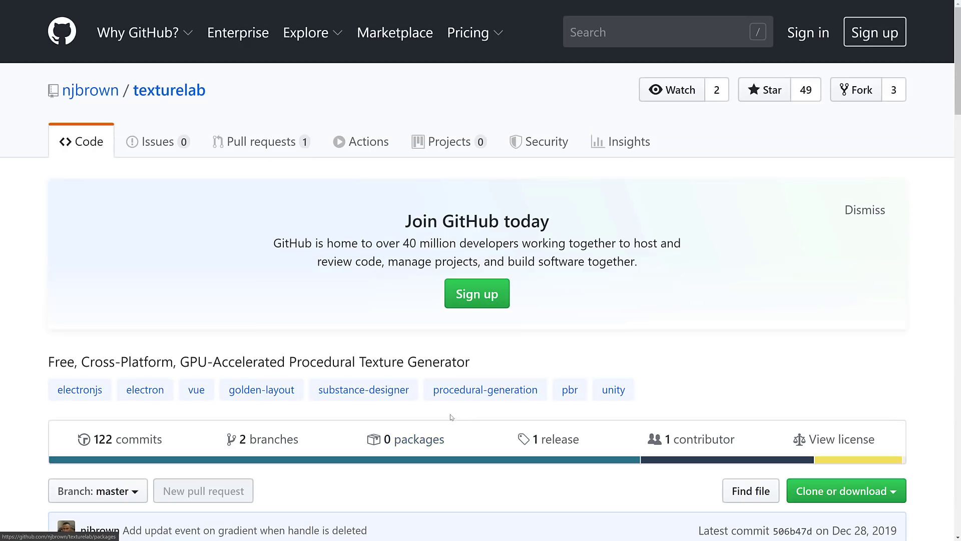
{"action": "scroll", "scroll_direction": "down", "scroll_amount": 3}
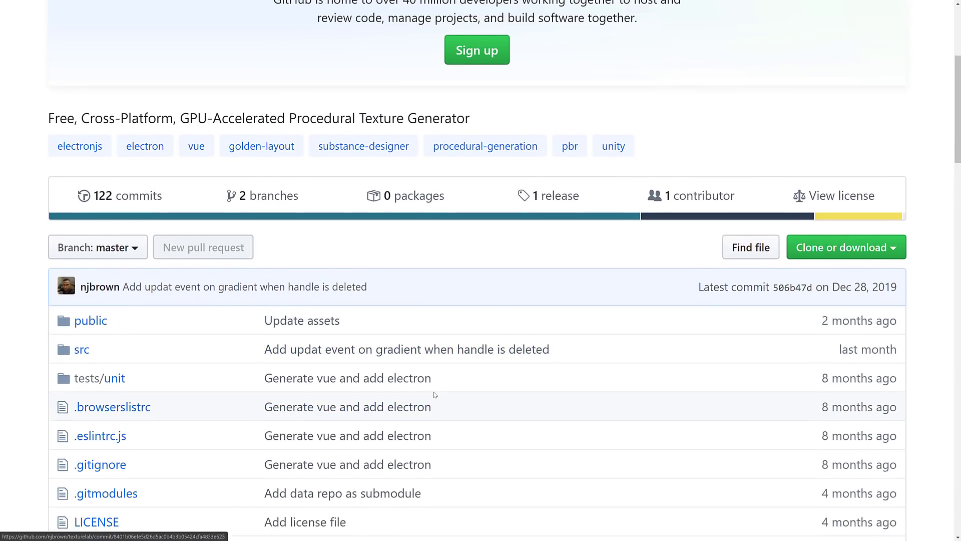
{"action": "scroll", "scroll_direction": "down", "scroll_amount": 3}
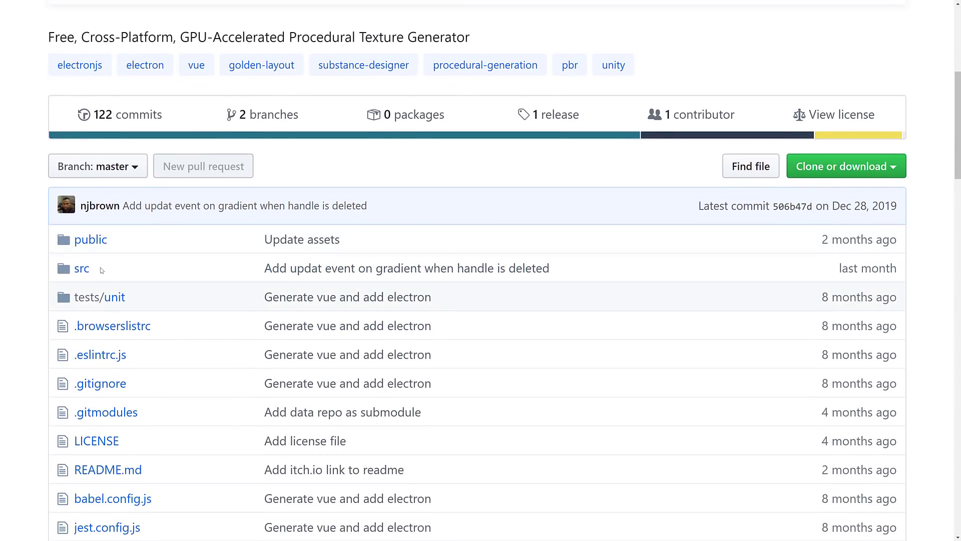
Navigate into src/lib/library/v1 to the node source files such as blend.ts and brickgenerator.ts.
{"action": "left_click", "coordinate": [81, 269]}
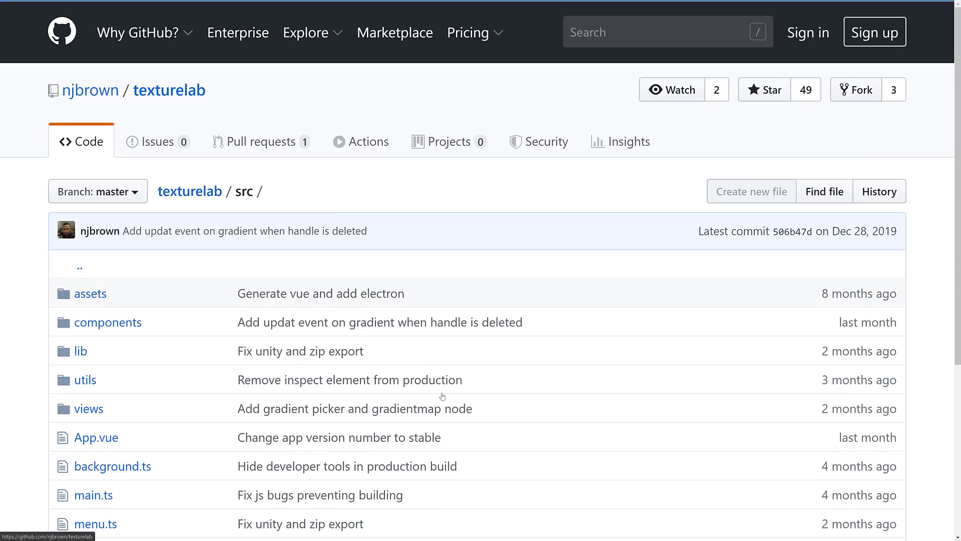
{"action": "scroll", "scroll_direction": "down", "scroll_amount": 3}
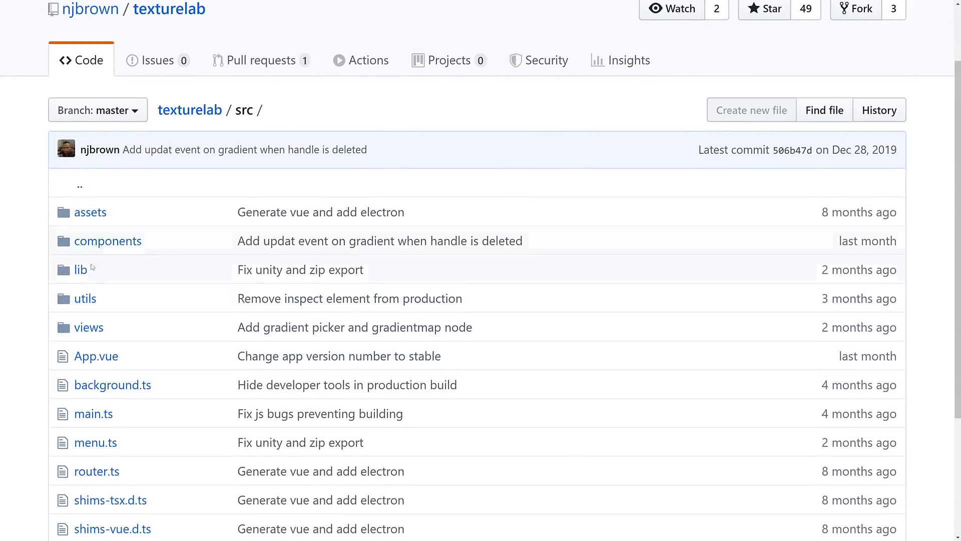
{"action": "left_click", "coordinate": [80, 269]}
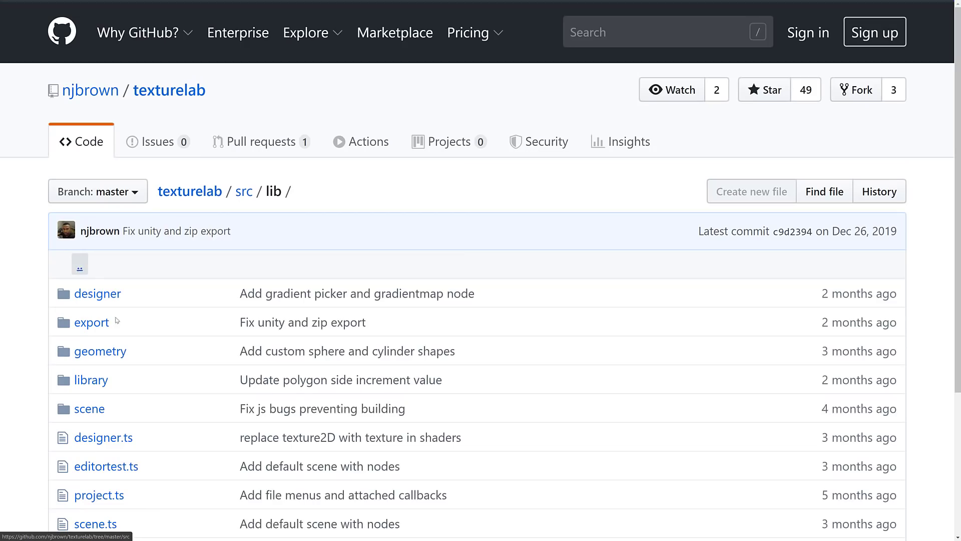
{"action": "left_click", "coordinate": [90, 378]}
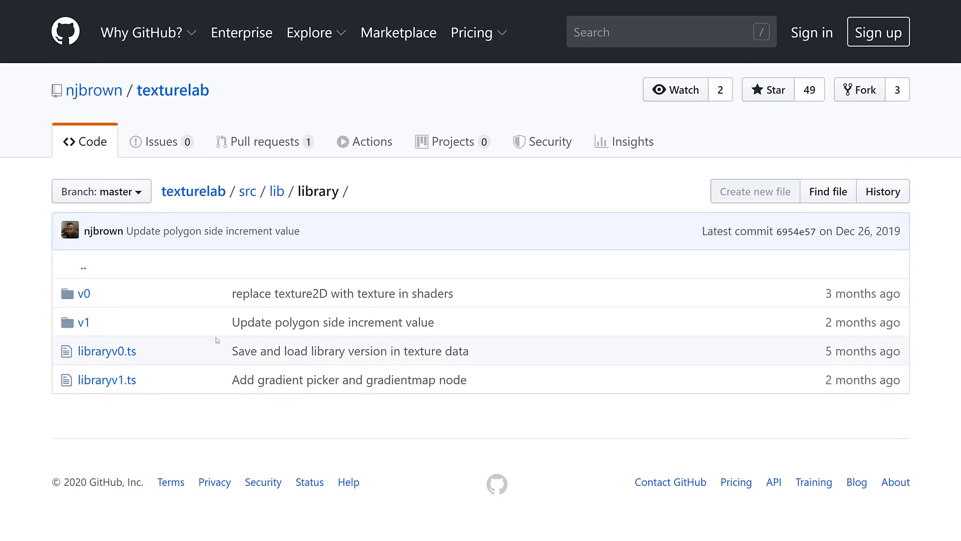
{"action": "left_click", "coordinate": [84, 322]}
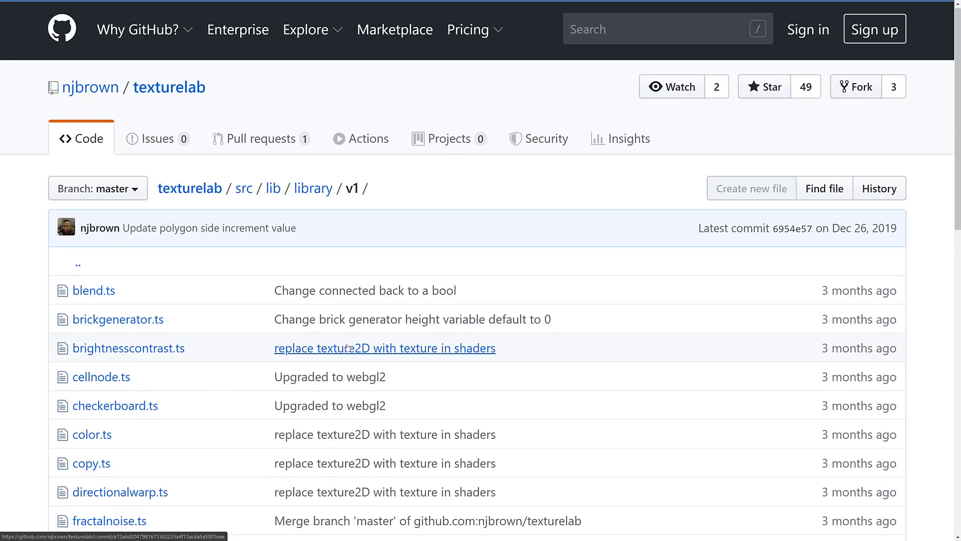
{"action": "scroll", "scroll_direction": "down", "scroll_amount": 3}
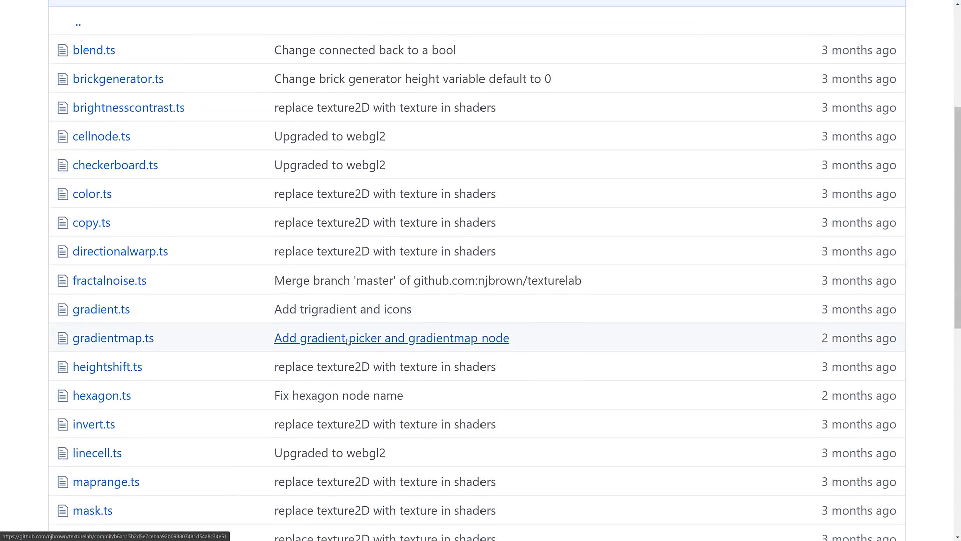
{"action": "scroll", "scroll_direction": "down", "scroll_amount": 3}
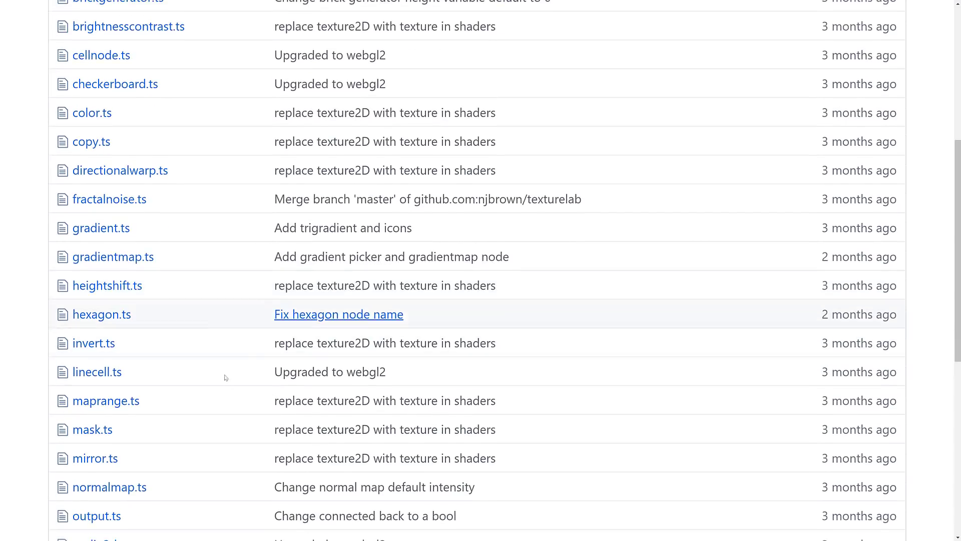
{"action": "scroll", "scroll_direction": "down", "scroll_amount": 3}
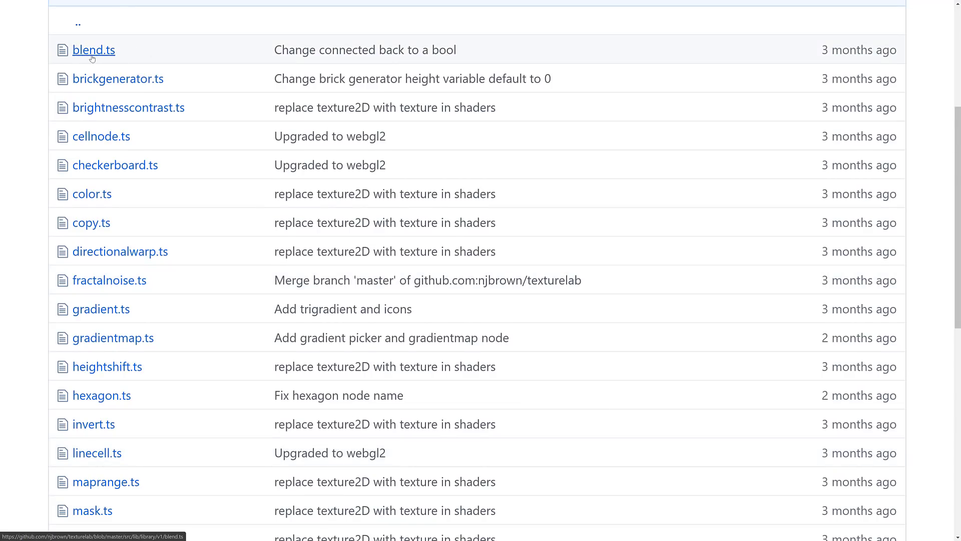
View blend.ts and highlight its shader source from line 25 to 43.
{"action": "left_click", "coordinate": [93, 50]}
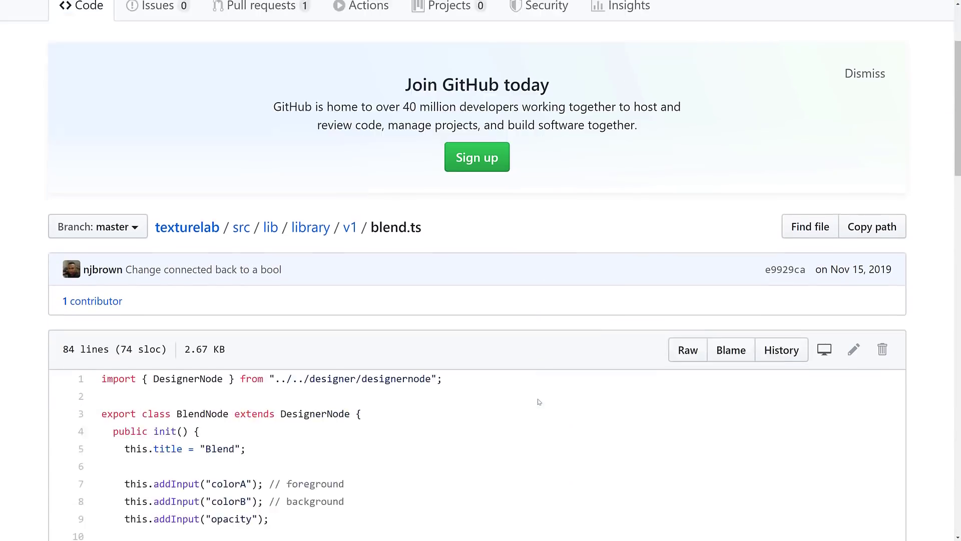
{"action": "scroll", "scroll_direction": "down", "scroll_amount": 3}
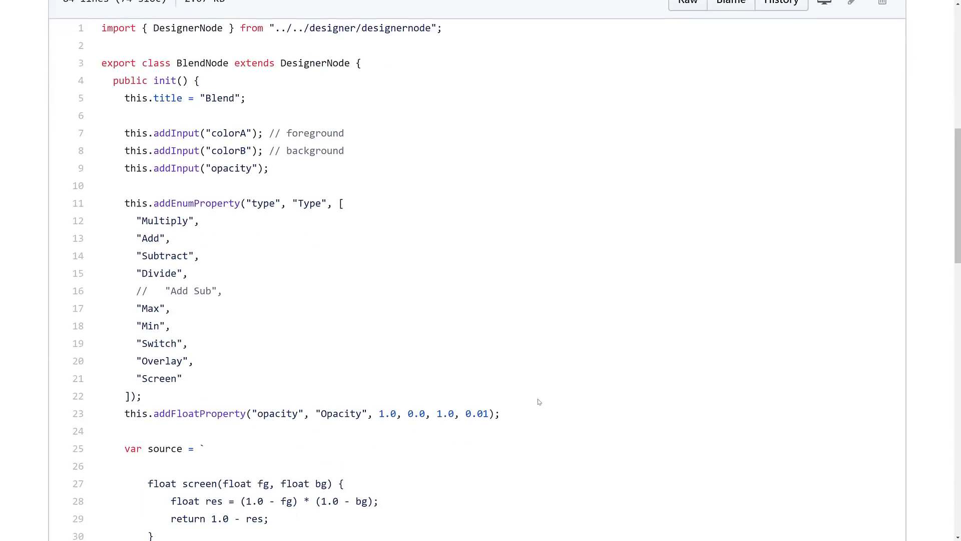
{"action": "mouse_move", "coordinate": [138, 197]}
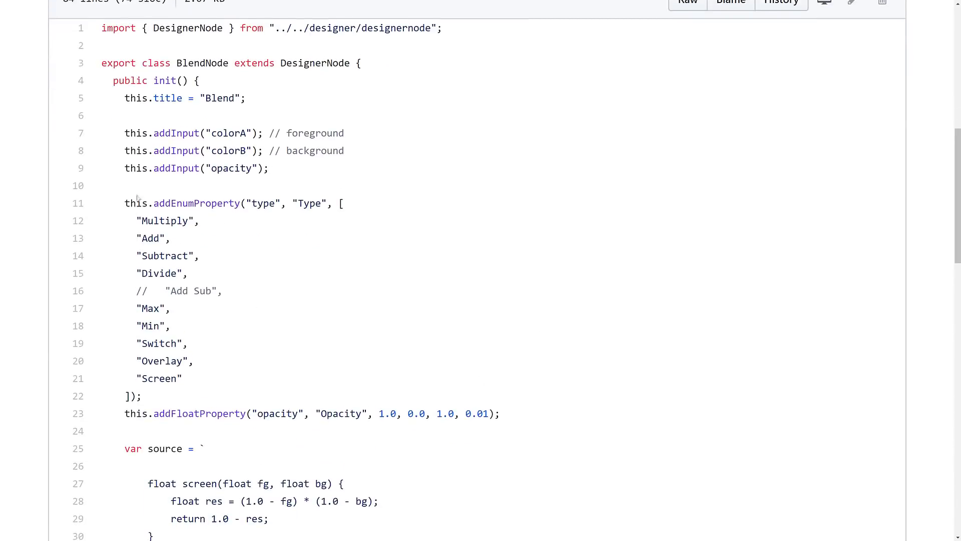
{"action": "left_click_drag", "start_coordinate": [125, 204], "coordinate": [196, 360]}
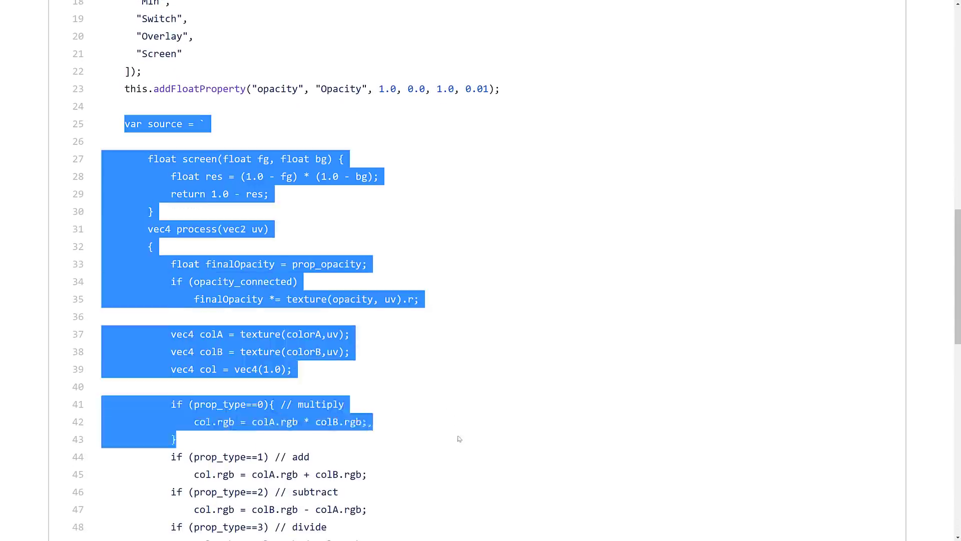
{"action": "scroll", "scroll_direction": "down", "scroll_amount": 3}
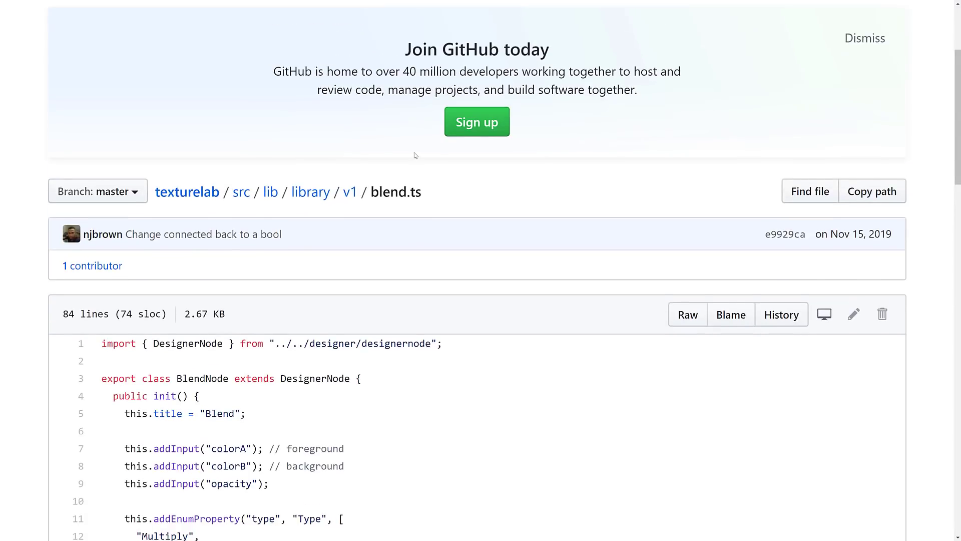
{"action": "scroll", "scroll_direction": "down", "scroll_amount": 3}
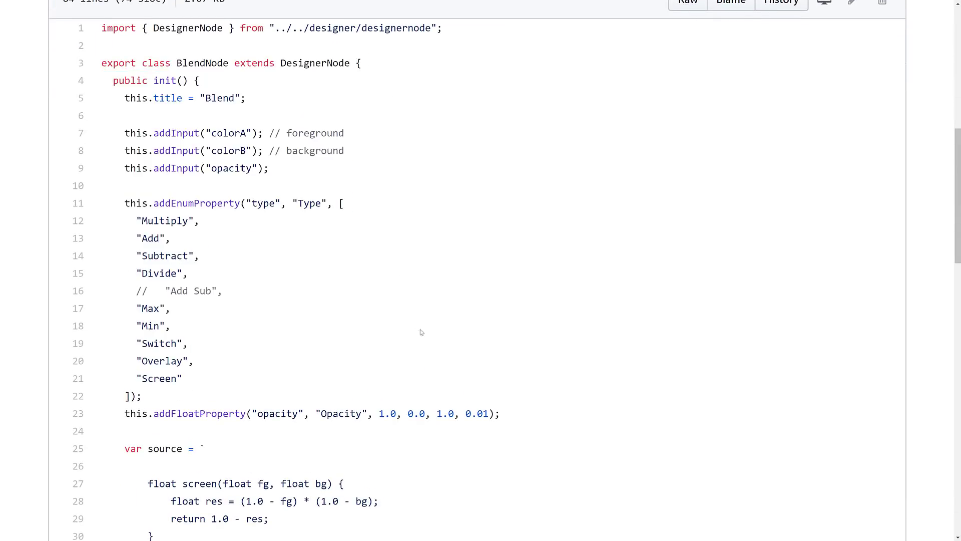
Select addFloatProperty on line 23, clear the selection and read to the final buildShader line.
{"action": "scroll", "scroll_direction": "down", "scroll_amount": 3}
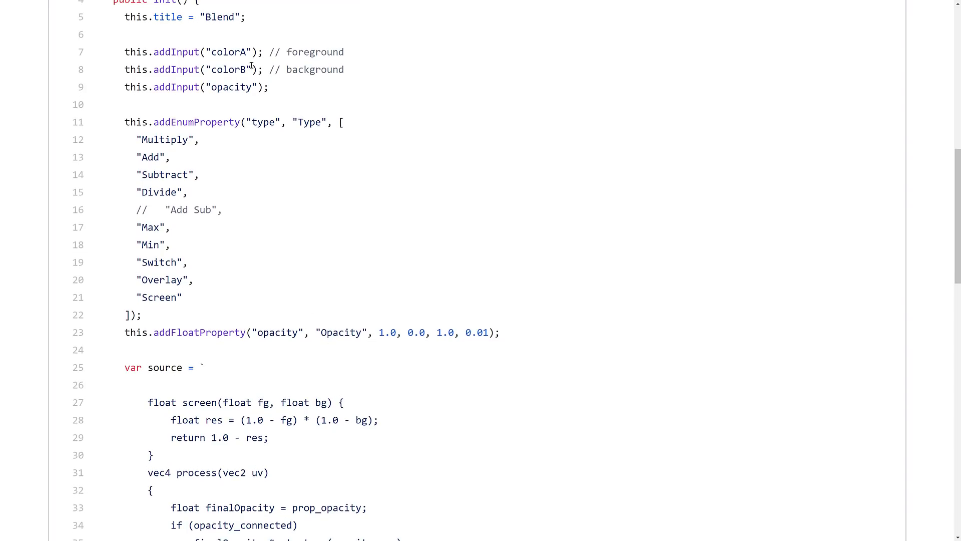
{"action": "double_click", "coordinate": [200, 332]}
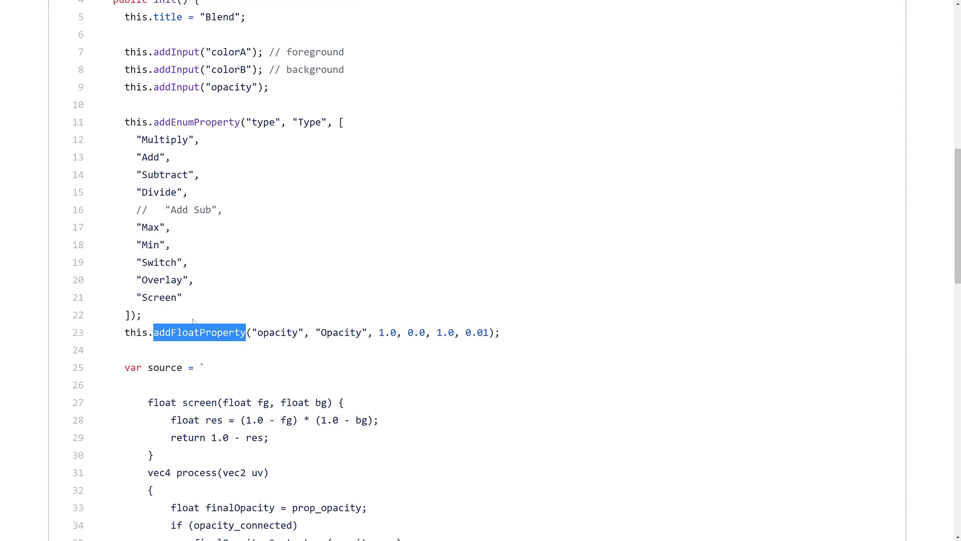
{"action": "scroll", "scroll_direction": "down", "scroll_amount": 3}
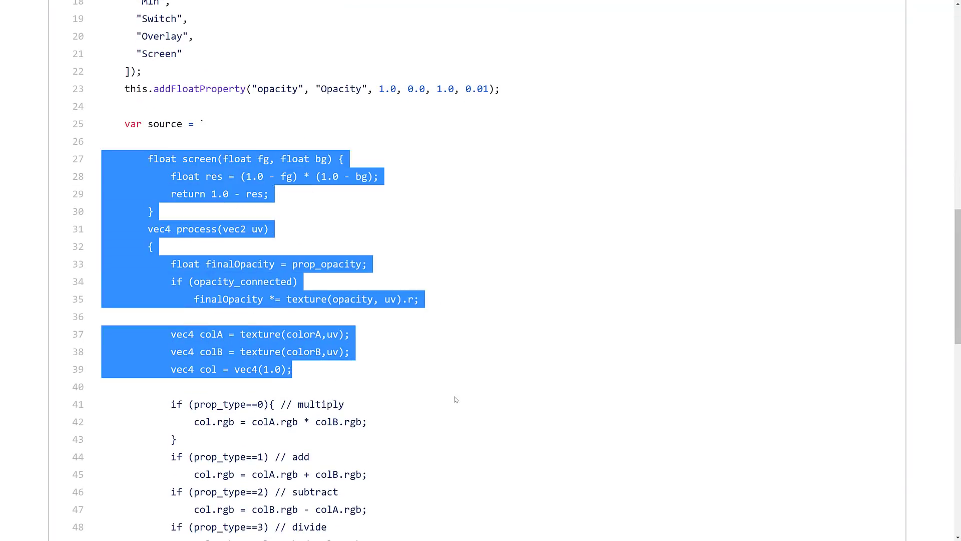
{"action": "left_click", "coordinate": [455, 400]}
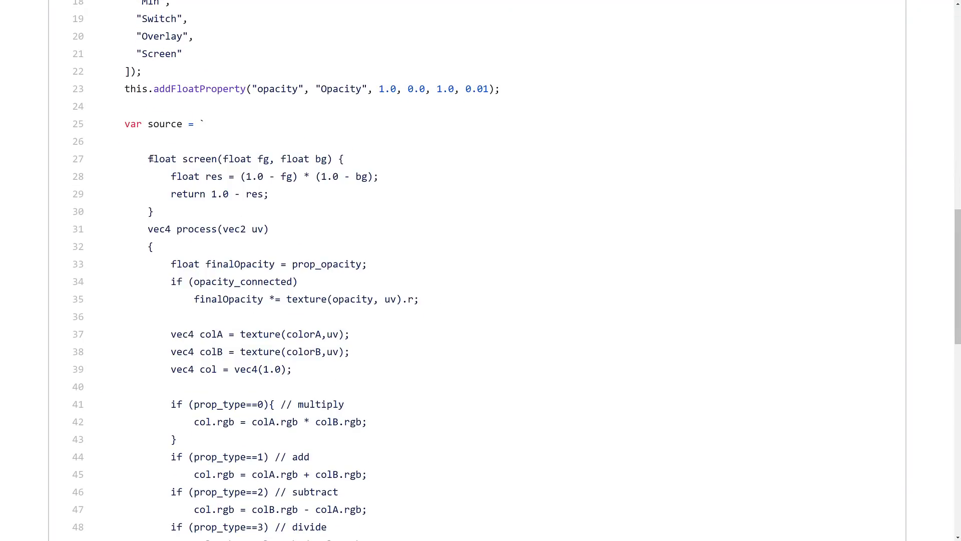
{"action": "scroll", "scroll_direction": "down", "scroll_amount": 3}
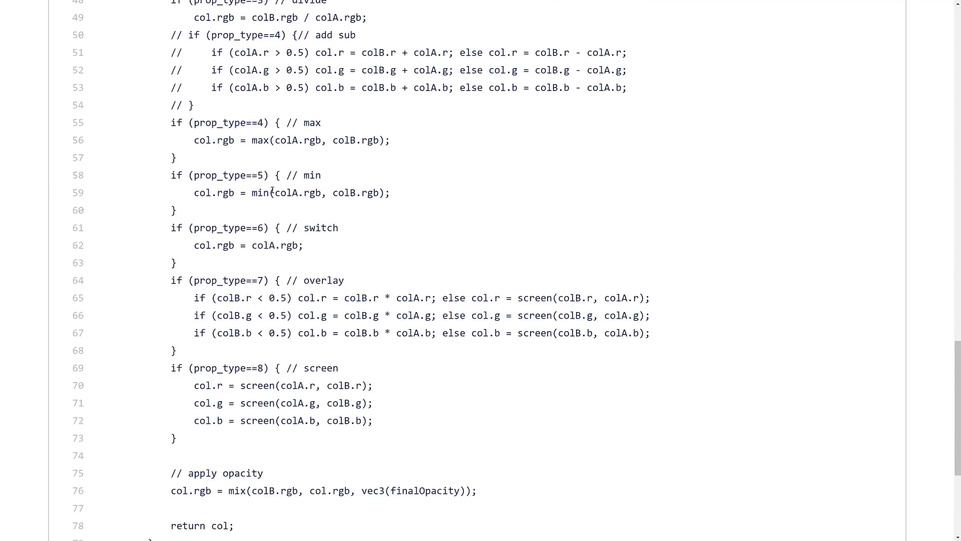
{"action": "scroll", "scroll_direction": "down", "scroll_amount": 3}
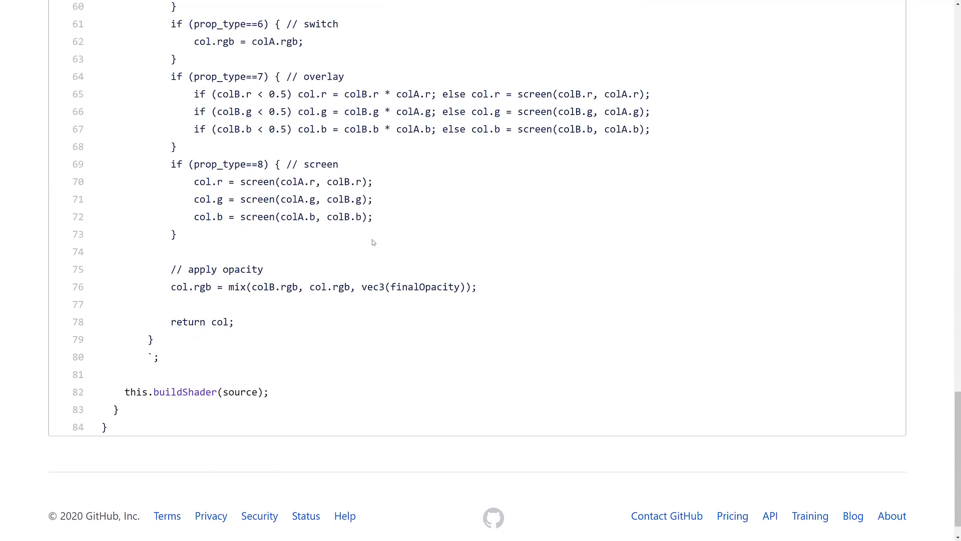